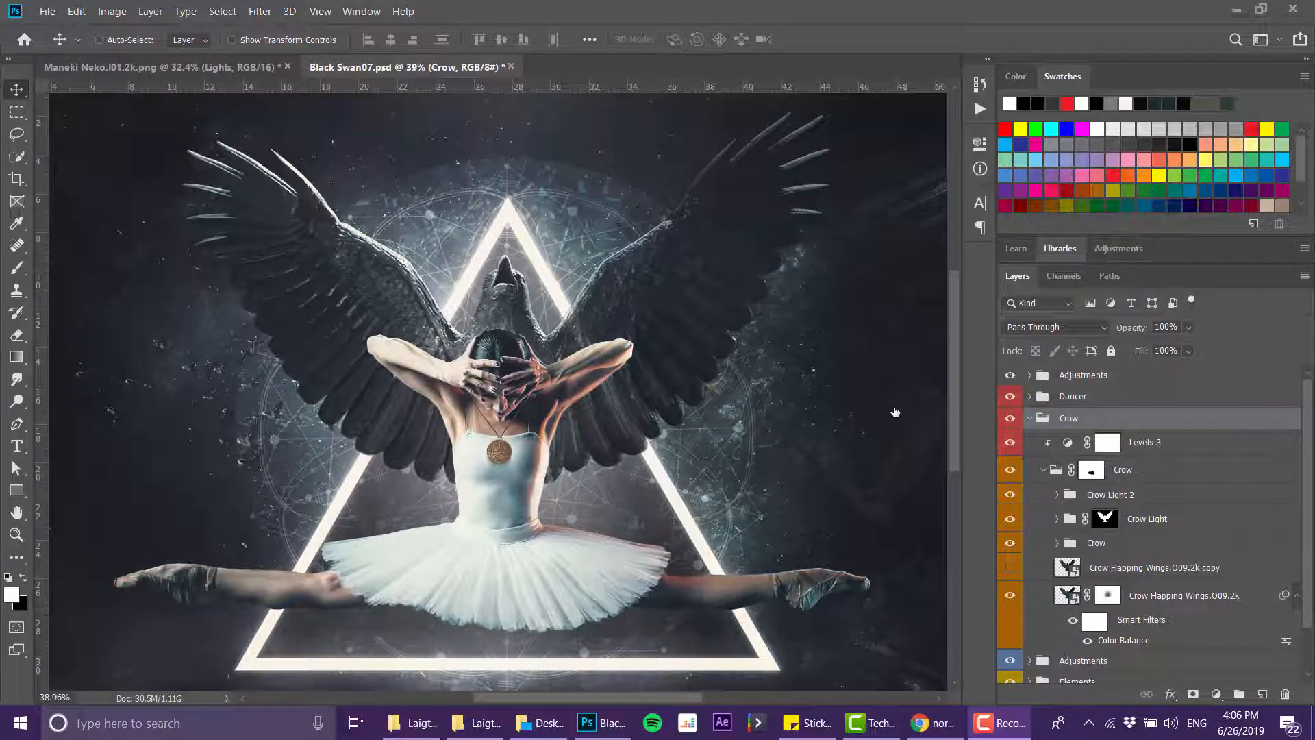
mouse_move(625, 338)
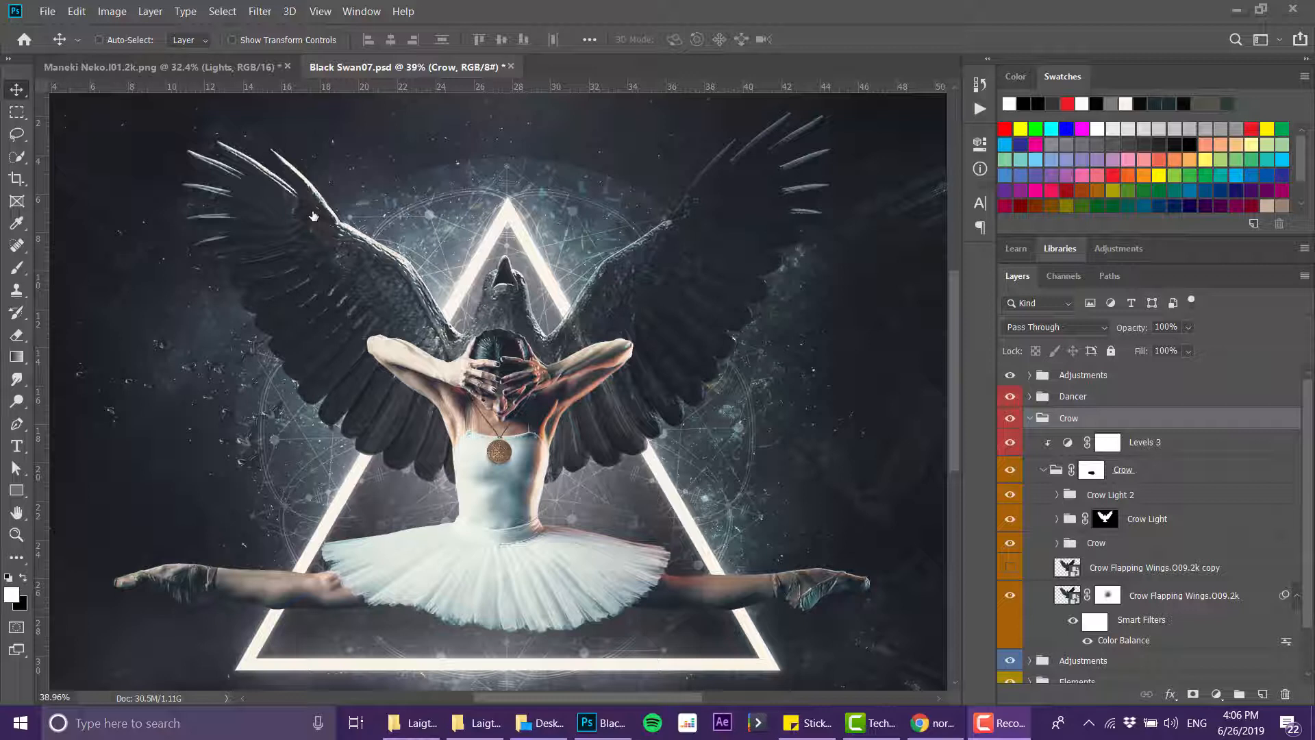
mouse_move(327, 224)
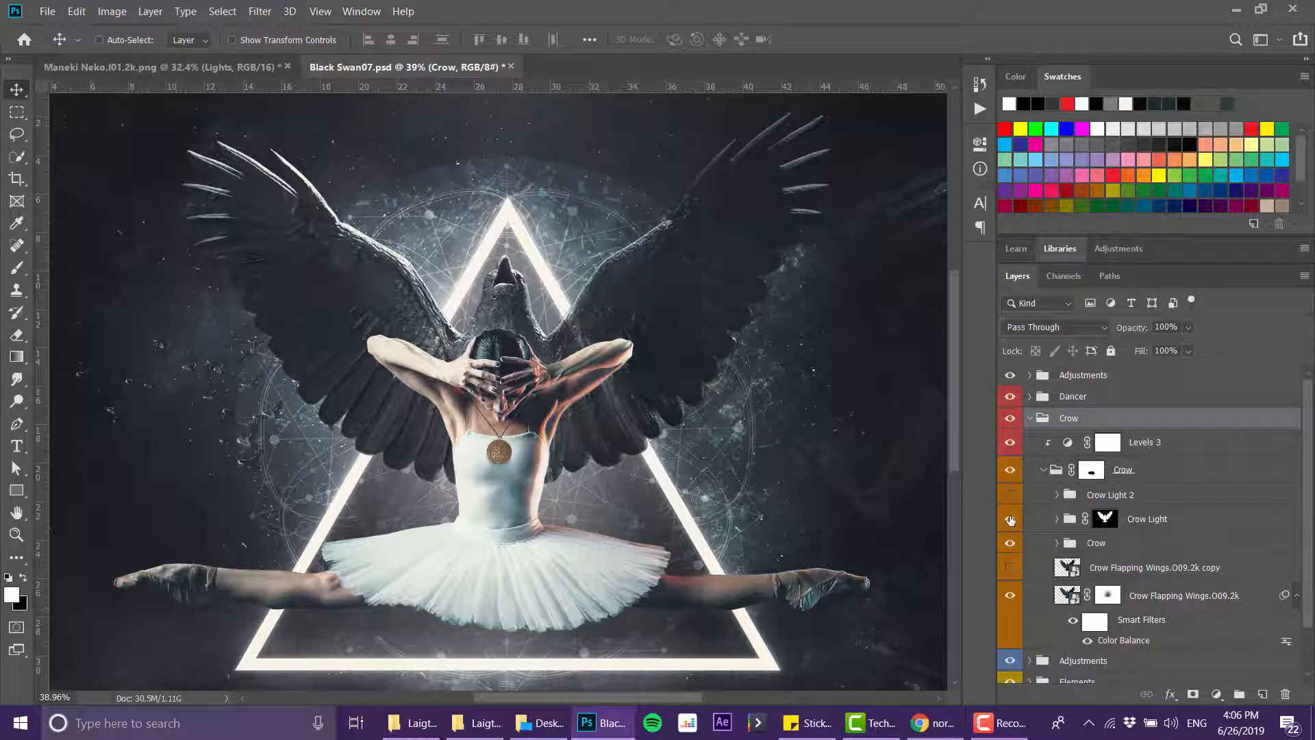
- Hide and restore the Crow Light and Crow Light 2 wing lighting to compare the Black Swan composite
click(1009, 518)
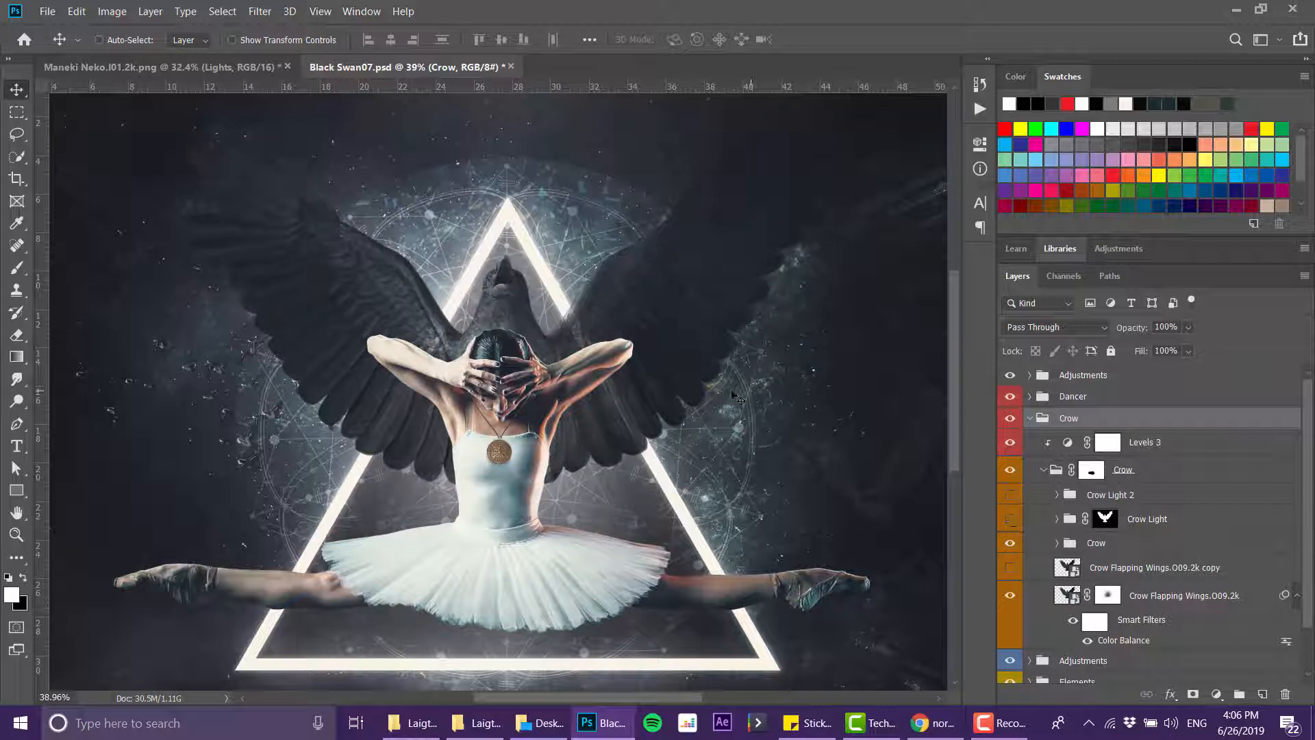
click(1010, 518)
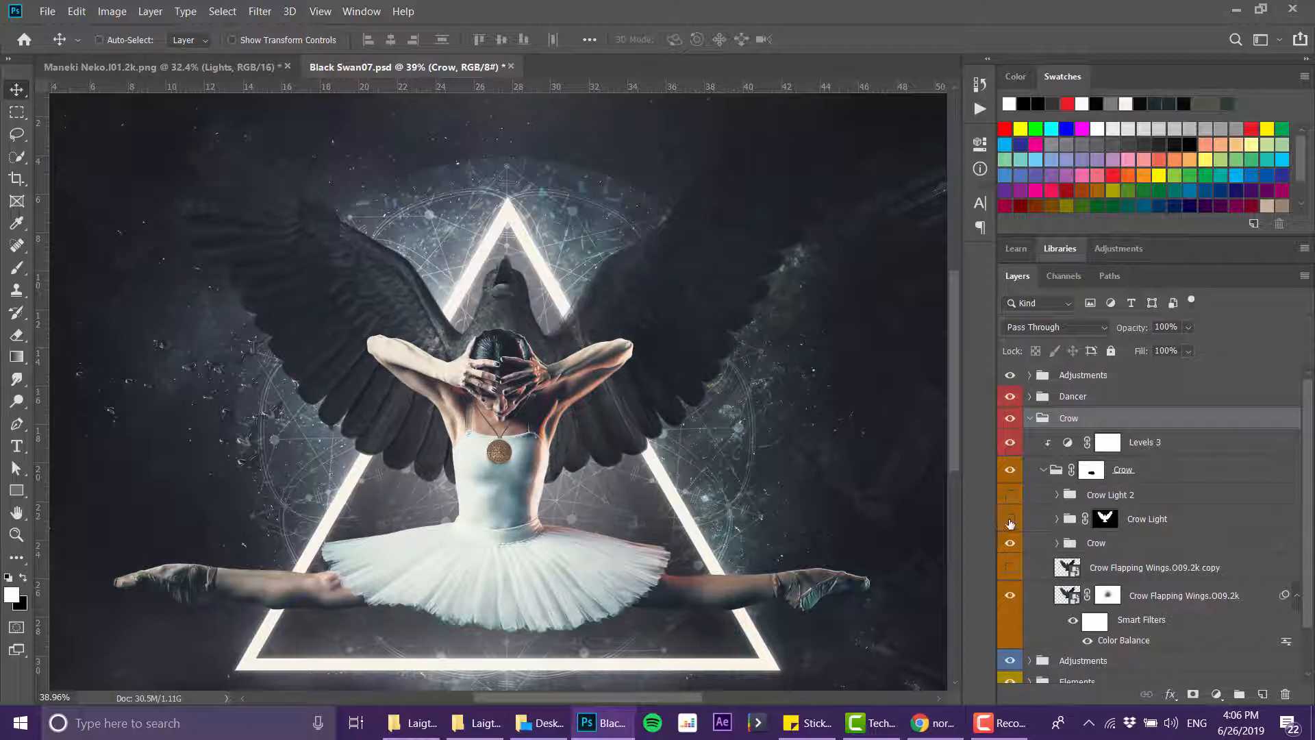
click(1010, 520)
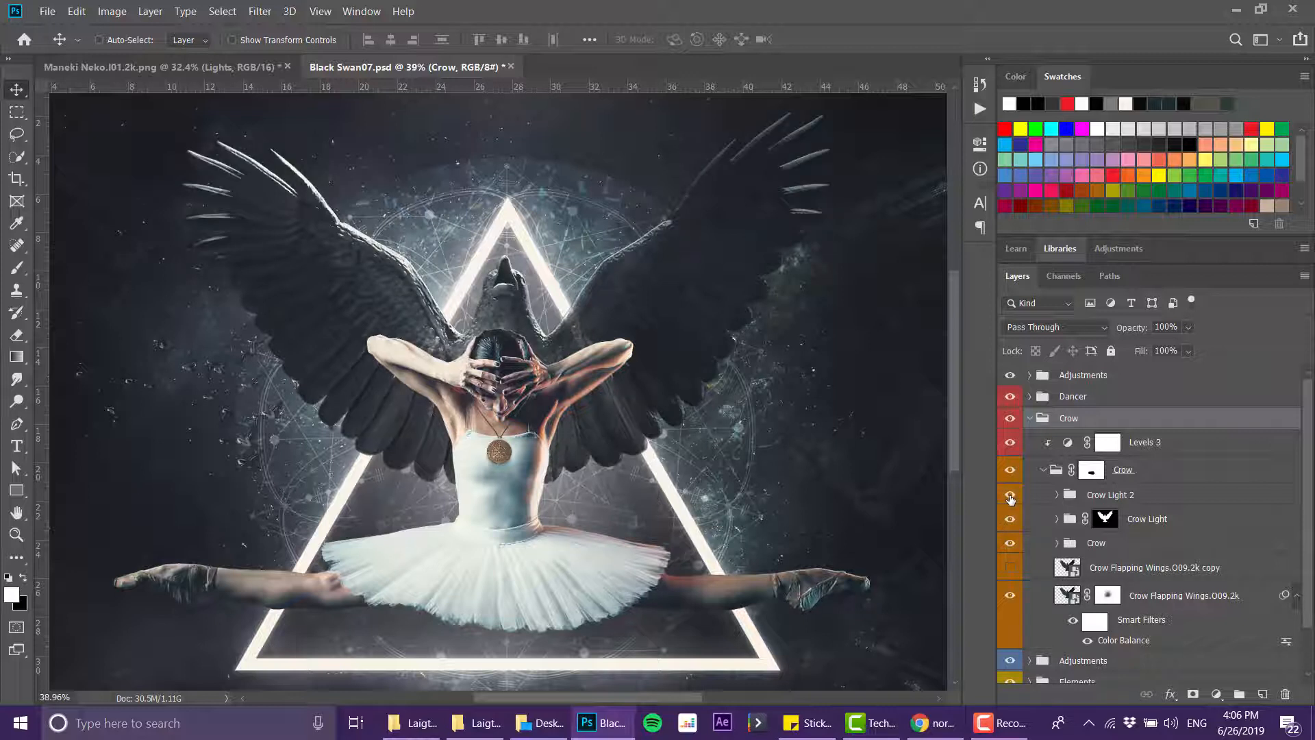
click(1010, 494)
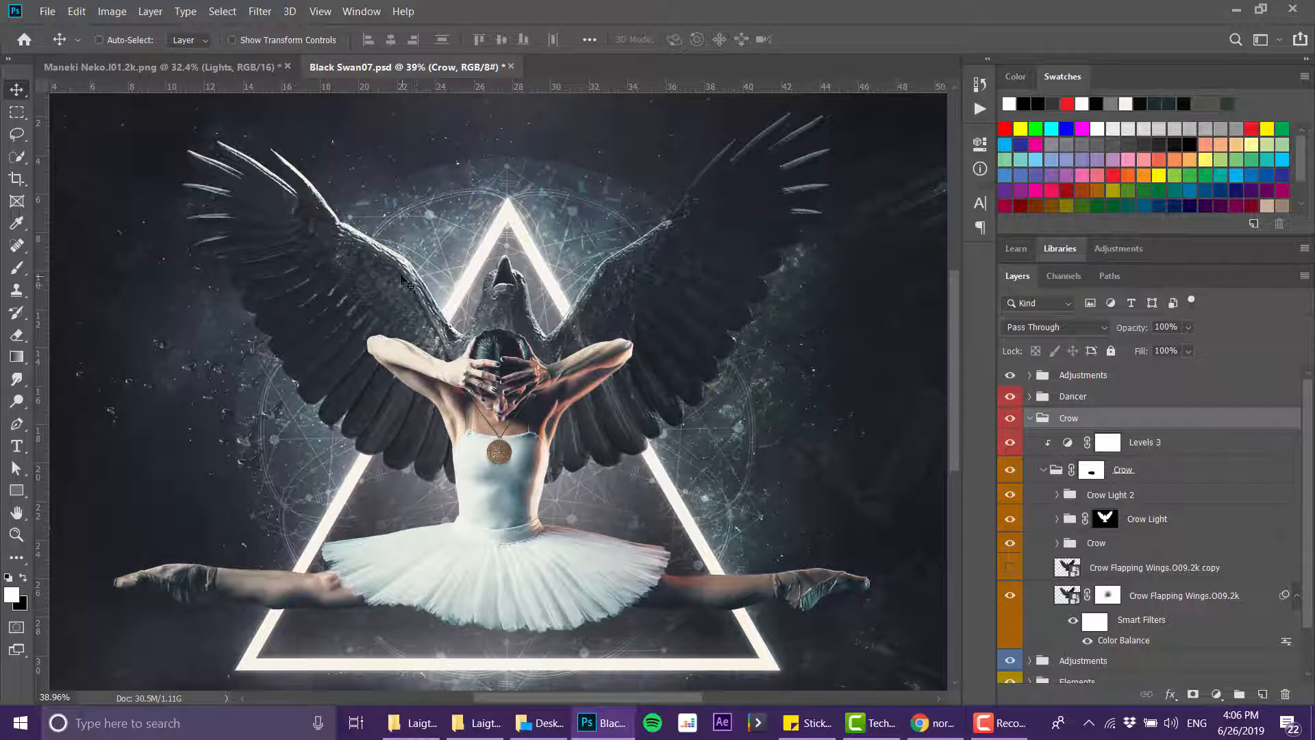
mouse_move(267, 155)
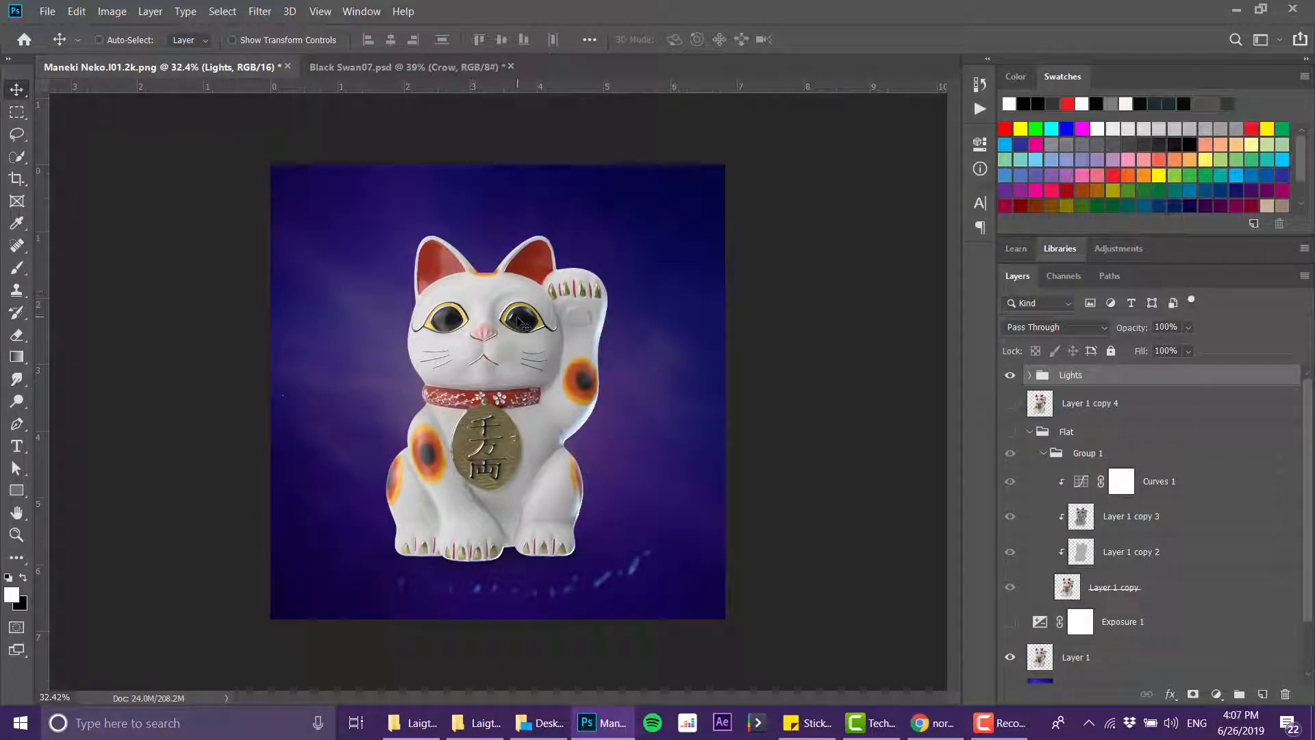
- Compare the cat with the Lights group hidden and Exposure 1 darkening on, then show the rim light again
click(1011, 375)
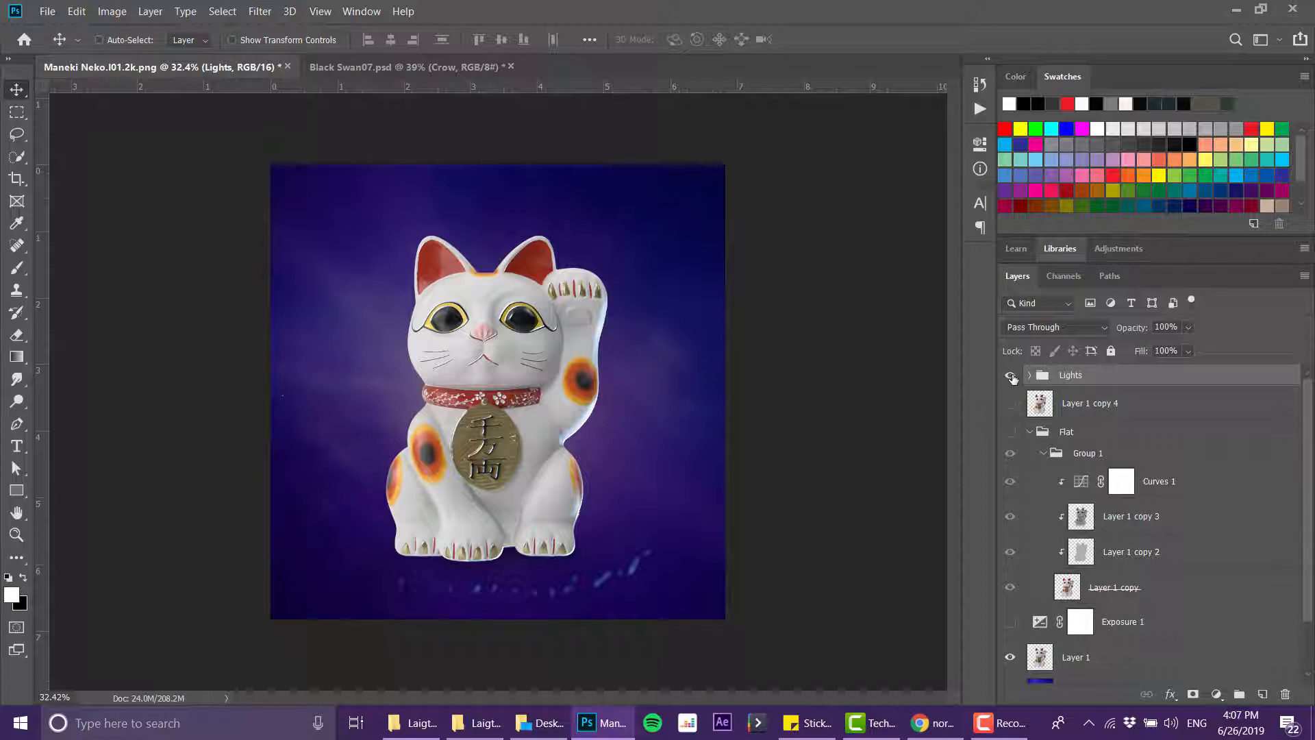
click(1013, 376)
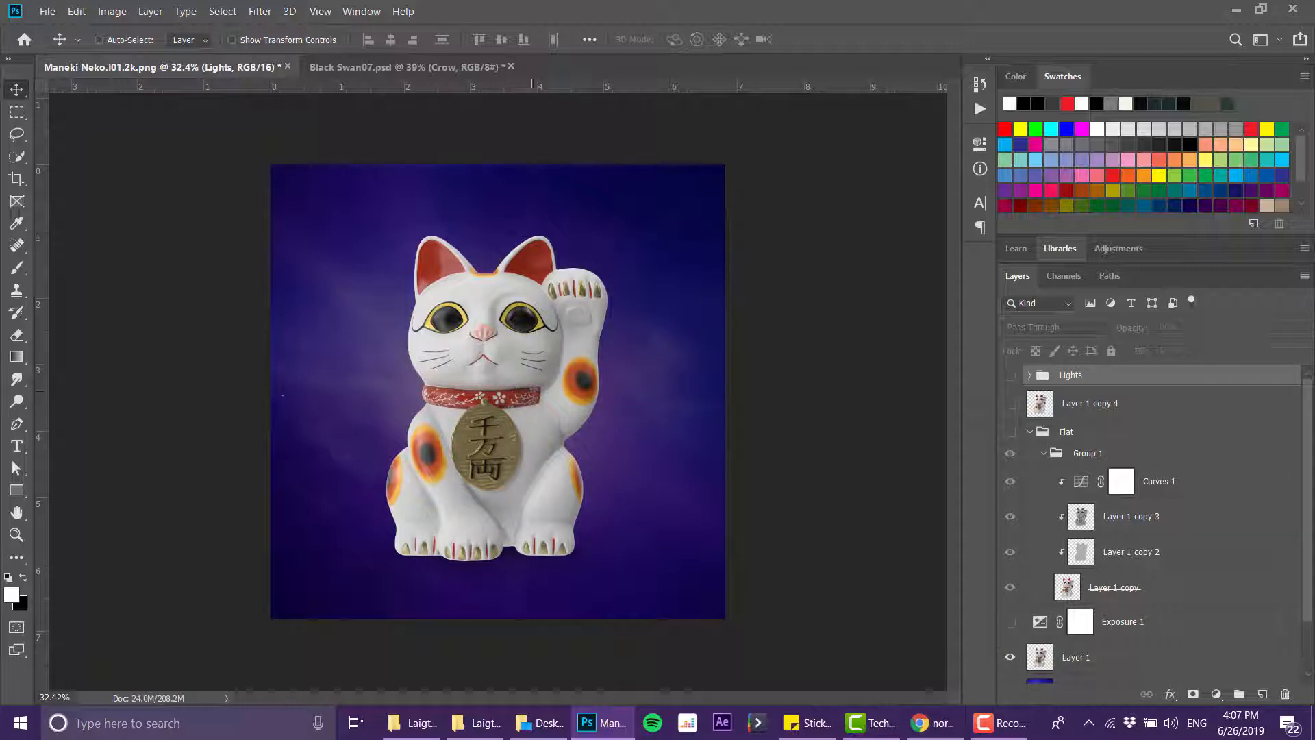
click(1011, 622)
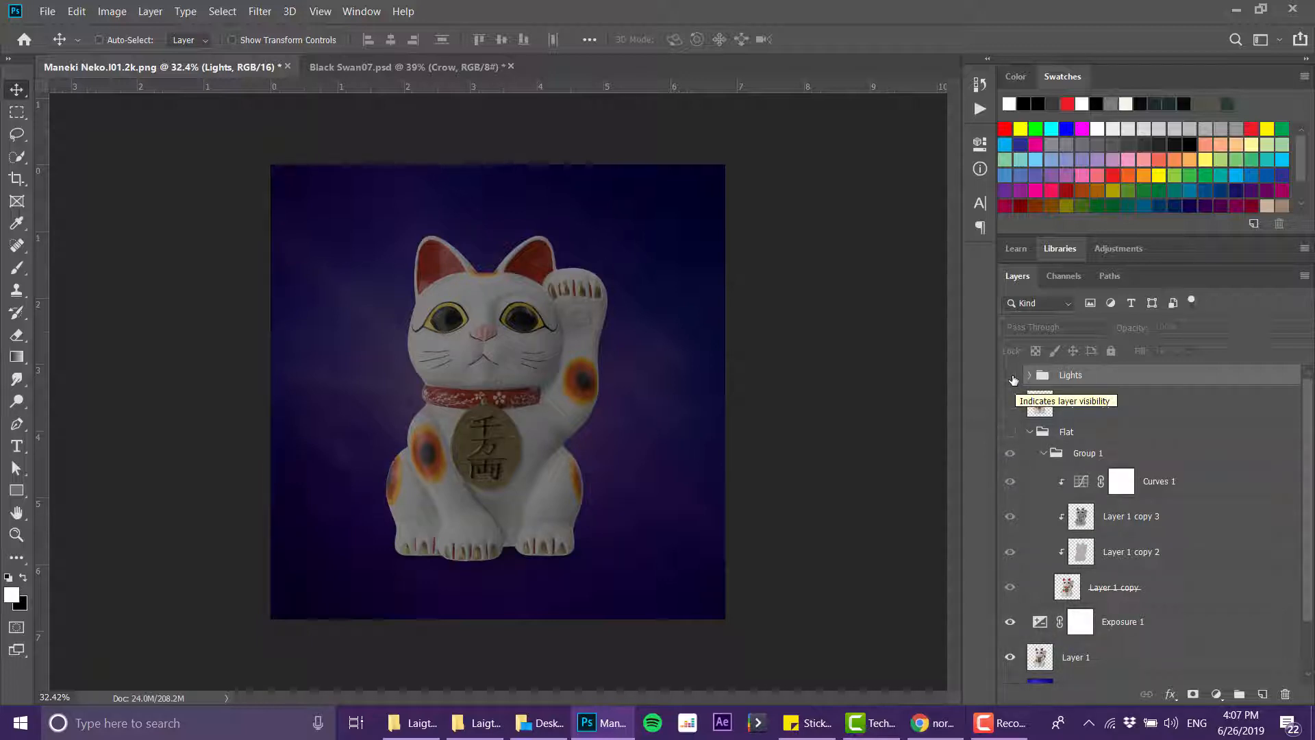
click(1011, 375)
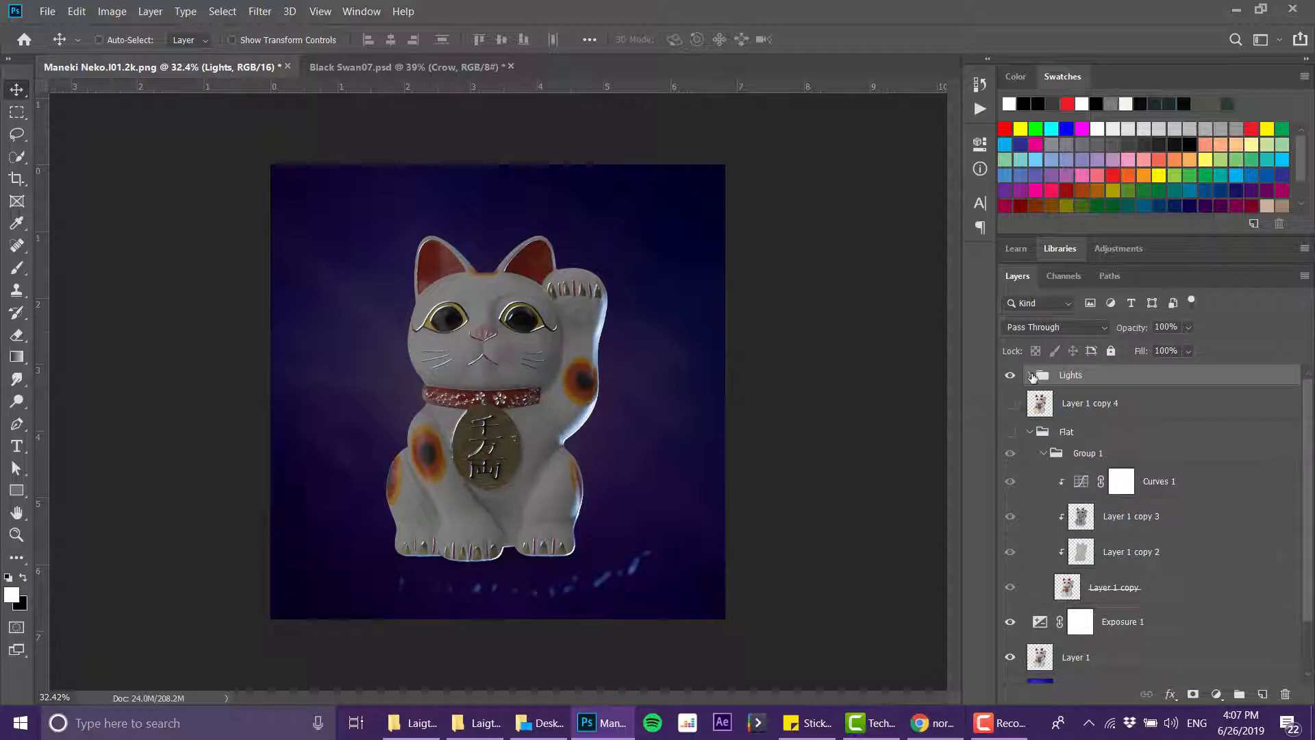
- Expand the Lights group and view Hue/Saturation 1 showing Hue +168
click(1031, 376)
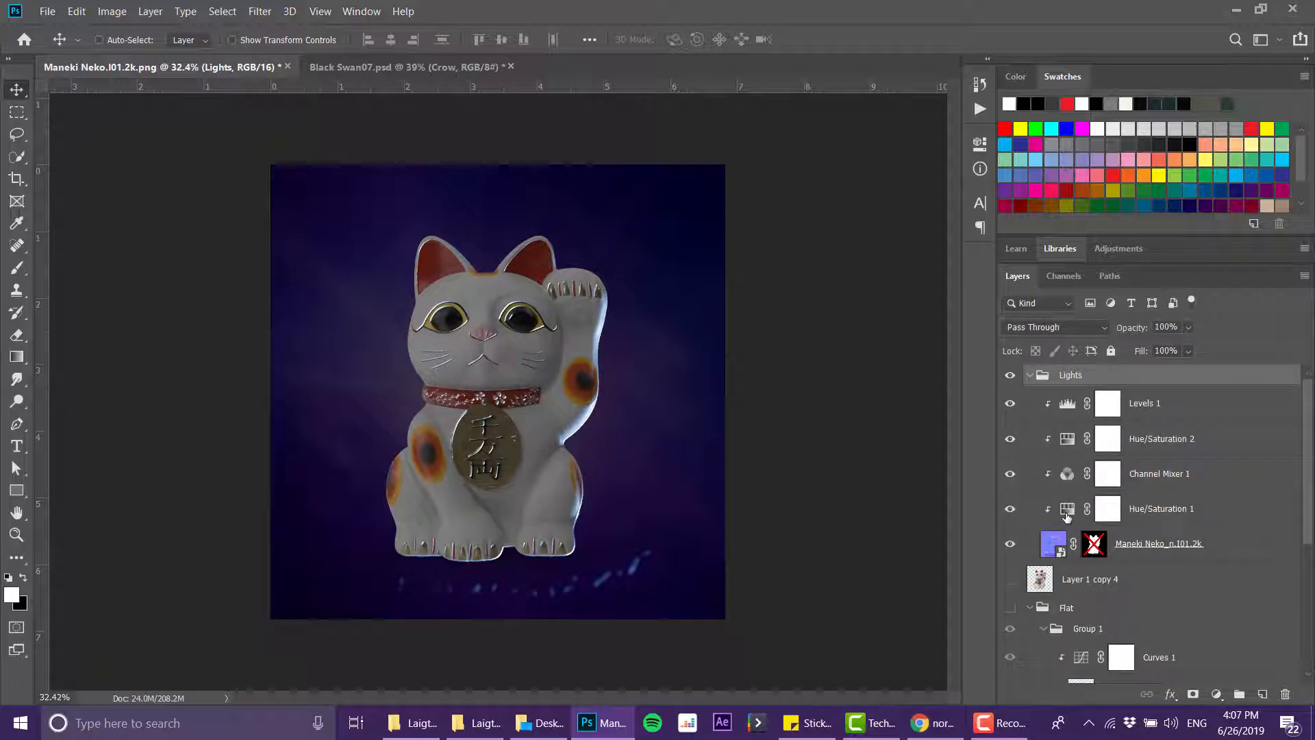
click(1093, 544)
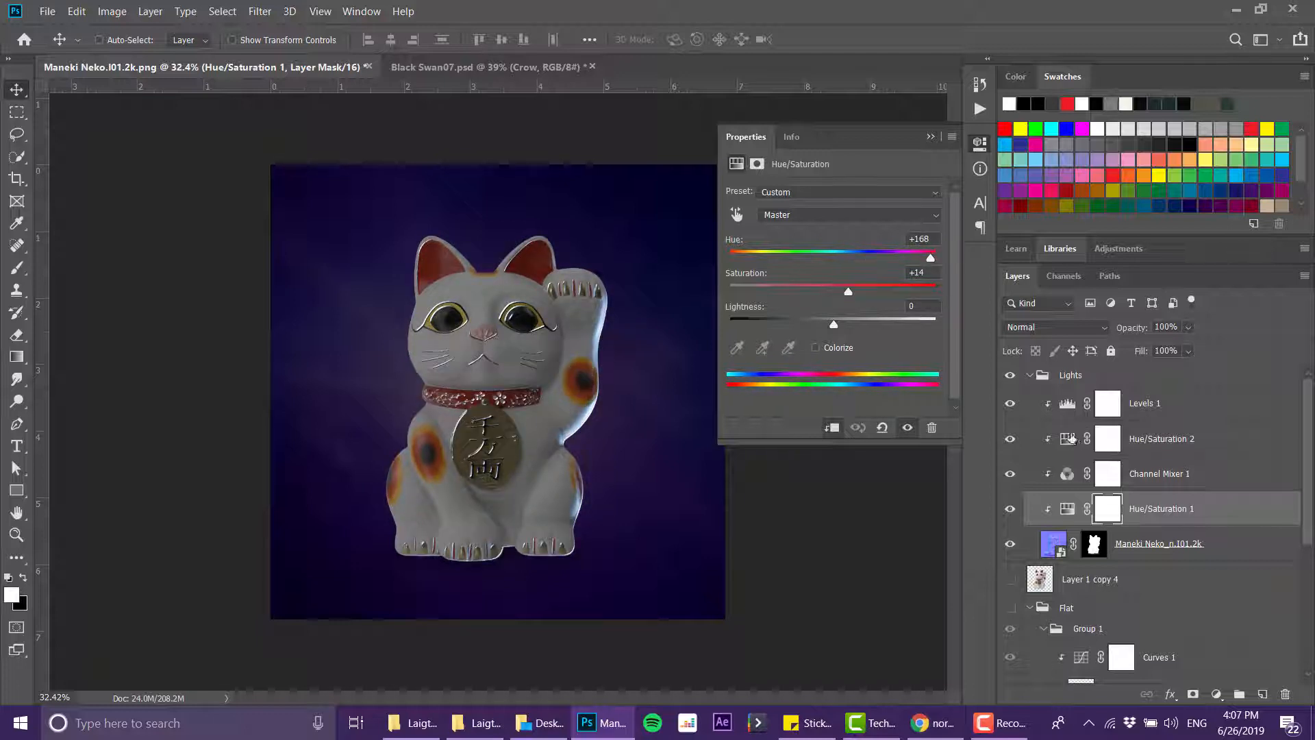
- View Hue/Saturation 2 (colorized Hue 342, Saturation 25), then collapse the Lights group and compare its visibility
click(1161, 438)
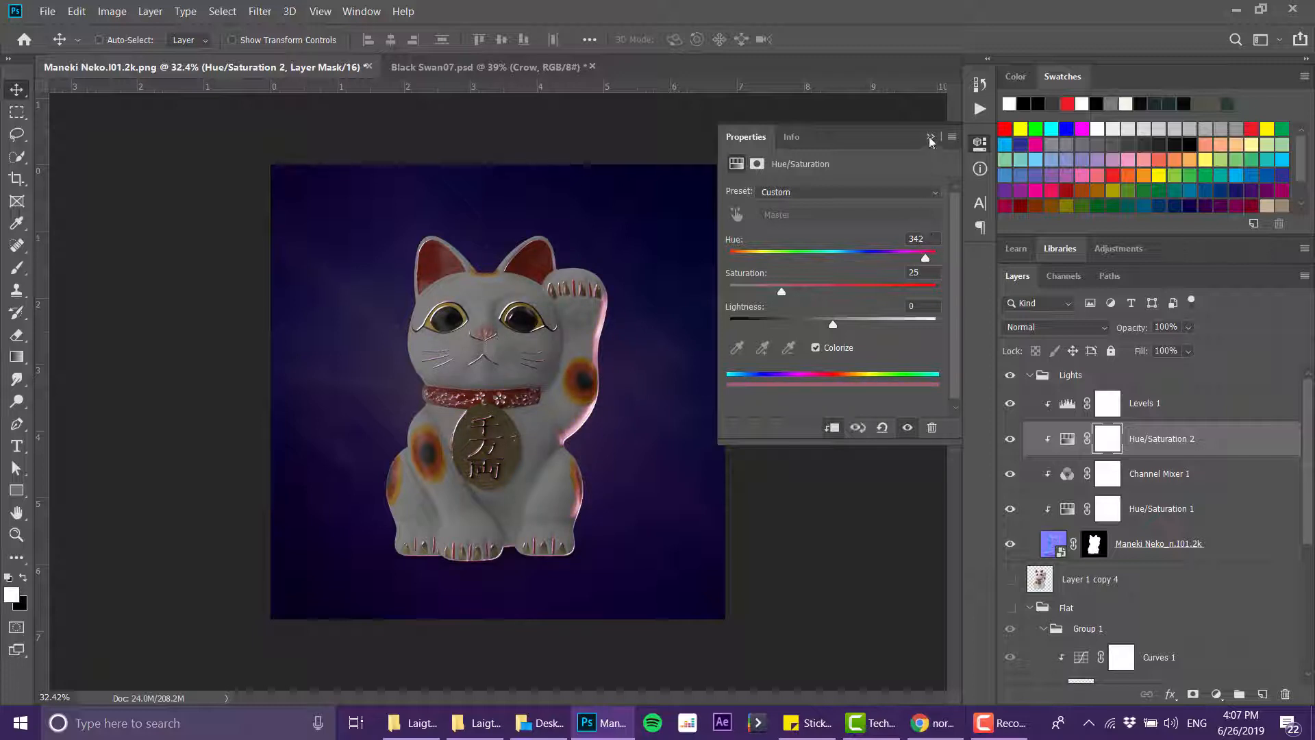
click(929, 139)
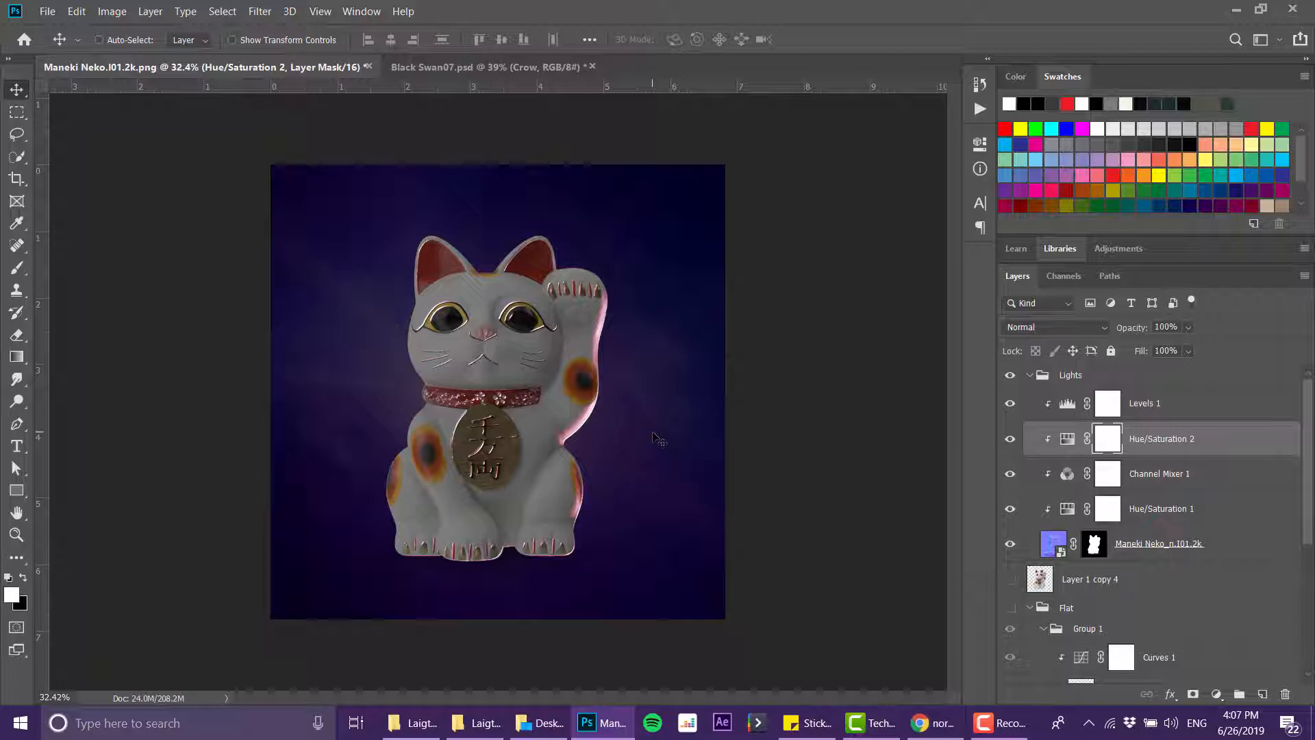
click(1029, 376)
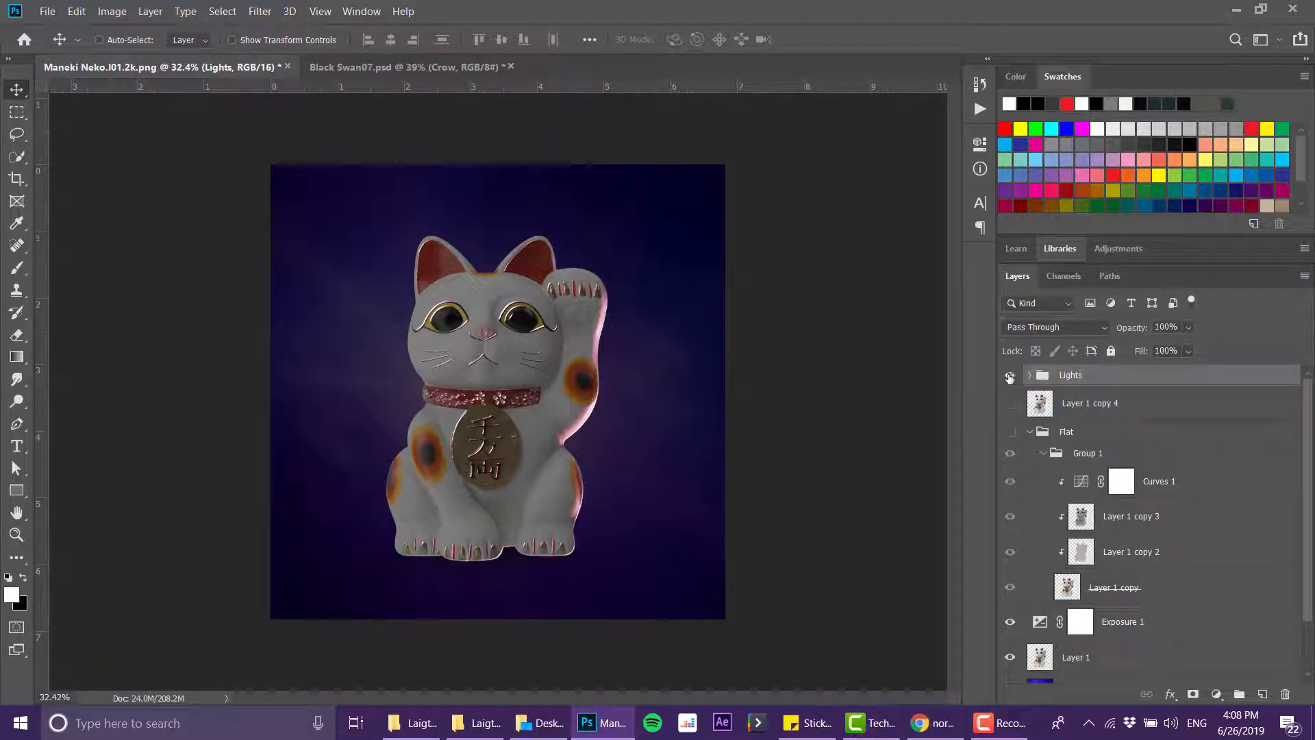
click(1010, 375)
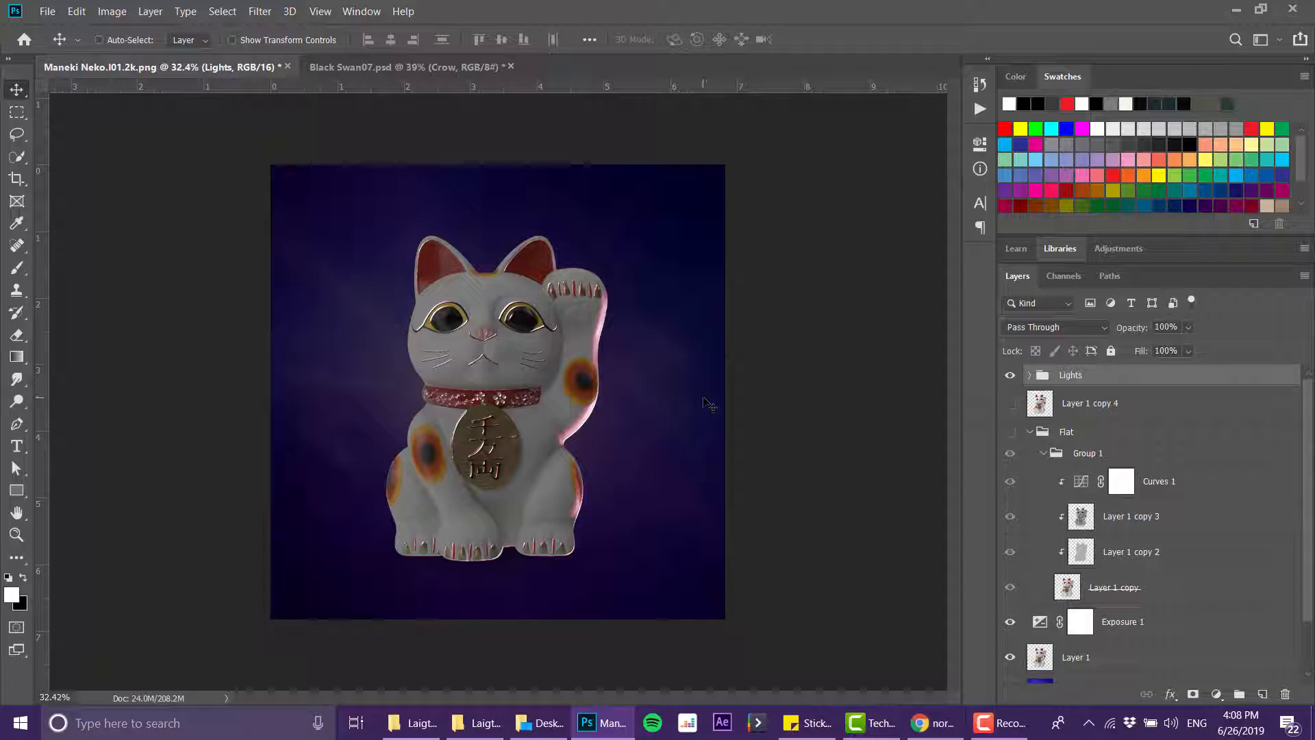
mouse_move(707, 387)
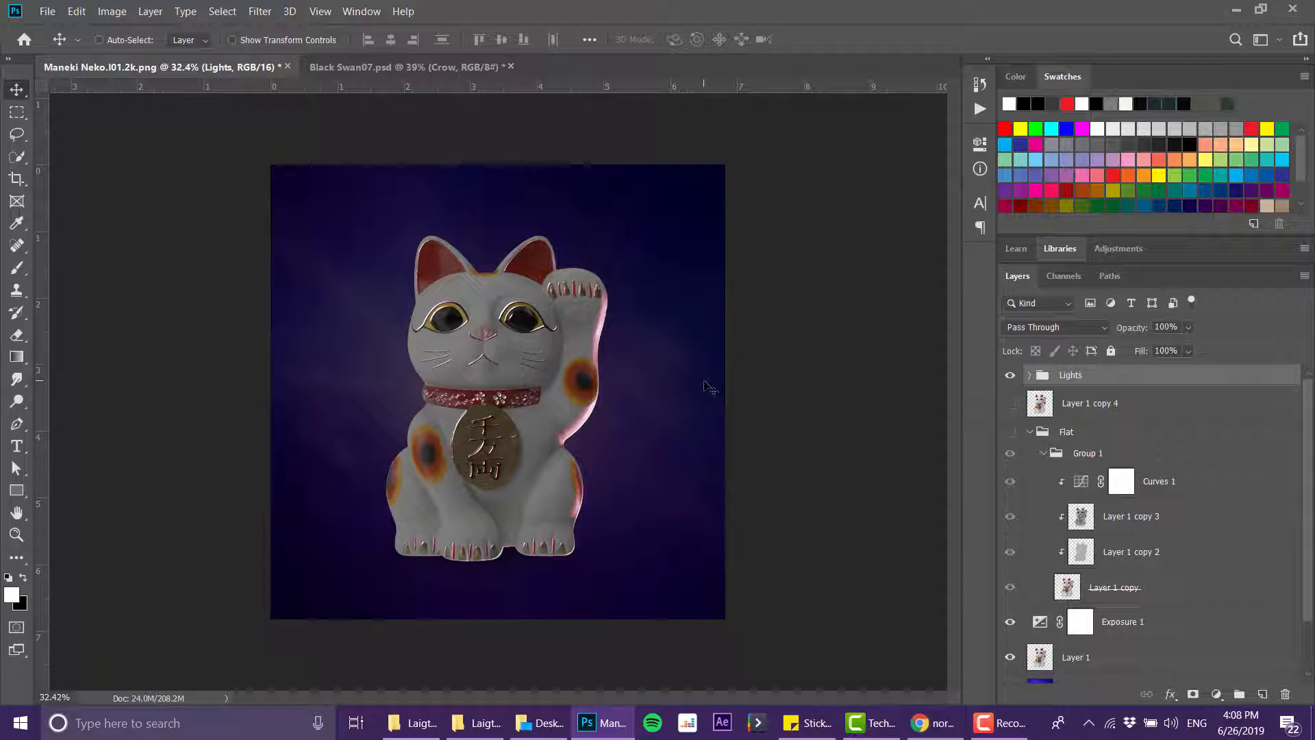
- Browse the Google image results for 'normal map' in Chrome, past the purple brick examples
click(933, 722)
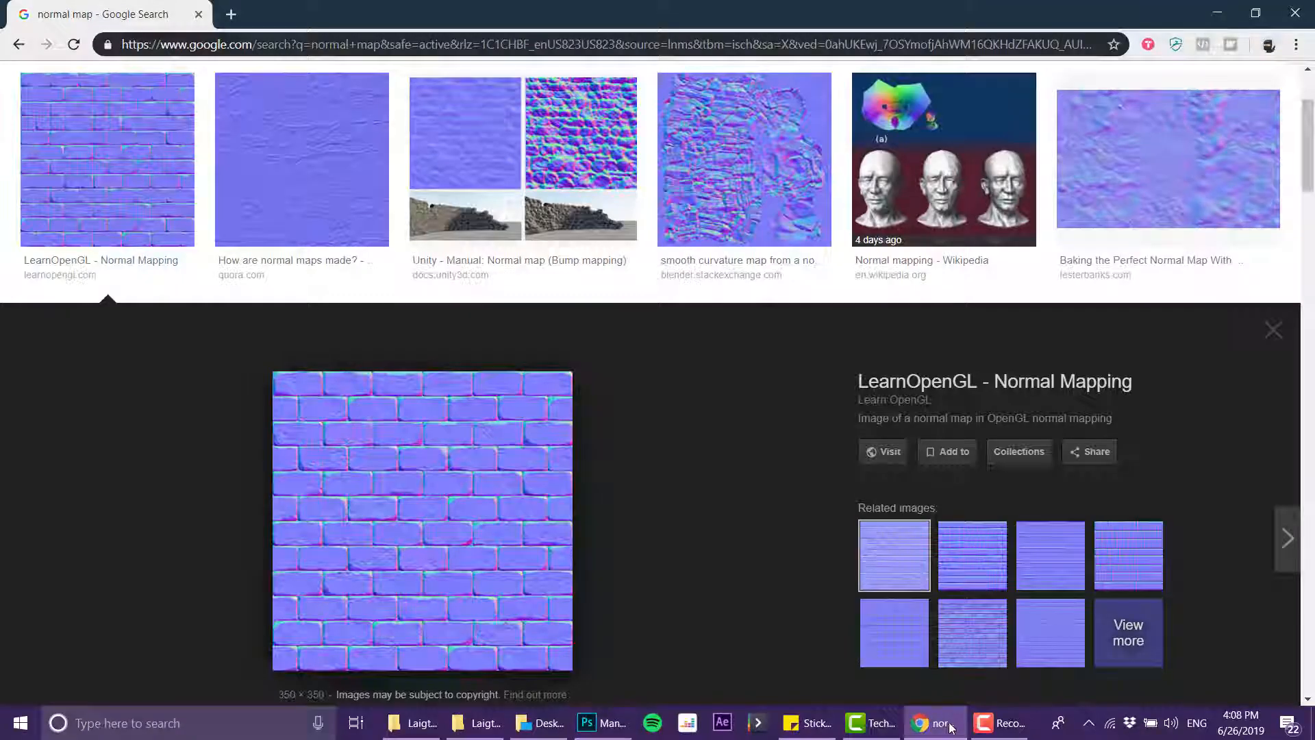
scroll(down, 3)
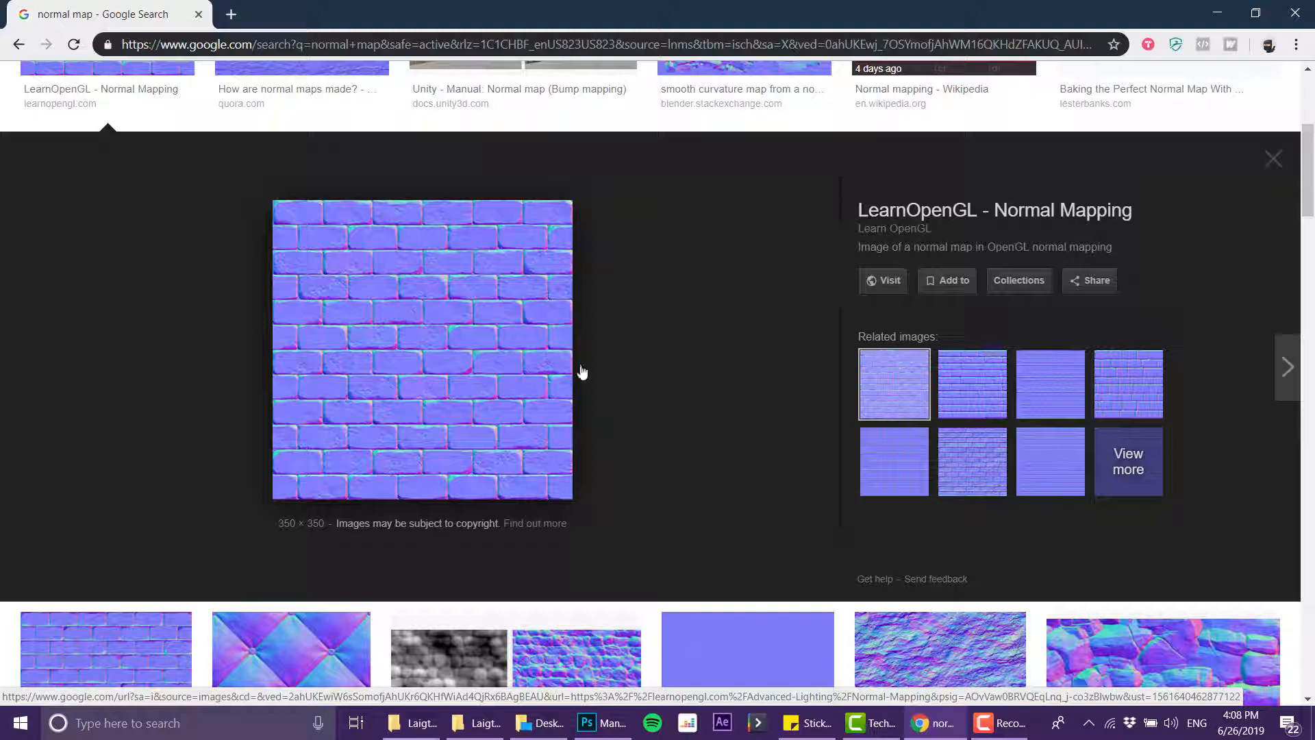
mouse_move(641, 367)
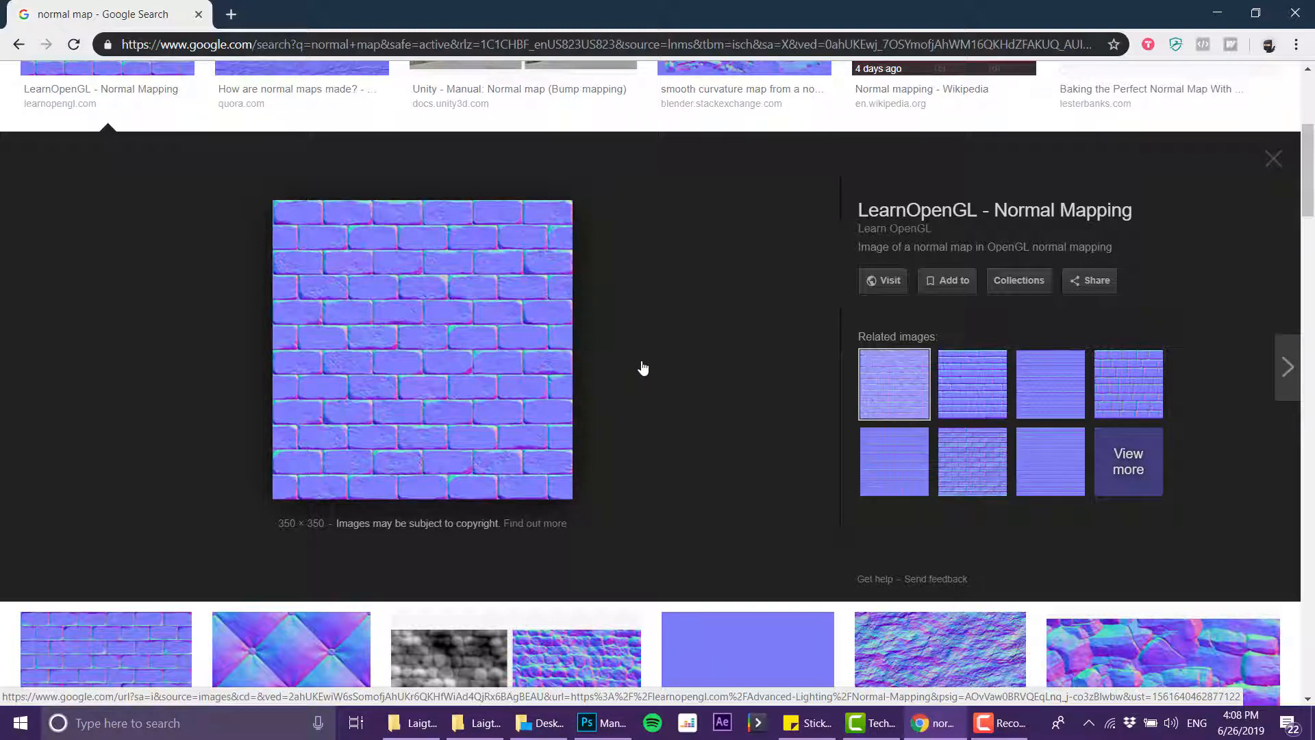
scroll(down, 3)
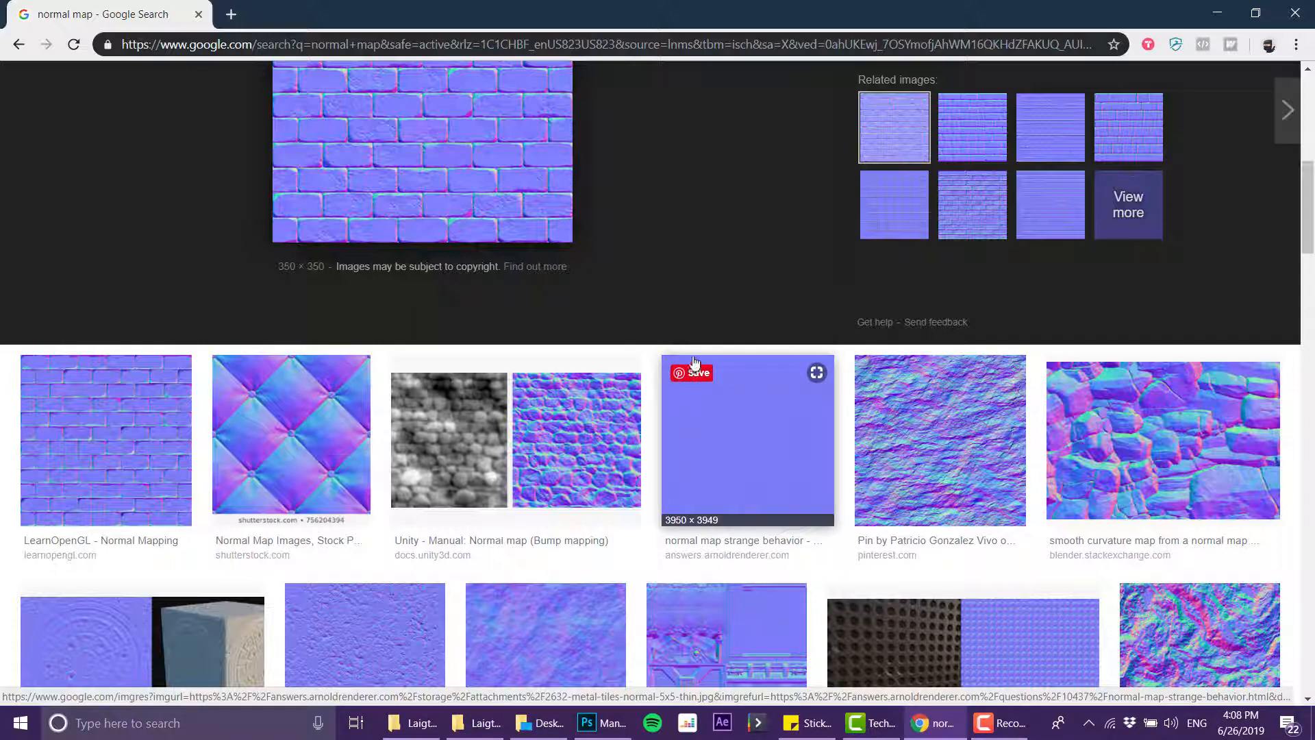
mouse_move(658, 383)
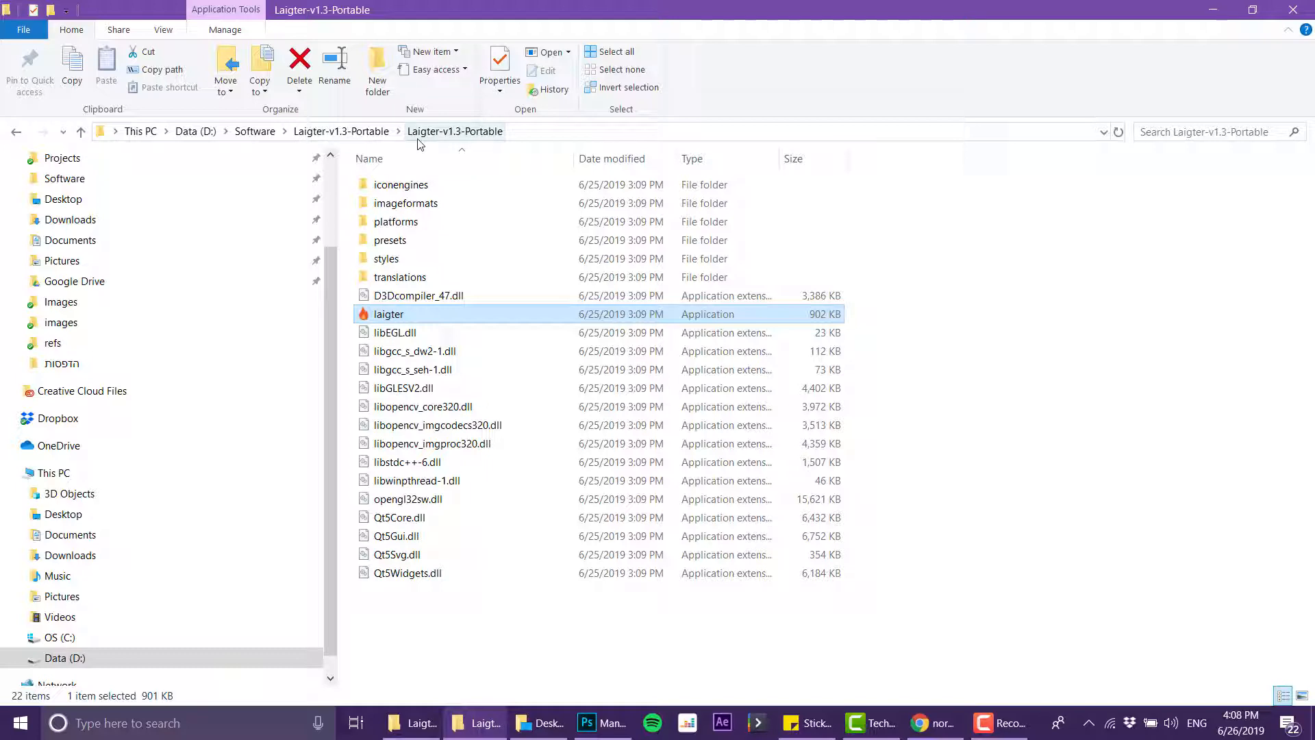
mouse_move(505, 619)
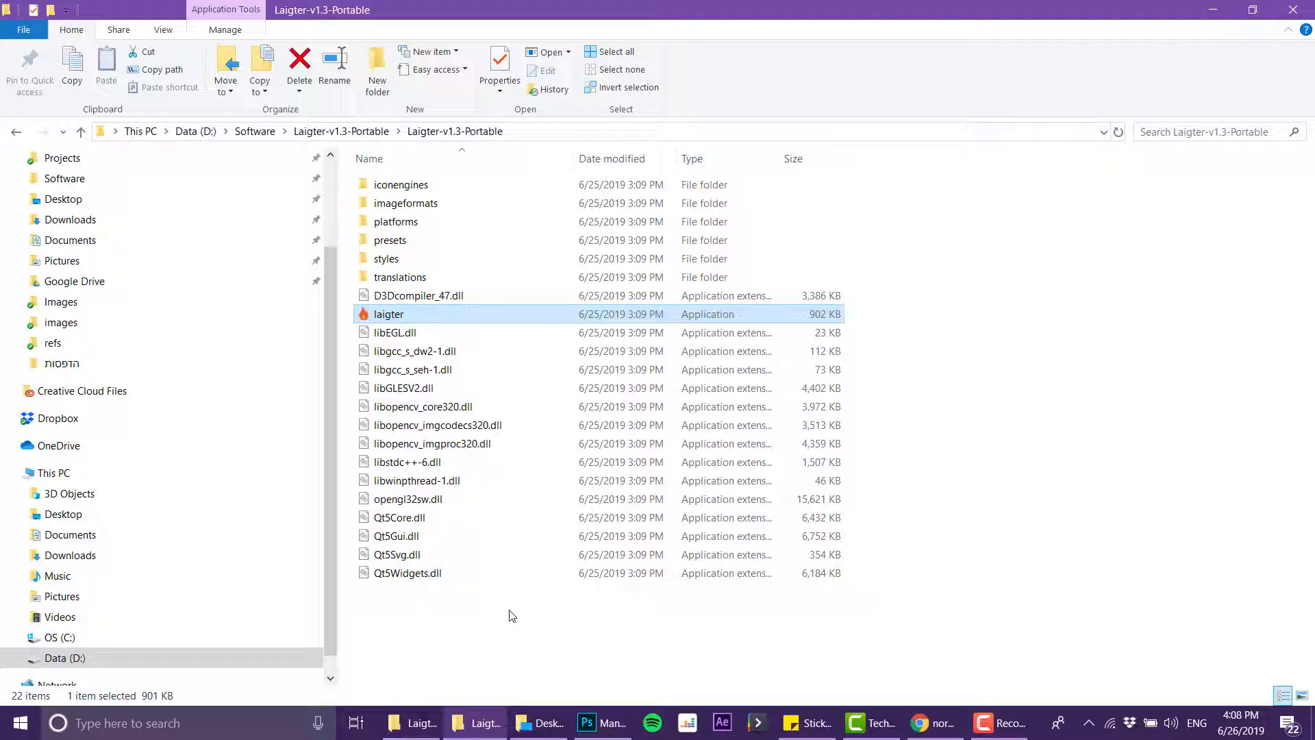
mouse_move(504, 617)
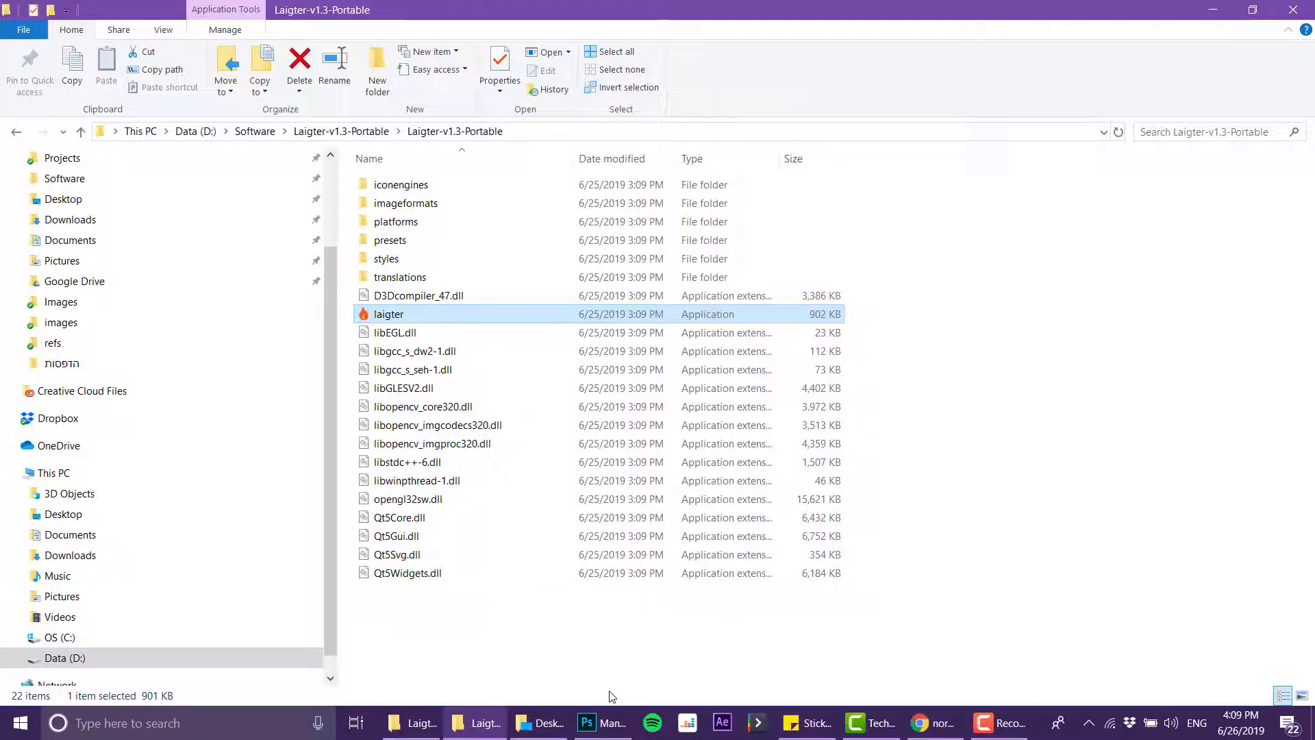
mouse_move(365, 323)
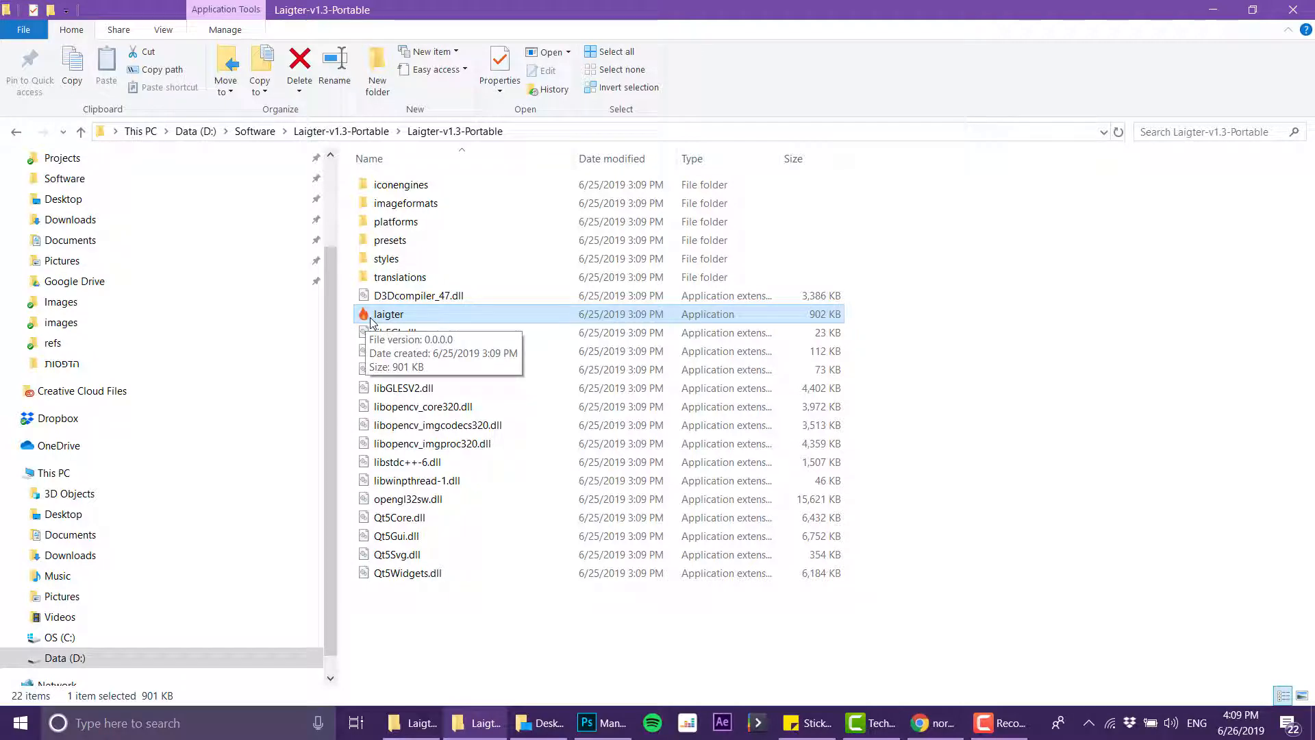
mouse_move(388, 314)
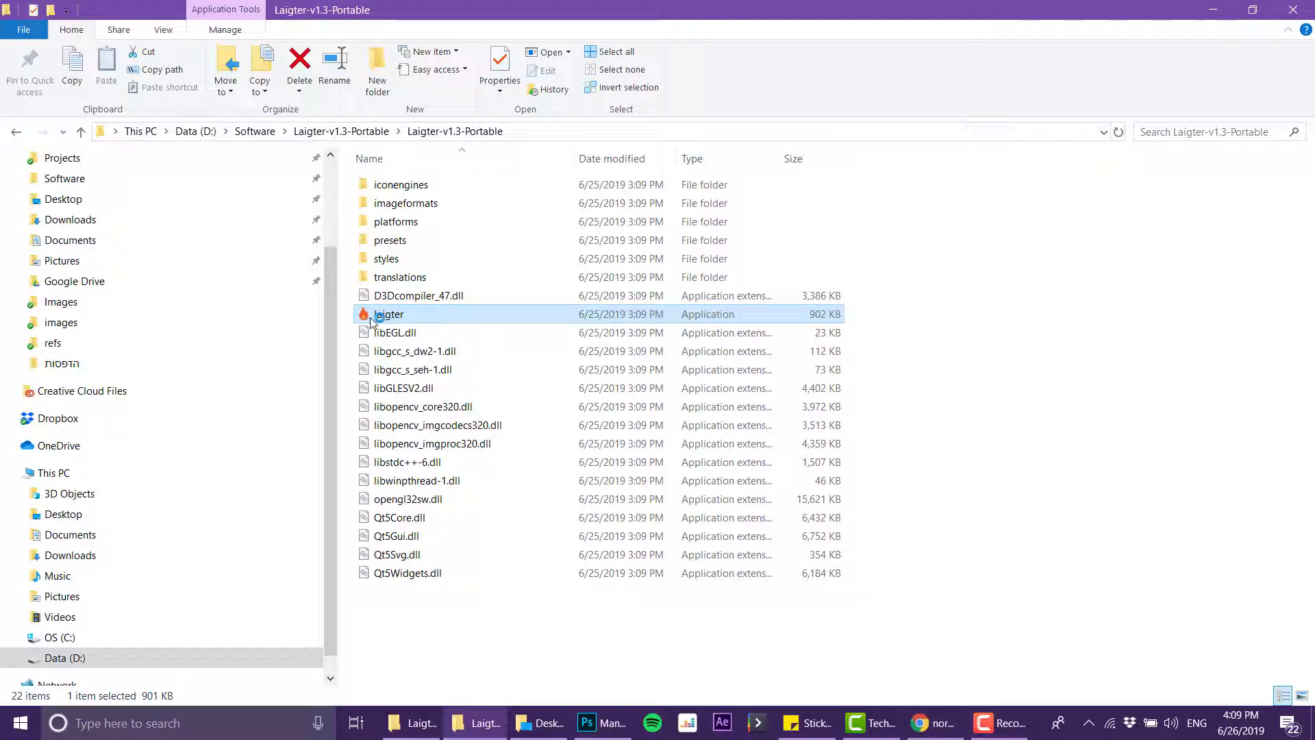
- Launch laigter.exe from the Laigter-v1.3-Portable folder
double_click(389, 314)
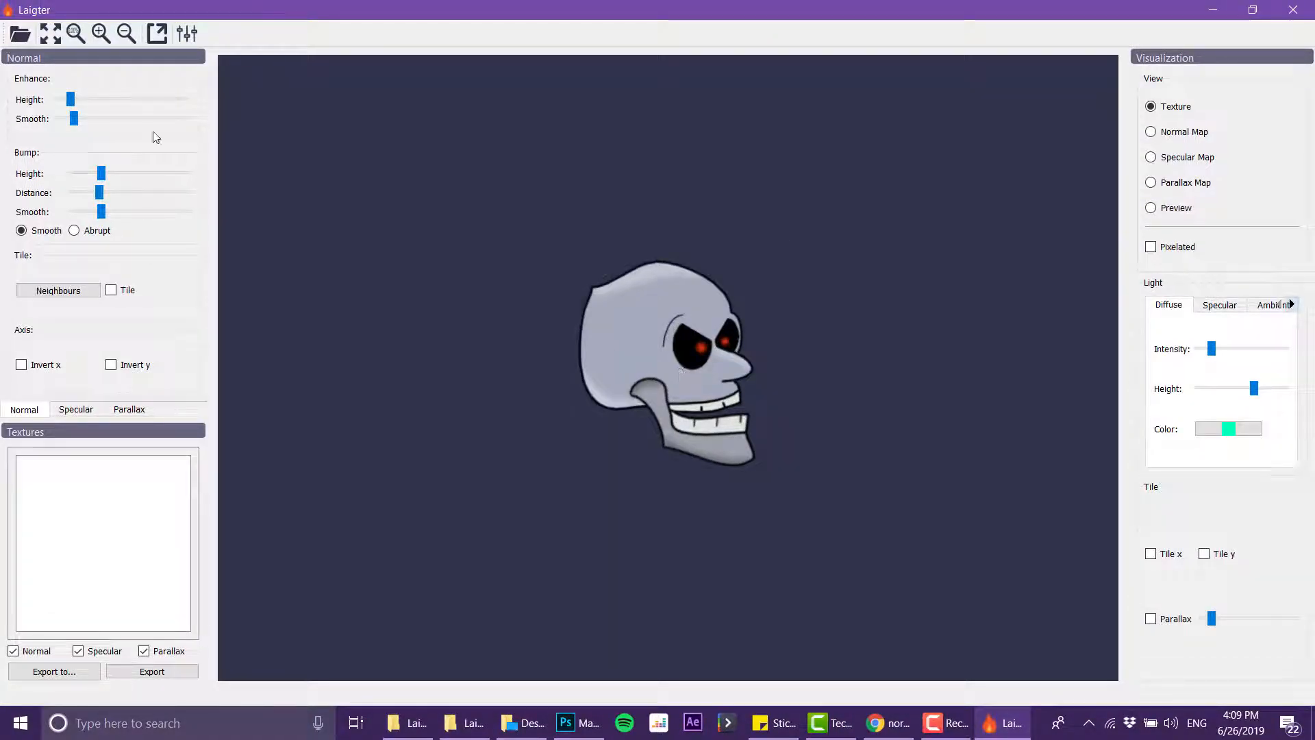
- Load the Maneki Neko image from the Desktop into Laigter and show its generated normal map
click(18, 33)
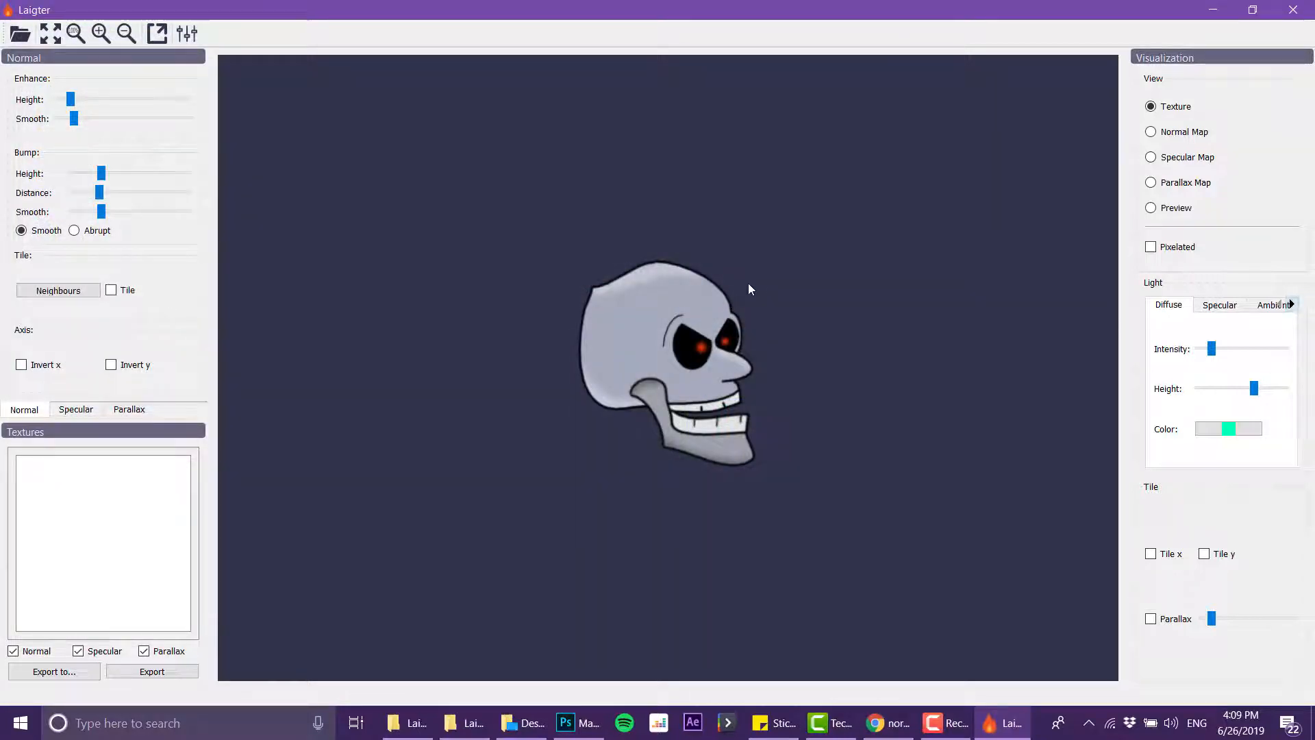
click(18, 33)
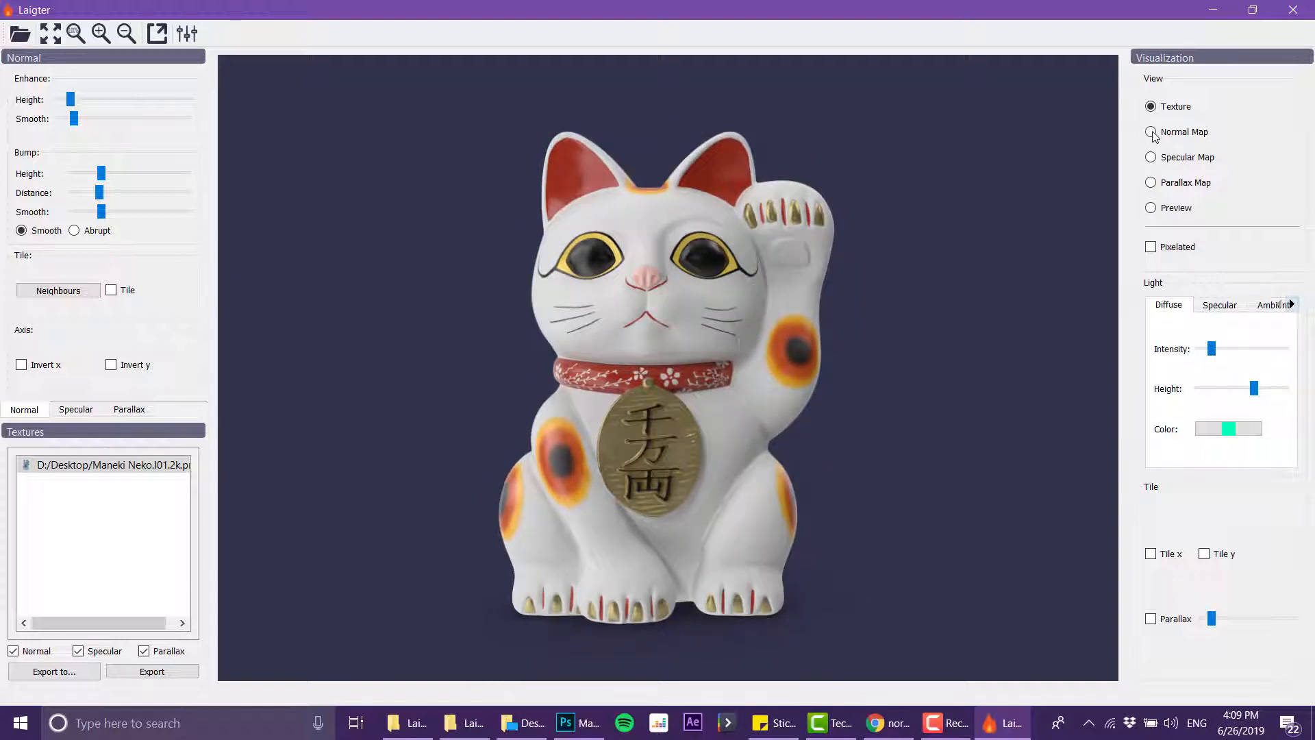
click(1151, 131)
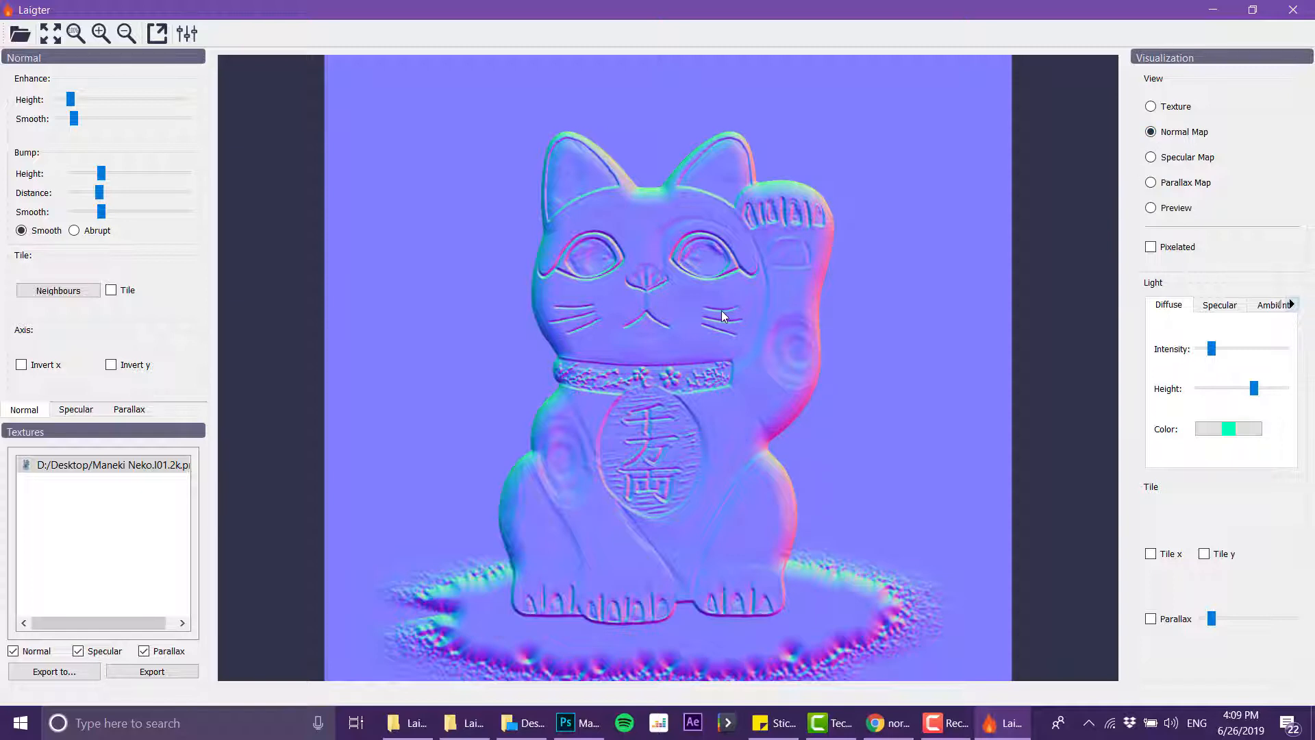
mouse_move(670, 330)
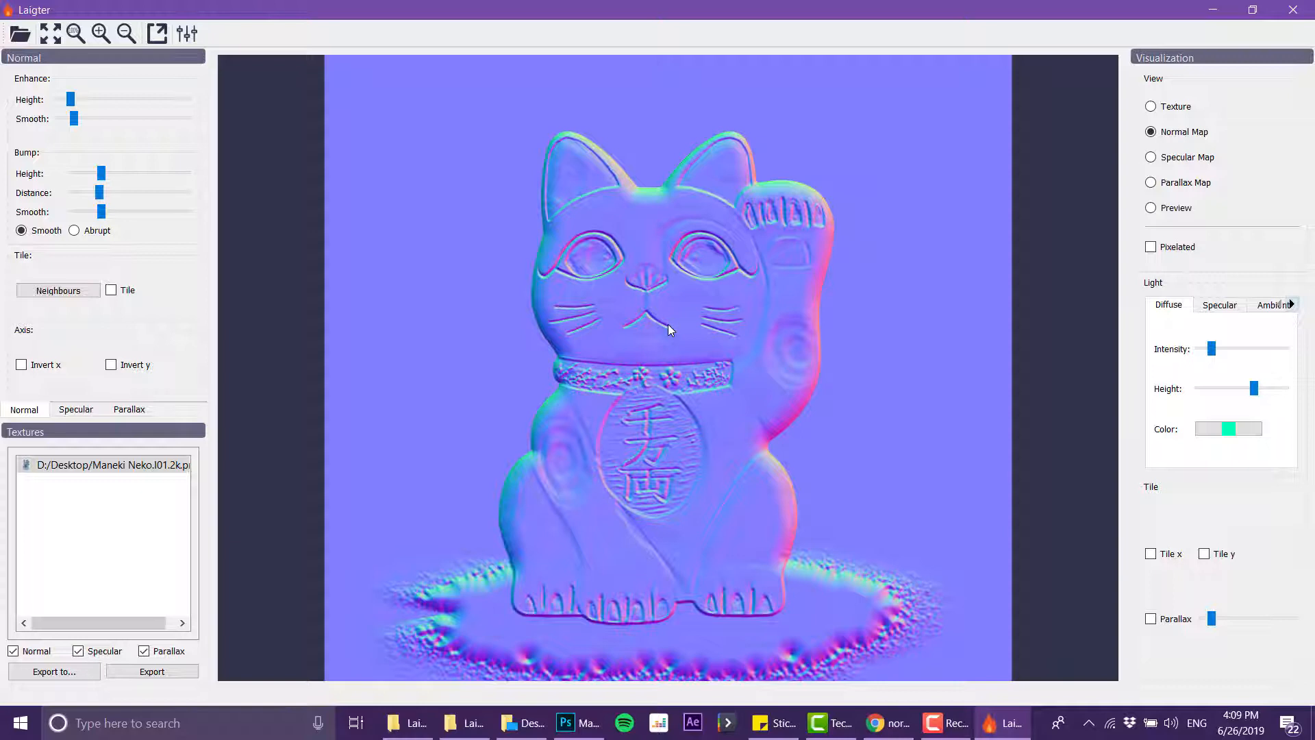
mouse_move(127, 148)
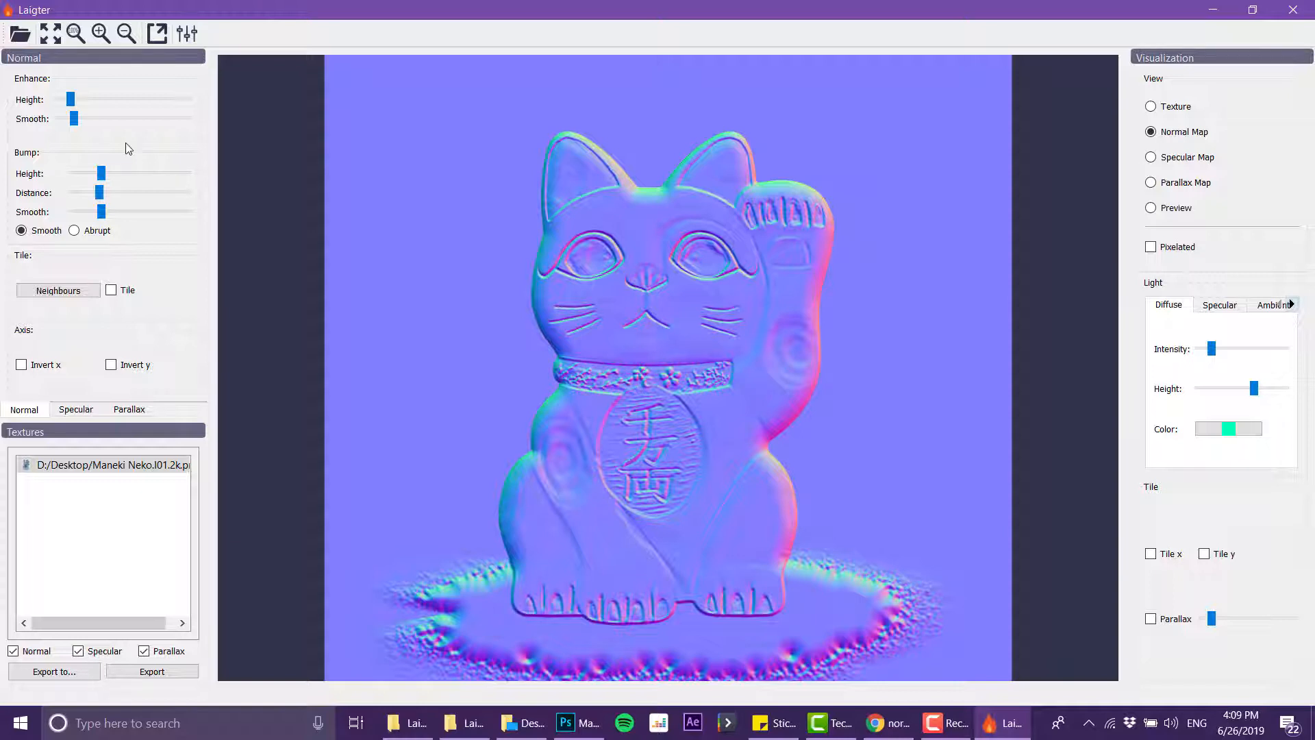
- Raise Enhance Height, set Bump Smooth to a moderate amount, and keep Enhance Smooth low for a softer normal map
drag(70, 99, 70, 98)
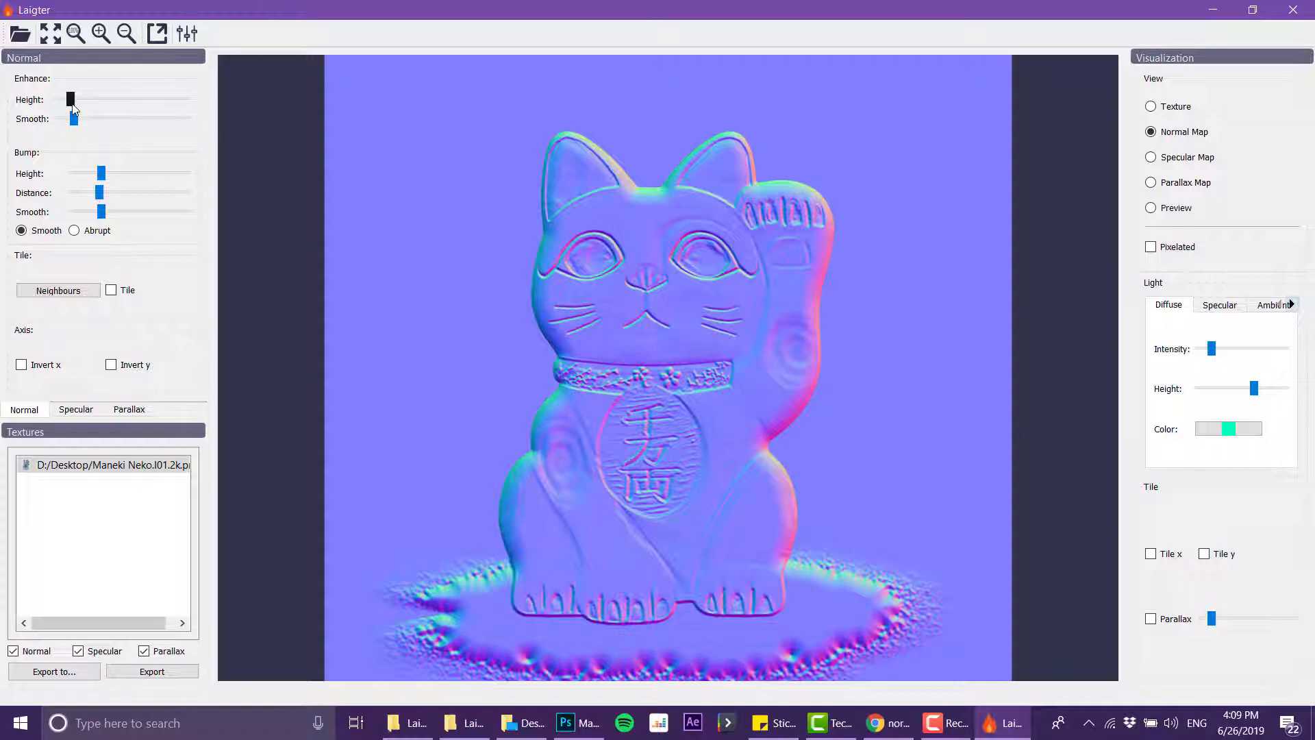
drag(70, 100, 88, 100)
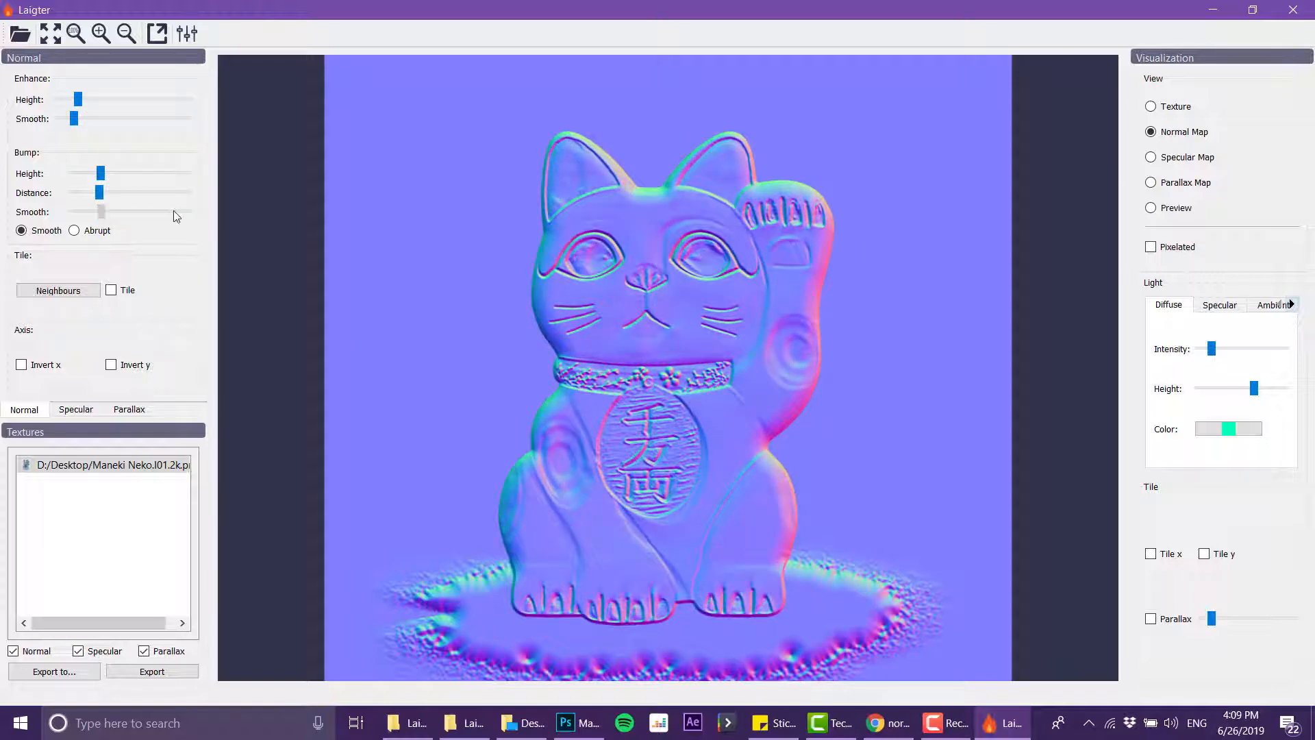
drag(80, 211, 174, 211)
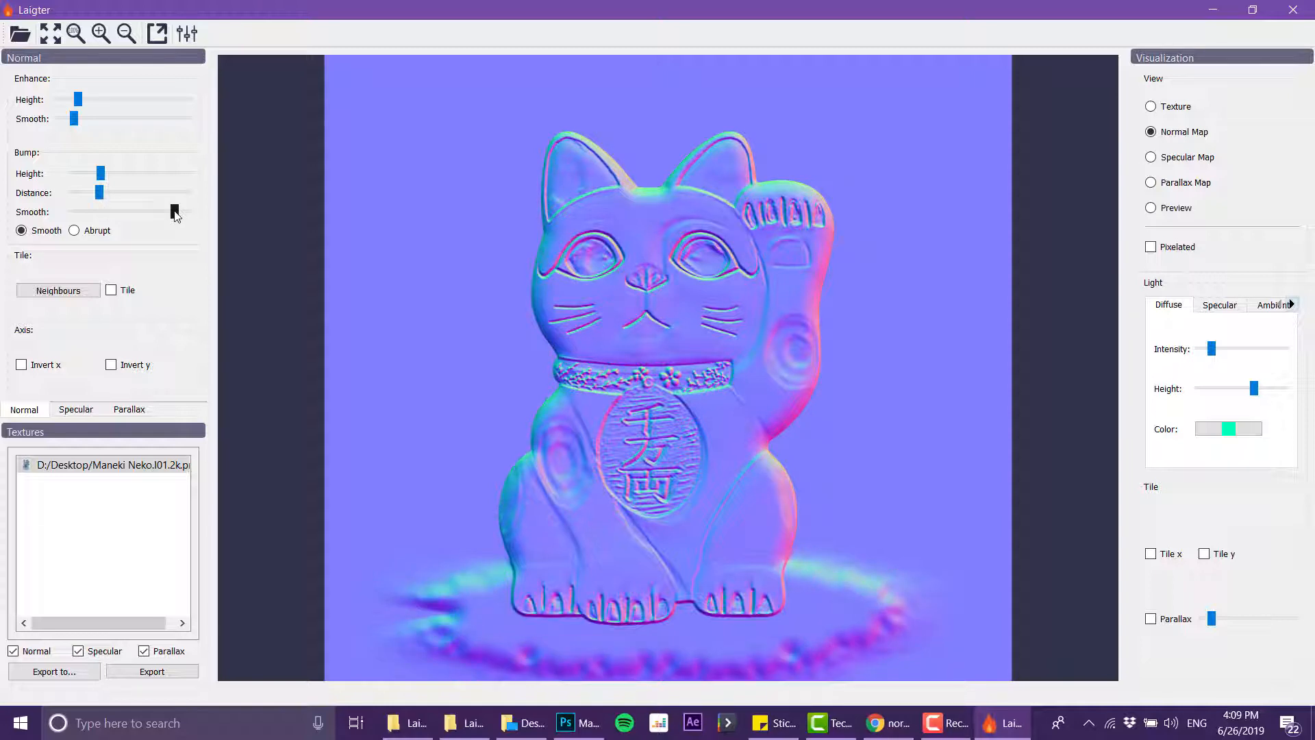
drag(174, 211, 140, 211)
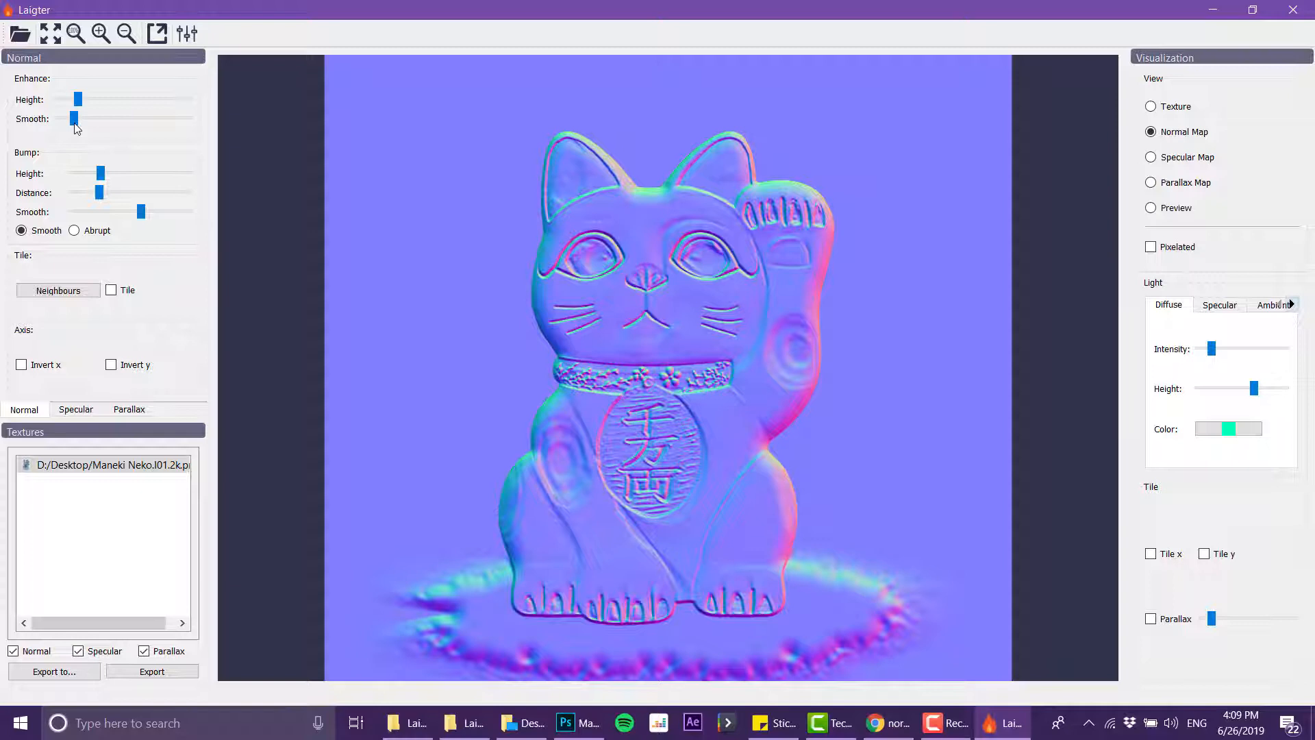
drag(71, 118, 99, 118)
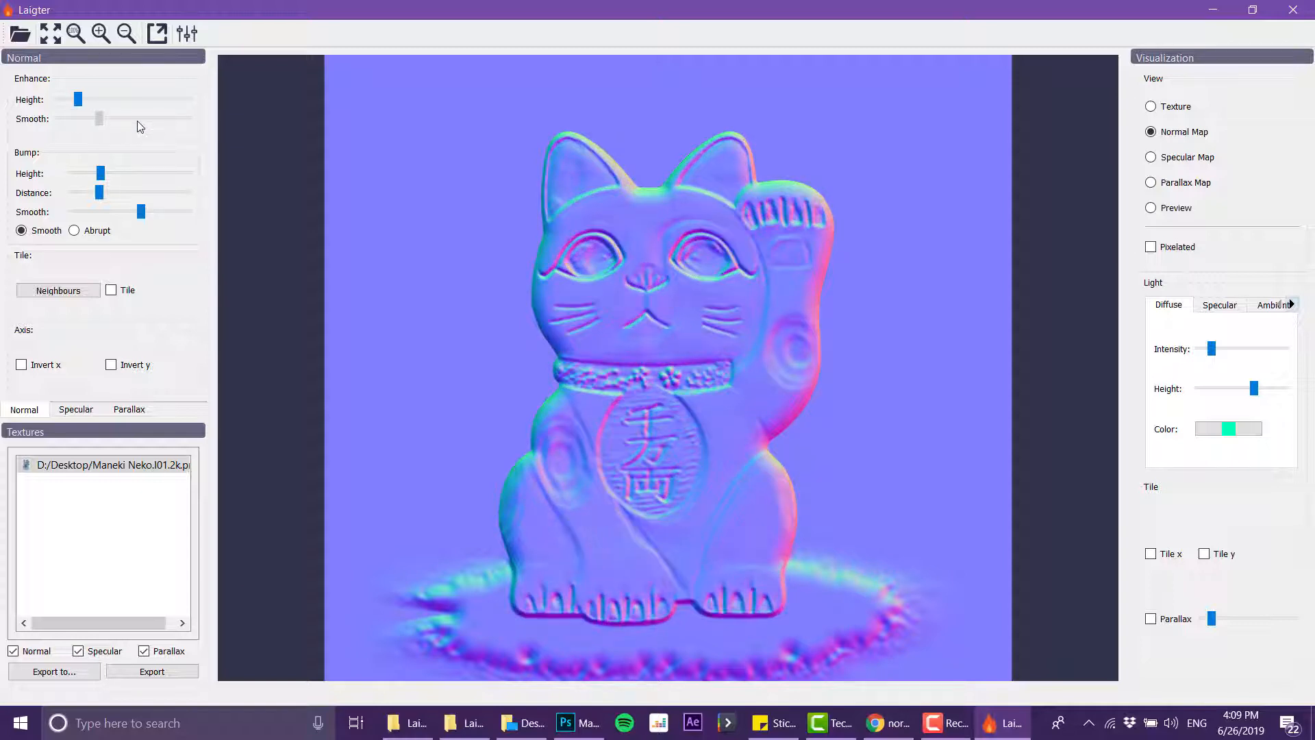
drag(98, 118, 137, 118)
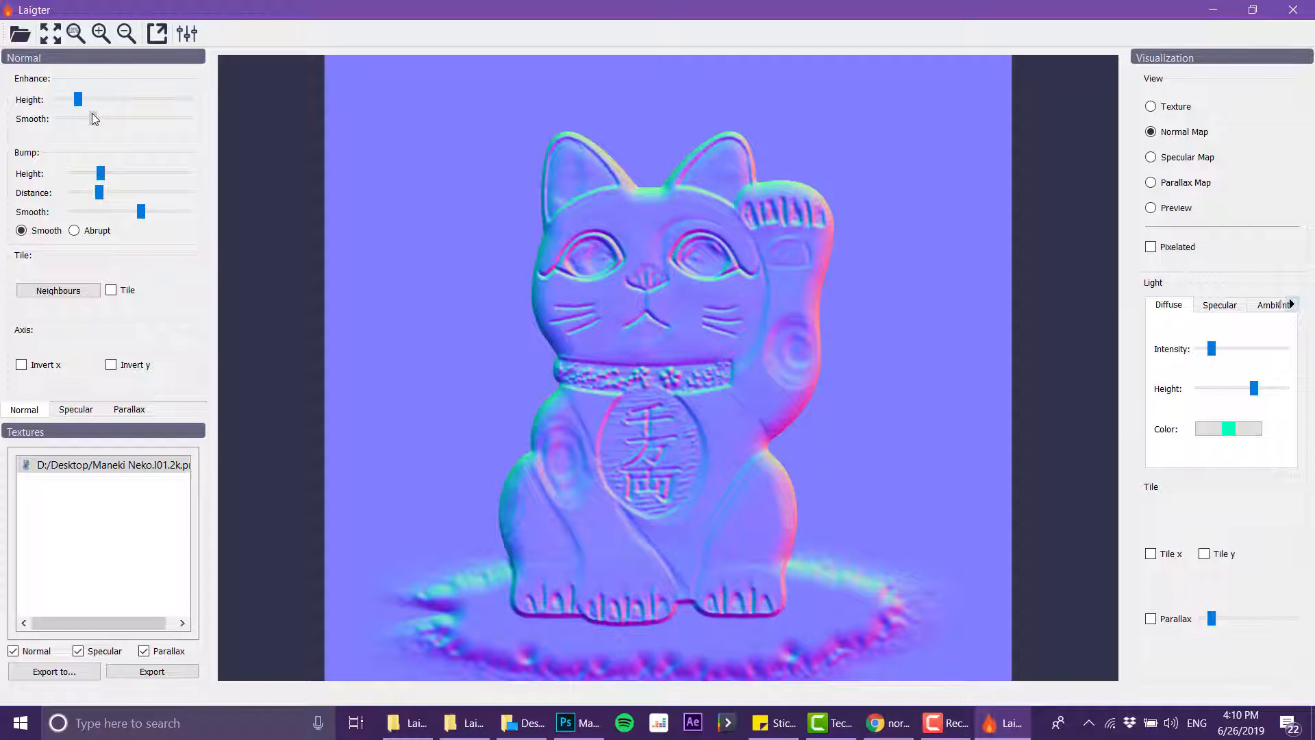
drag(92, 118, 67, 118)
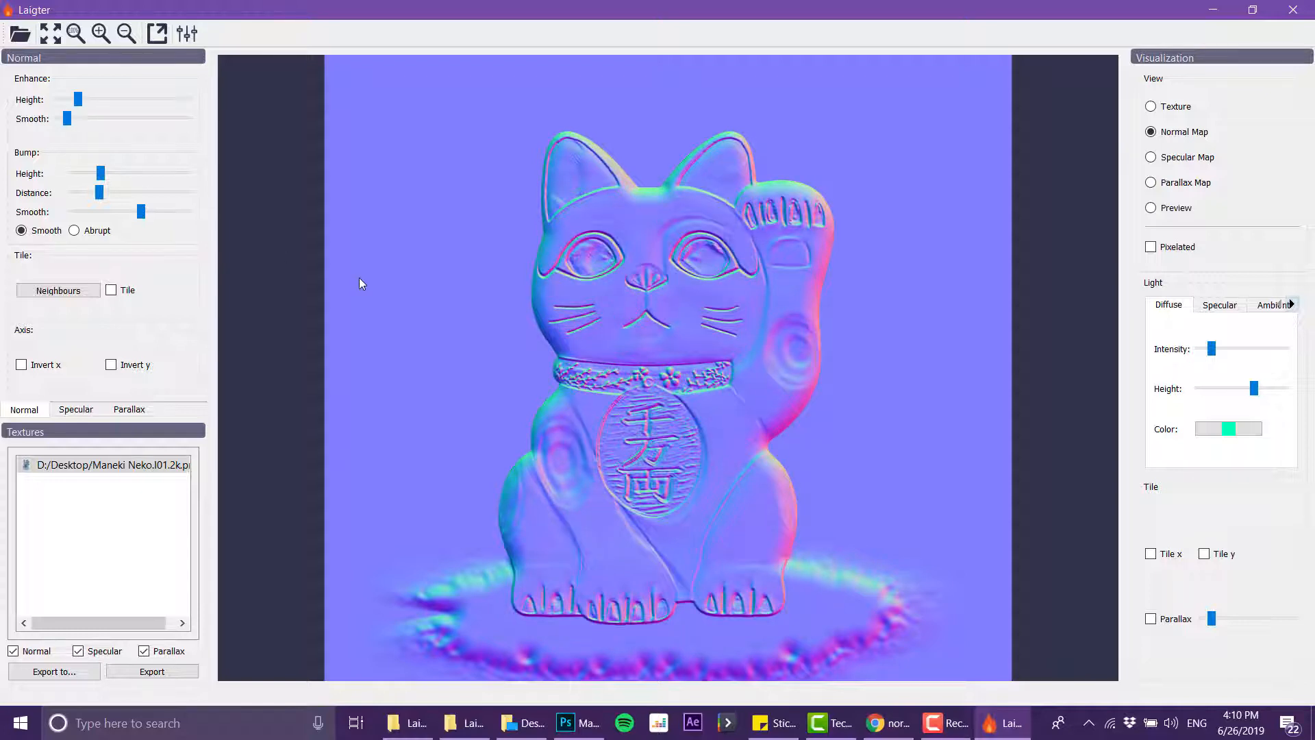
mouse_move(561, 331)
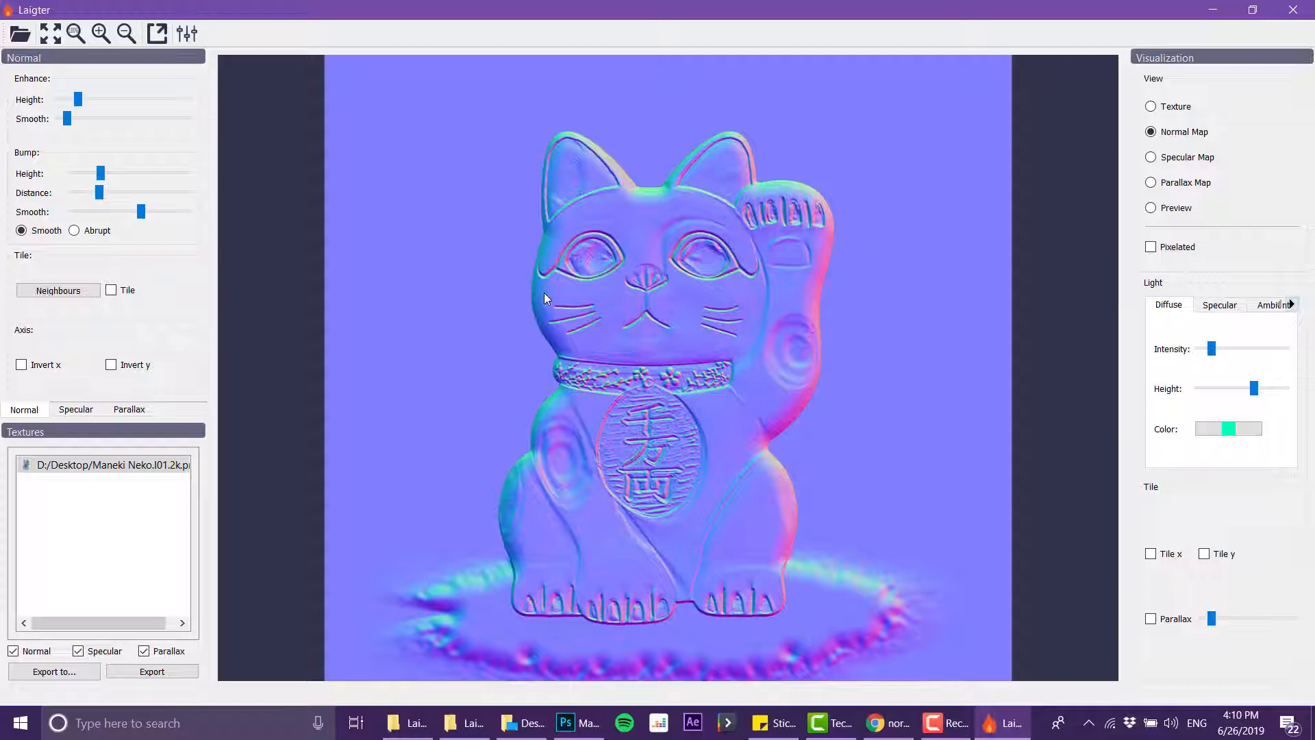
mouse_move(559, 343)
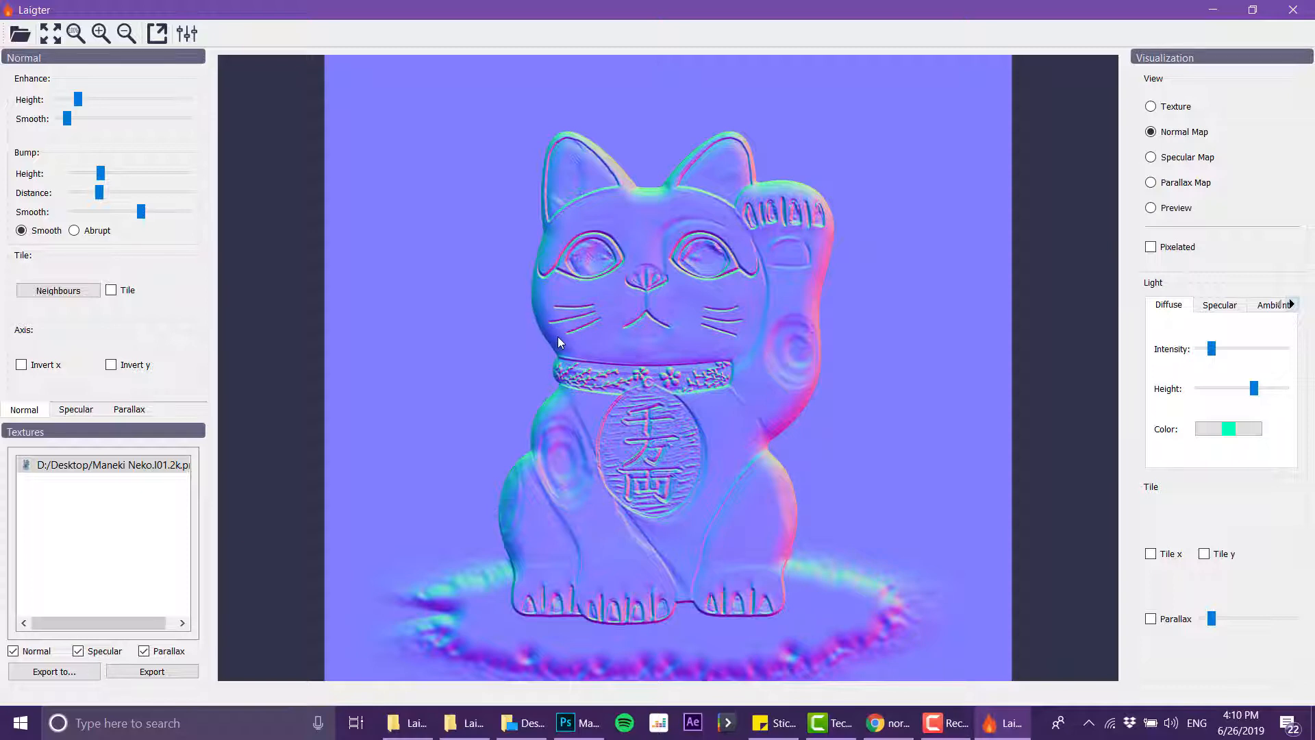
mouse_move(573, 229)
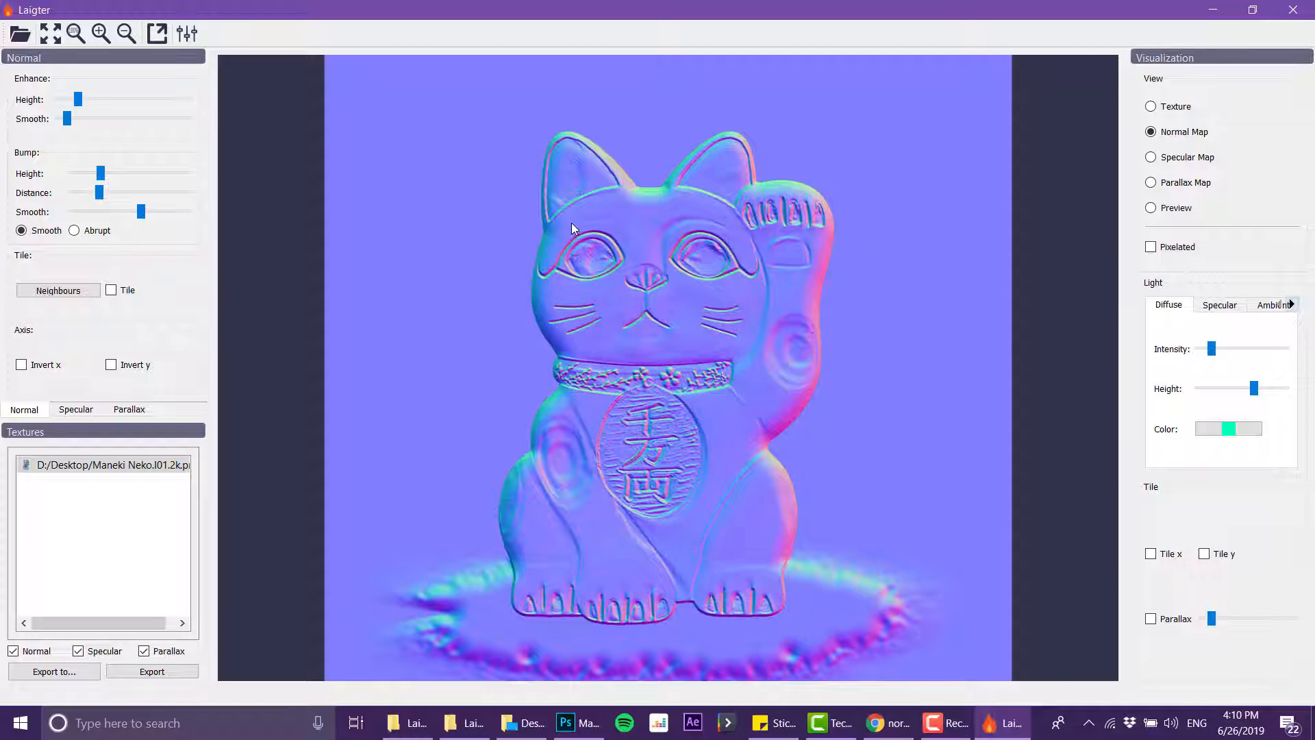
mouse_move(549, 258)
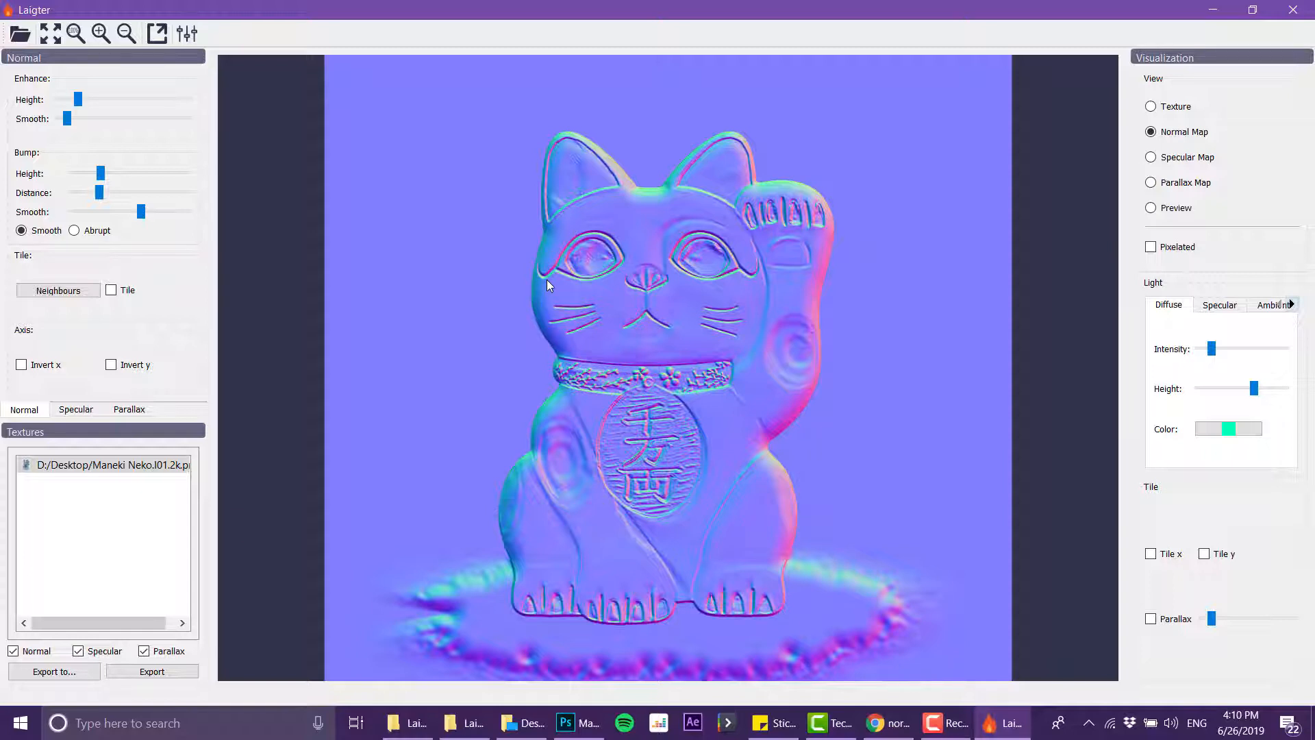
mouse_move(551, 316)
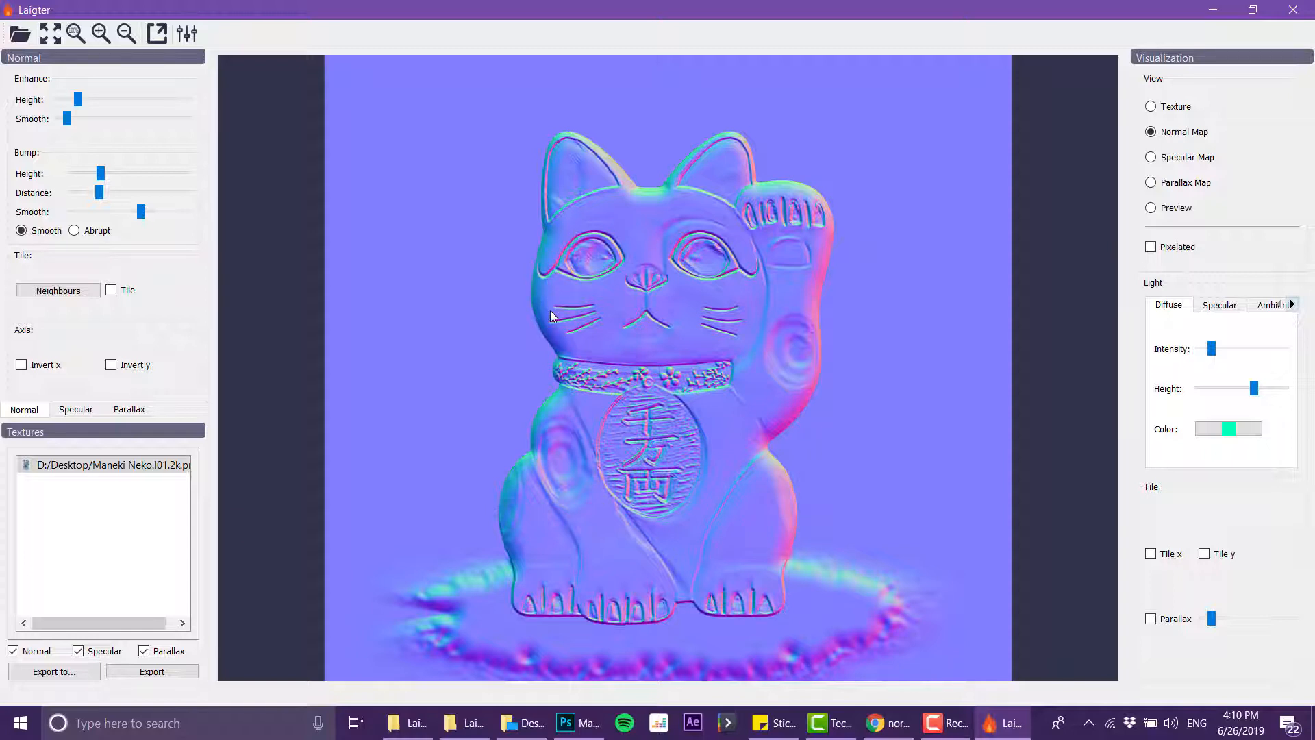
- Drag the Maneki Neko_n normal map from the Desktop into the Photoshop cat document as a masked layer
click(521, 722)
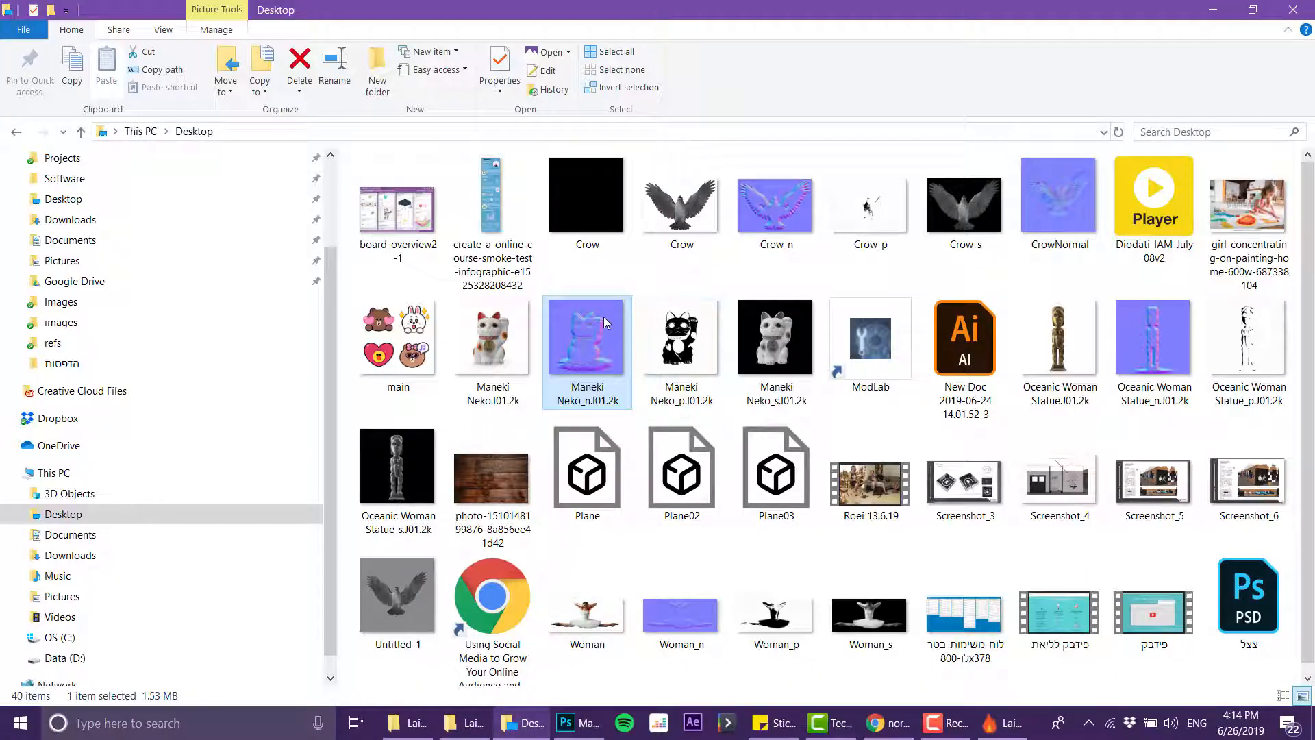
mouse_move(566, 722)
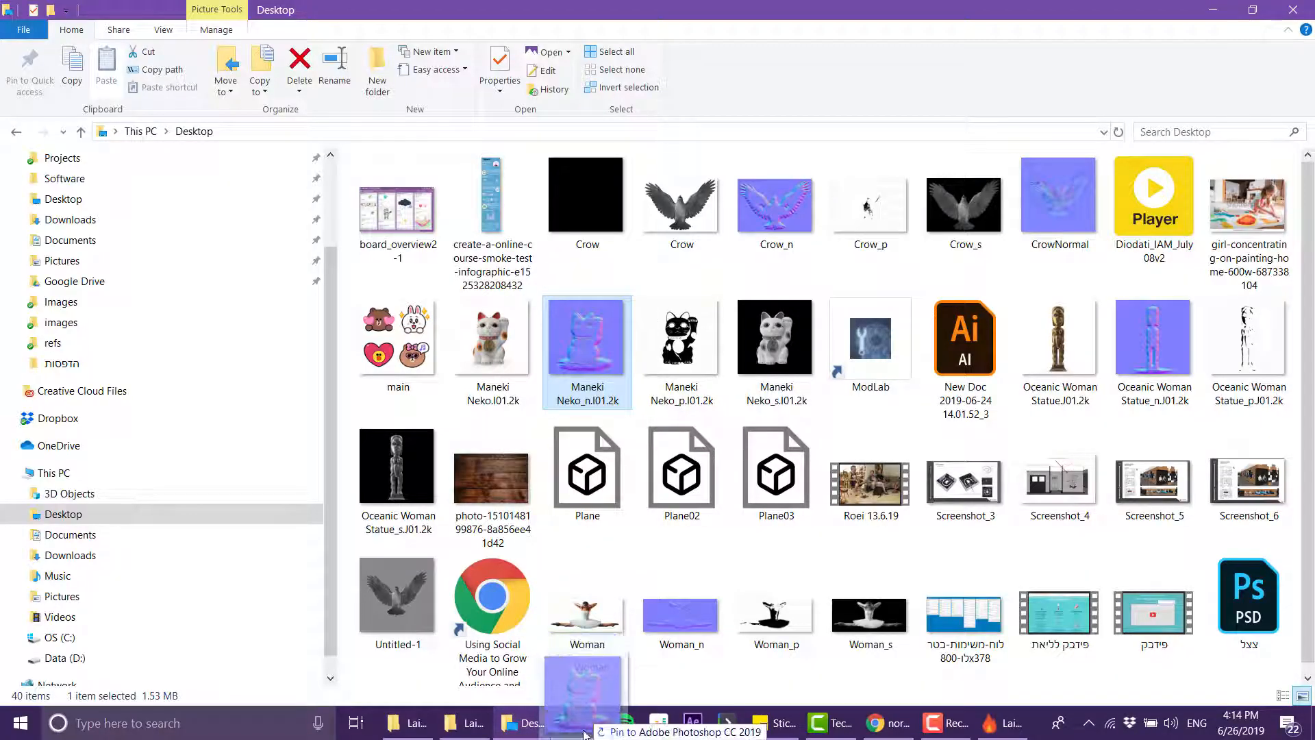
click(566, 722)
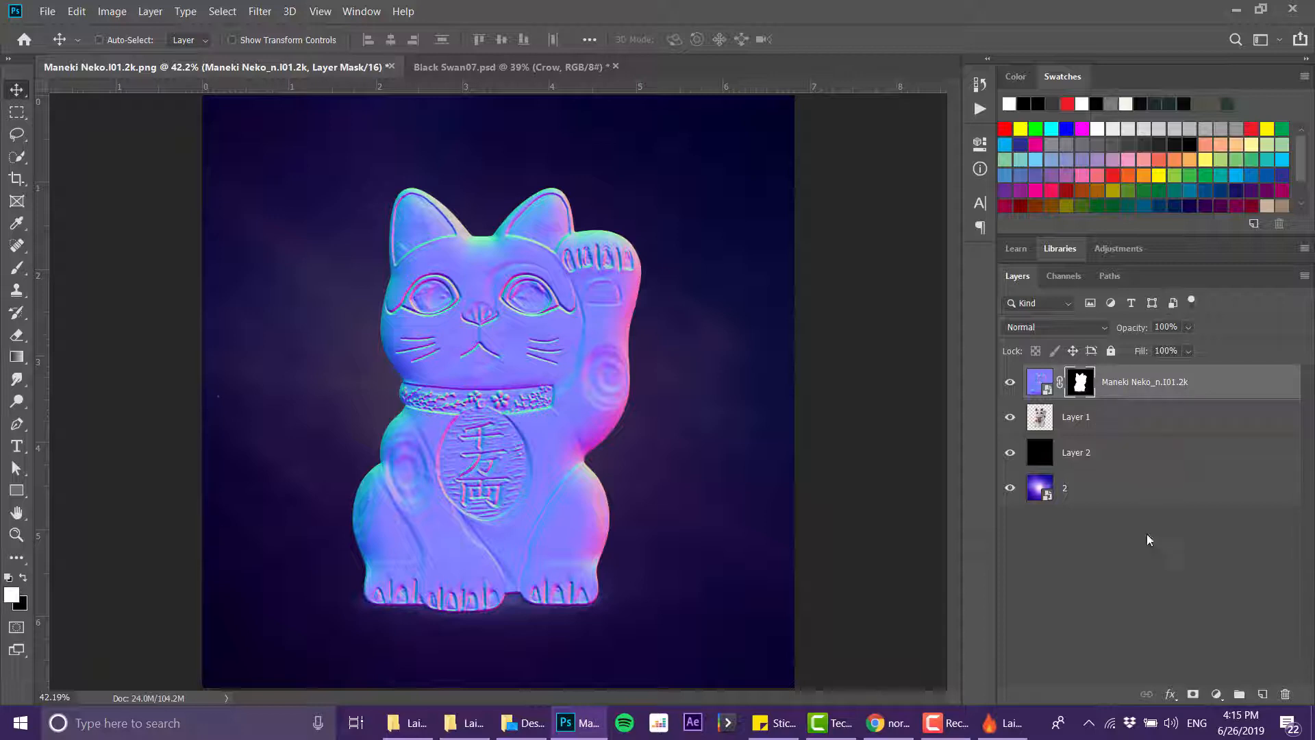
- Add a Channel Mixer 1 adjustment and clip it and Hue/Saturation 1 to the cat's normal map layer
click(1215, 693)
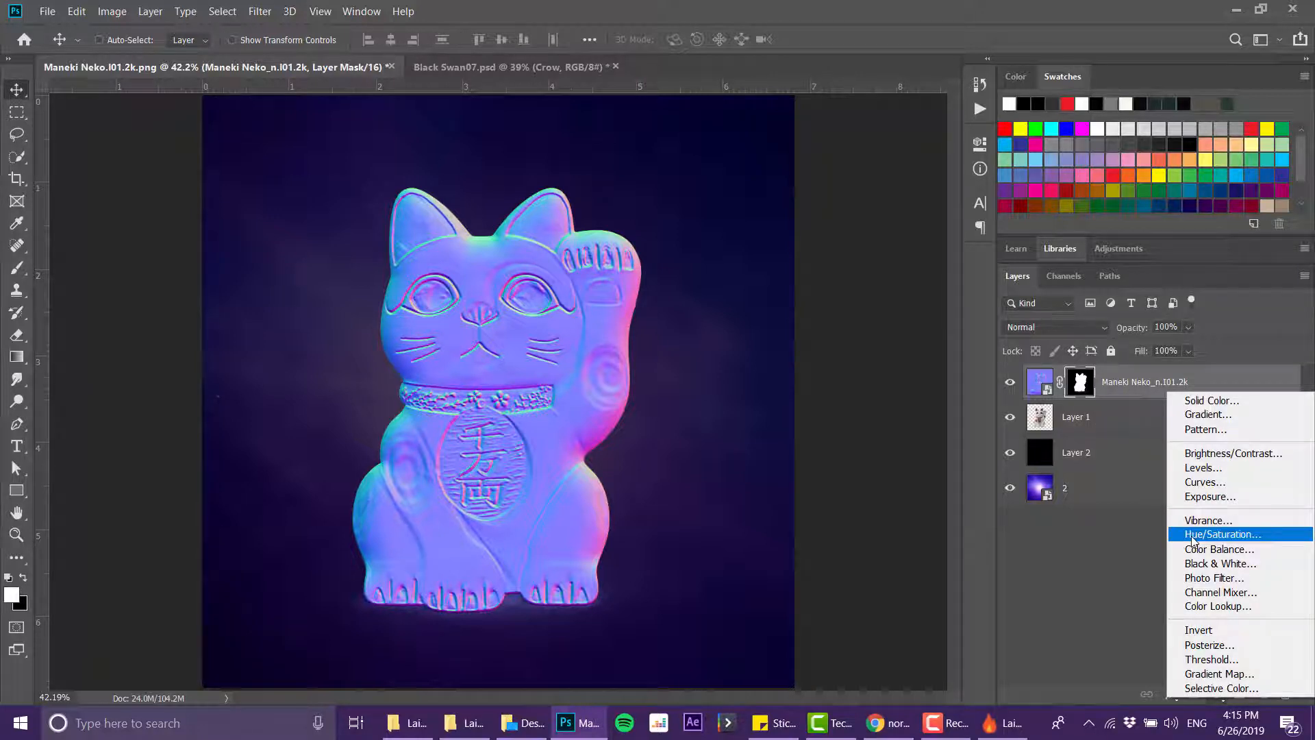
click(1220, 534)
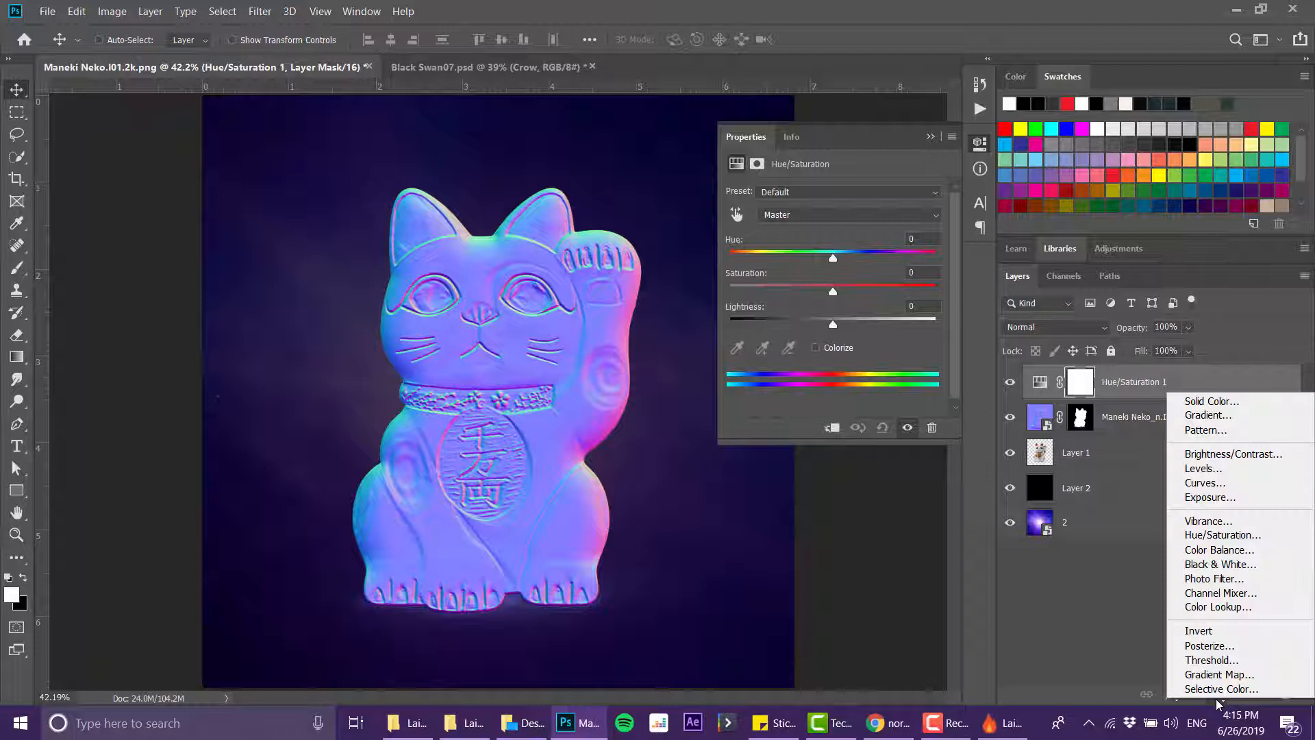
mouse_move(1221, 593)
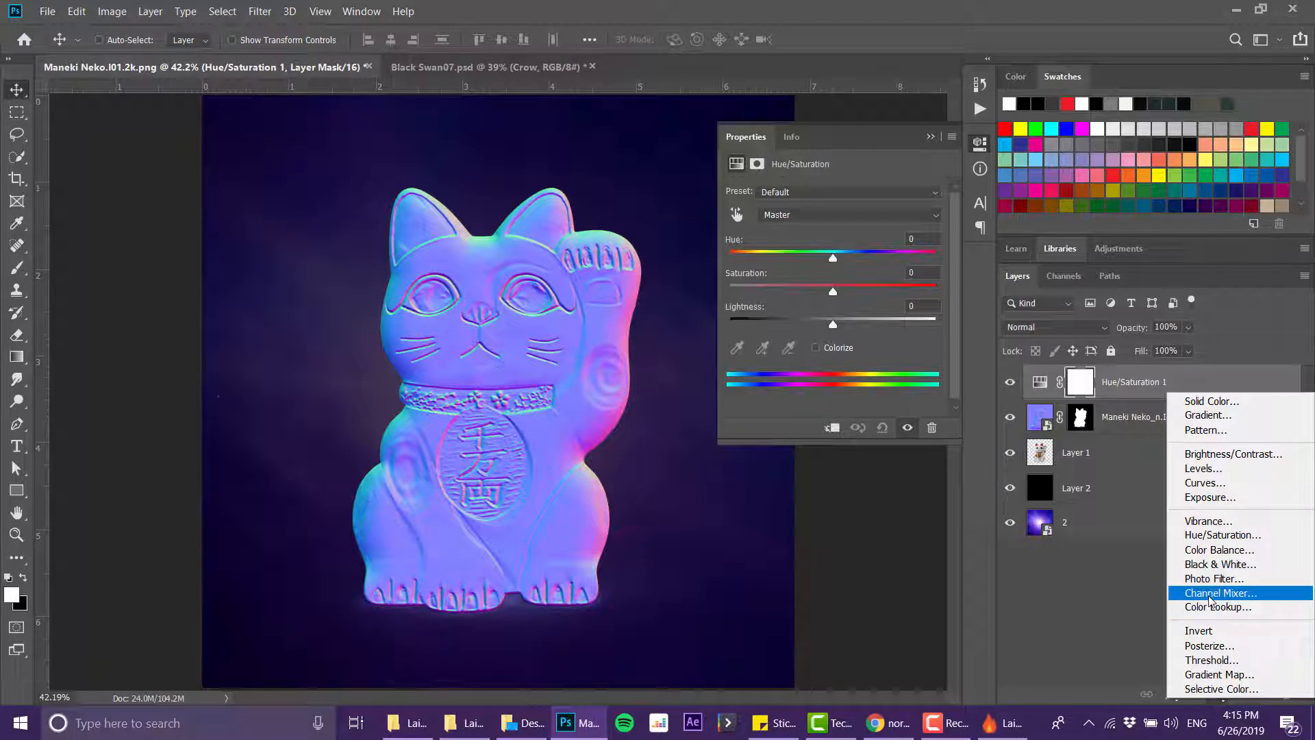
click(1219, 593)
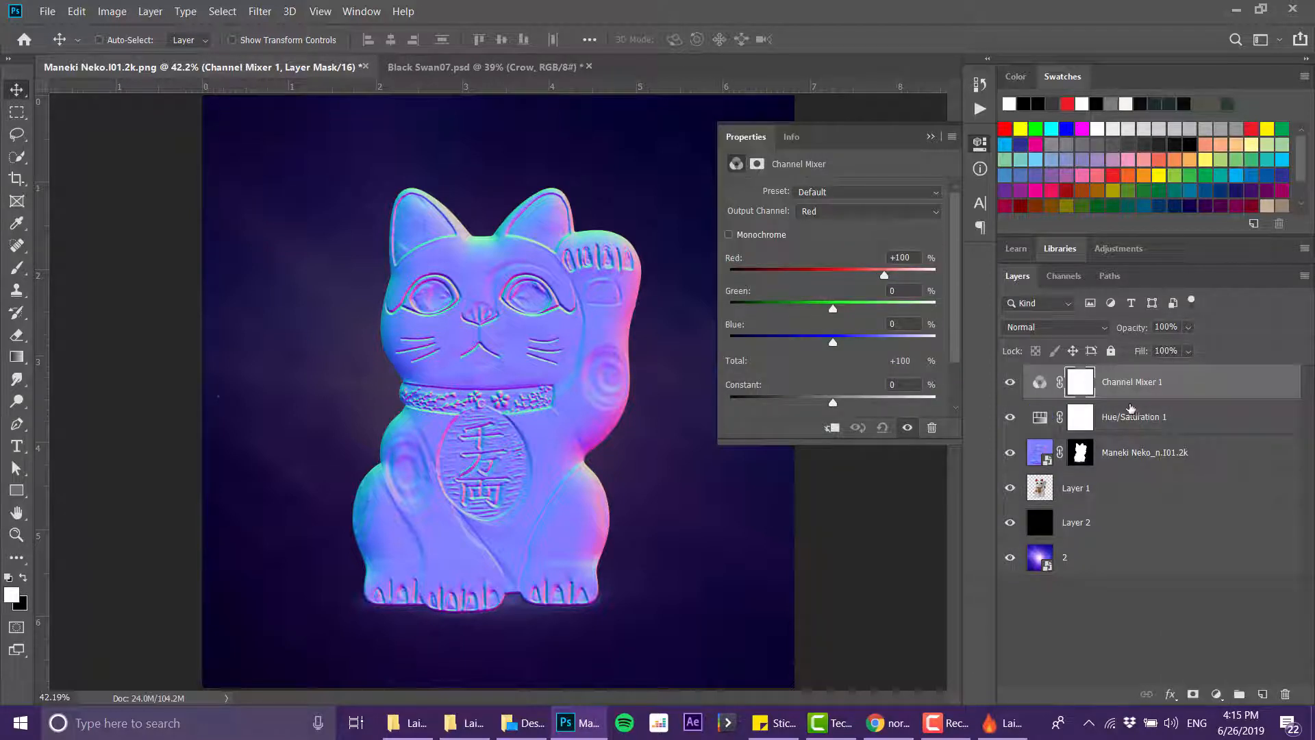
click(1146, 416)
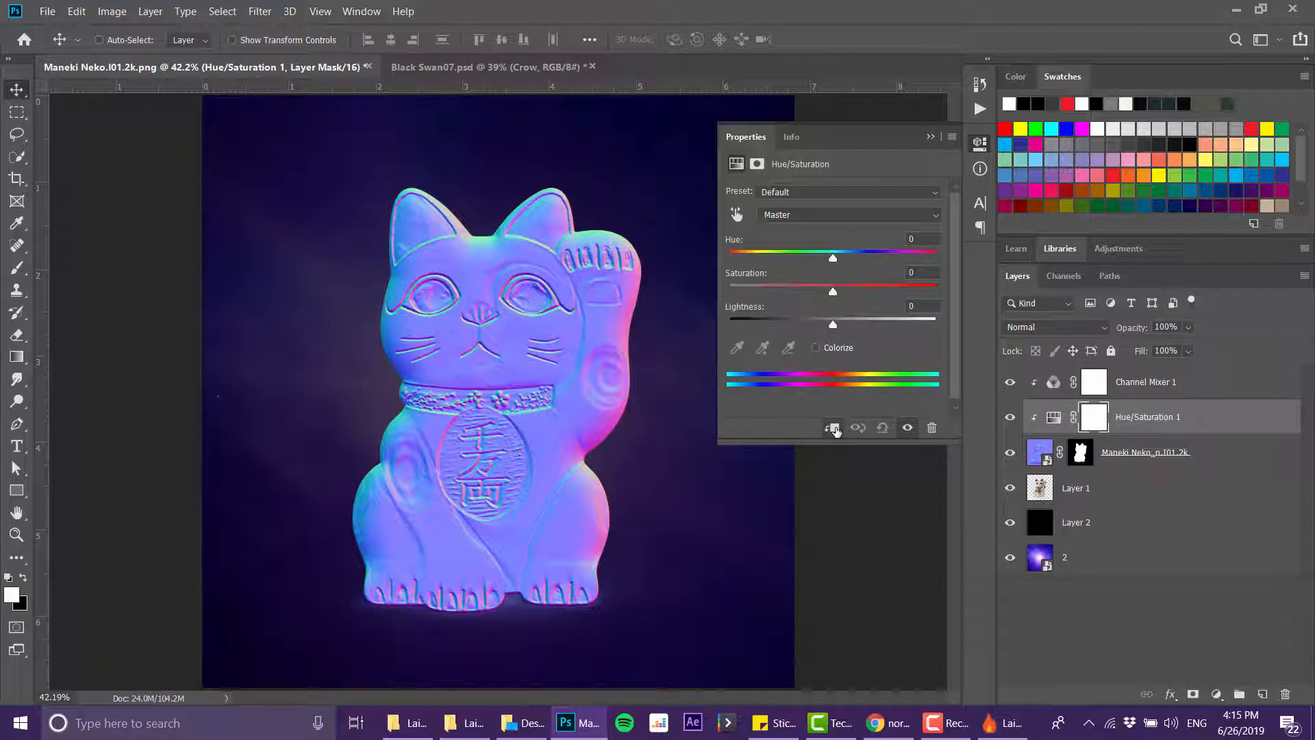
click(1145, 383)
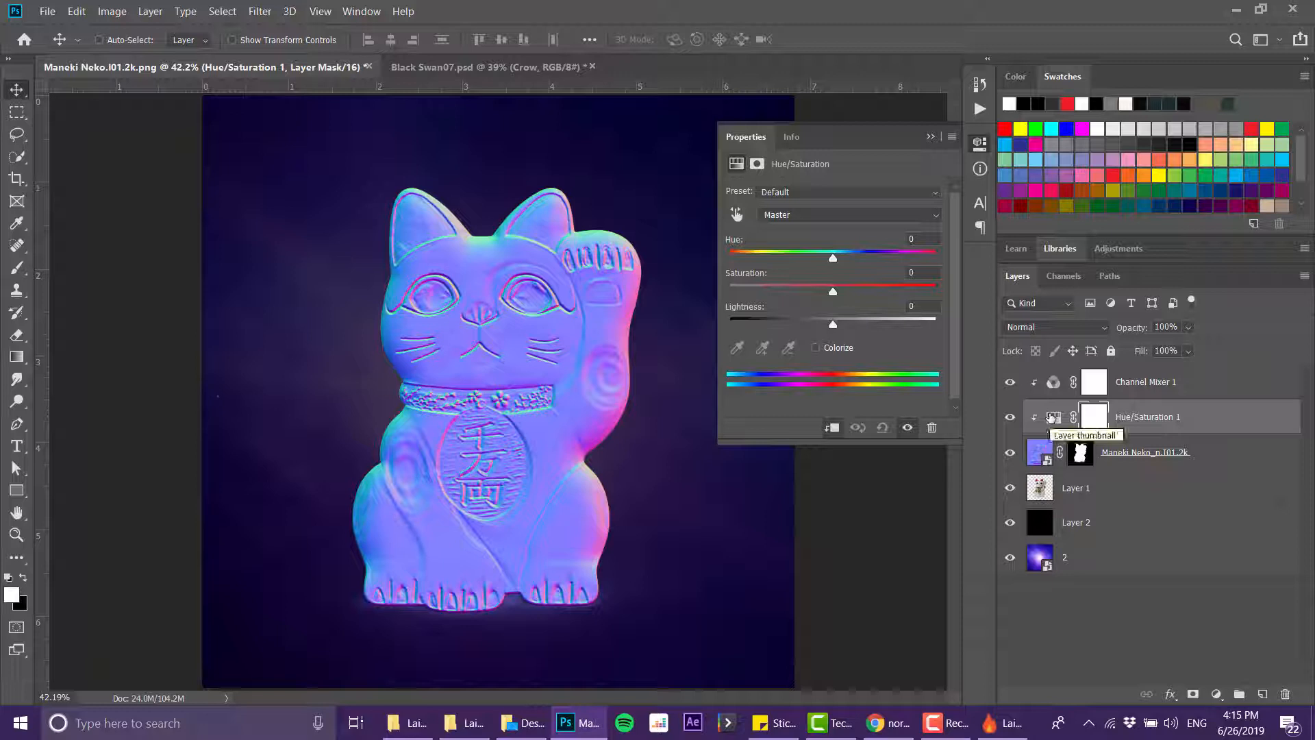
mouse_move(1168, 392)
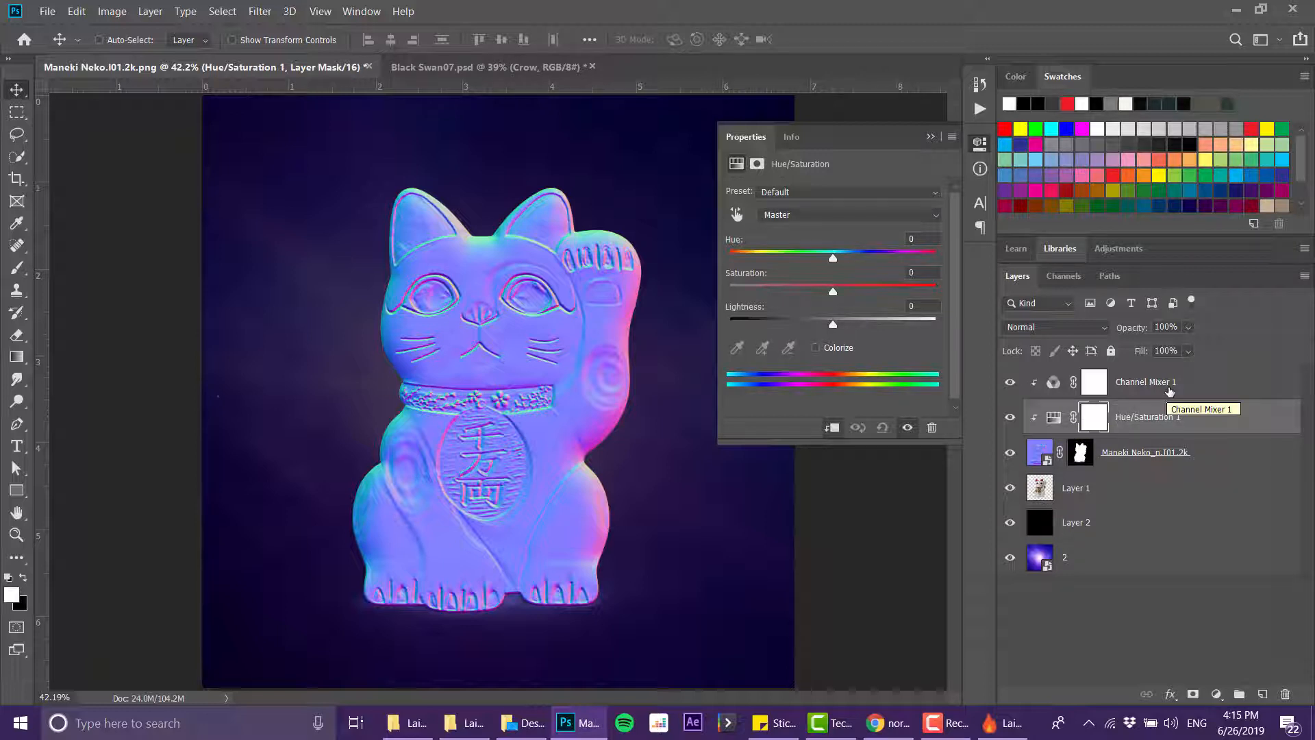
- Make Channel Mixer 1 monochrome with Red −198, Green +125, Blue +5, rendering the cat as dark grey relief
click(1146, 382)
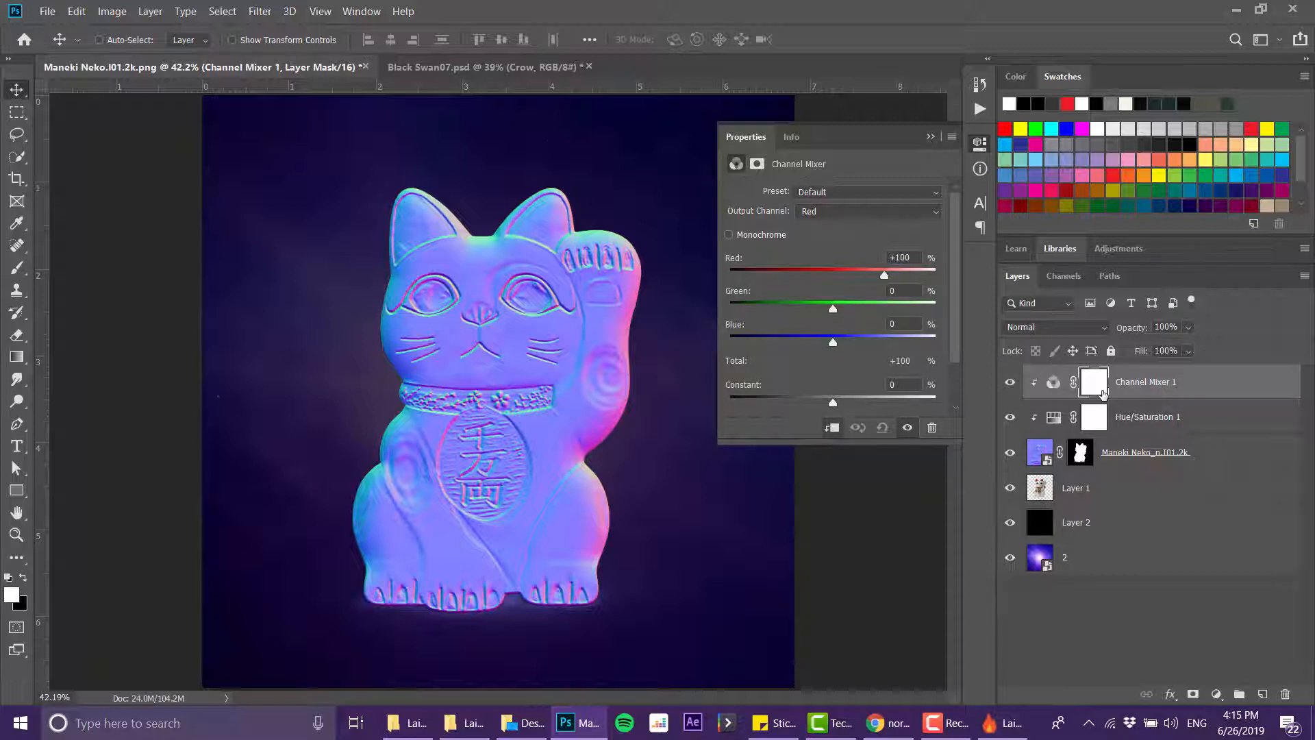
click(728, 234)
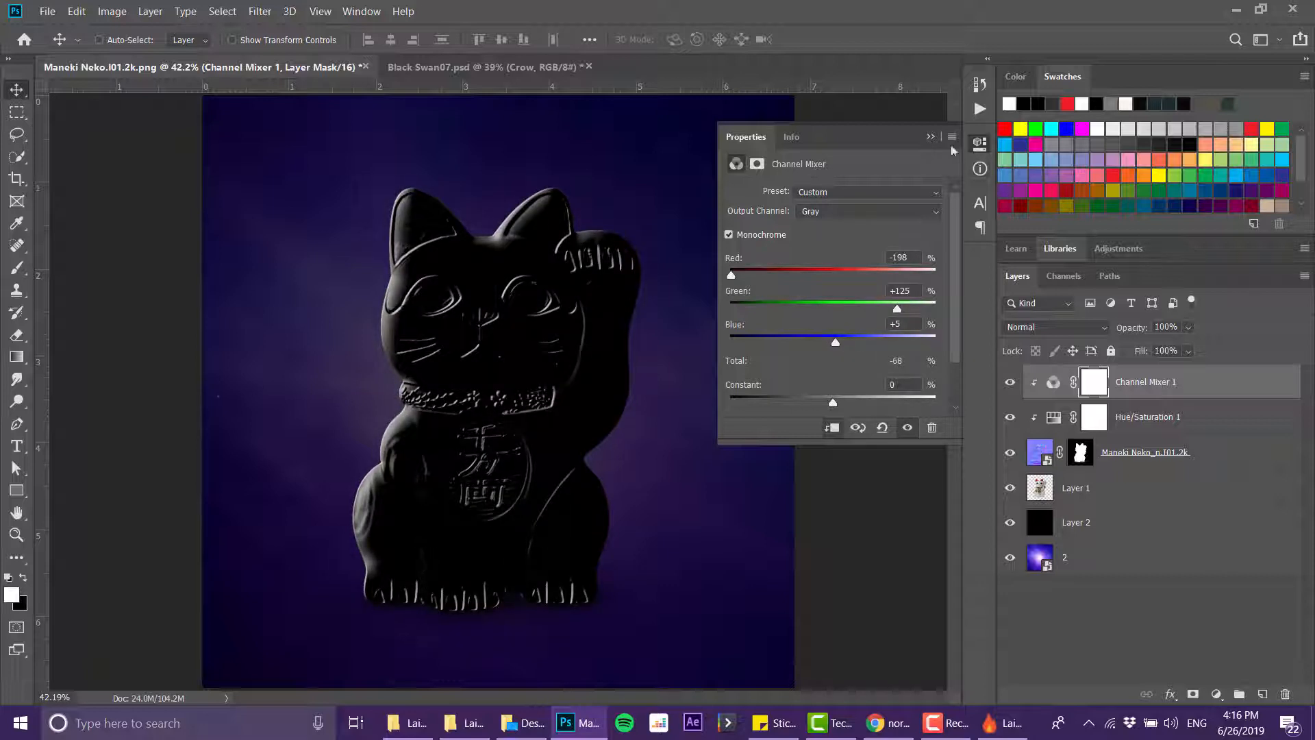
click(932, 135)
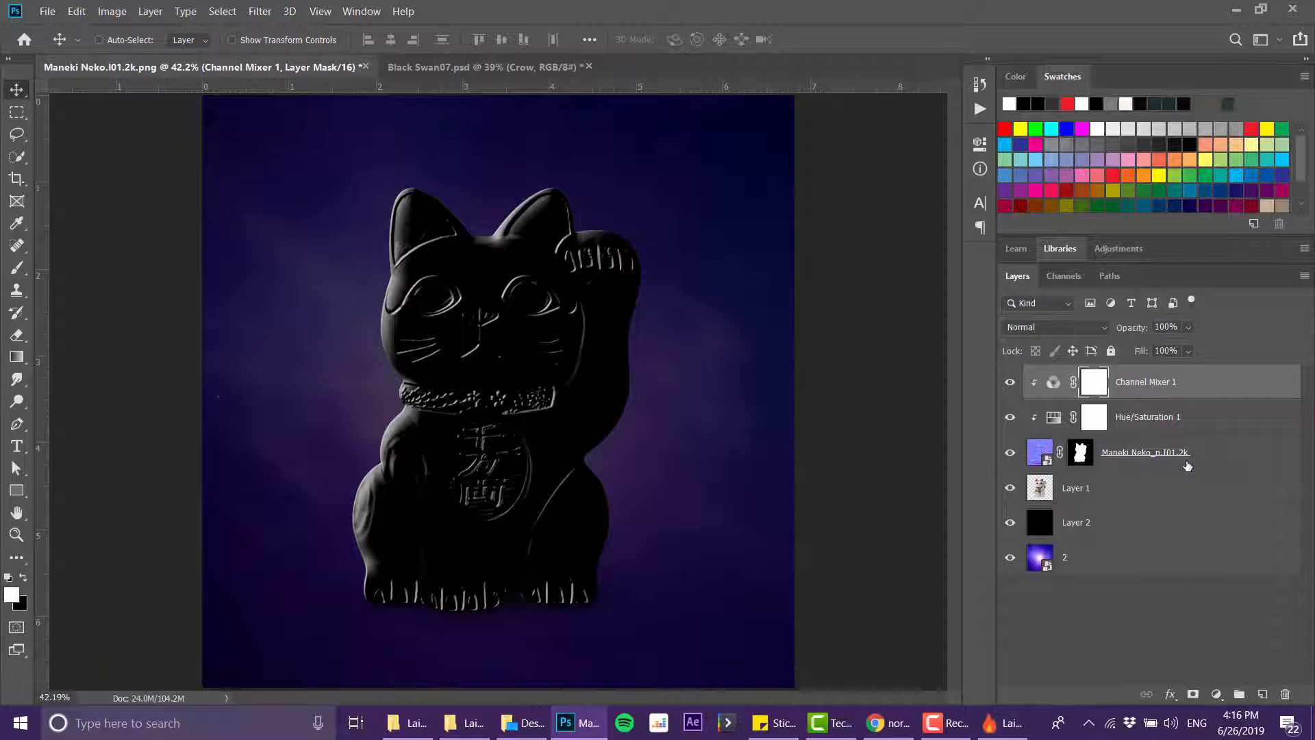
- Blend the normal map layer with a lightening mode so the colour cat shows through, then select Layer 1
click(1040, 452)
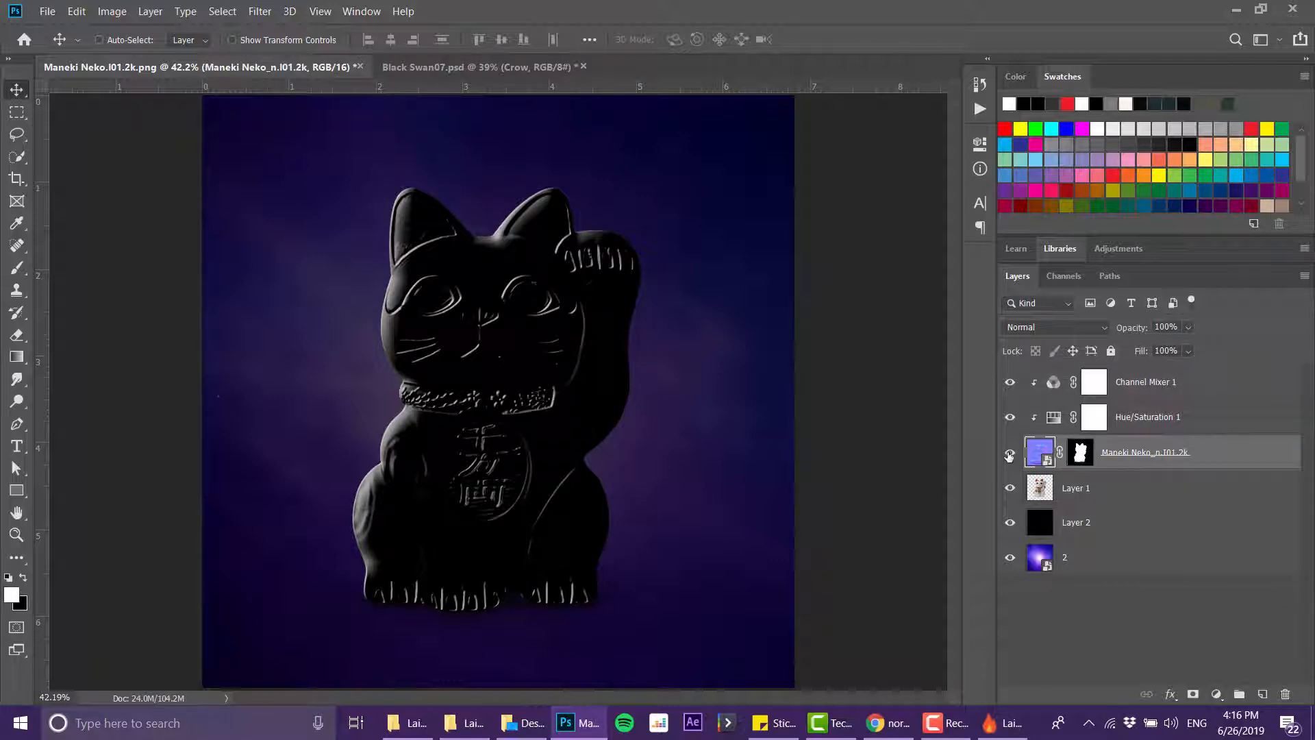
click(1055, 328)
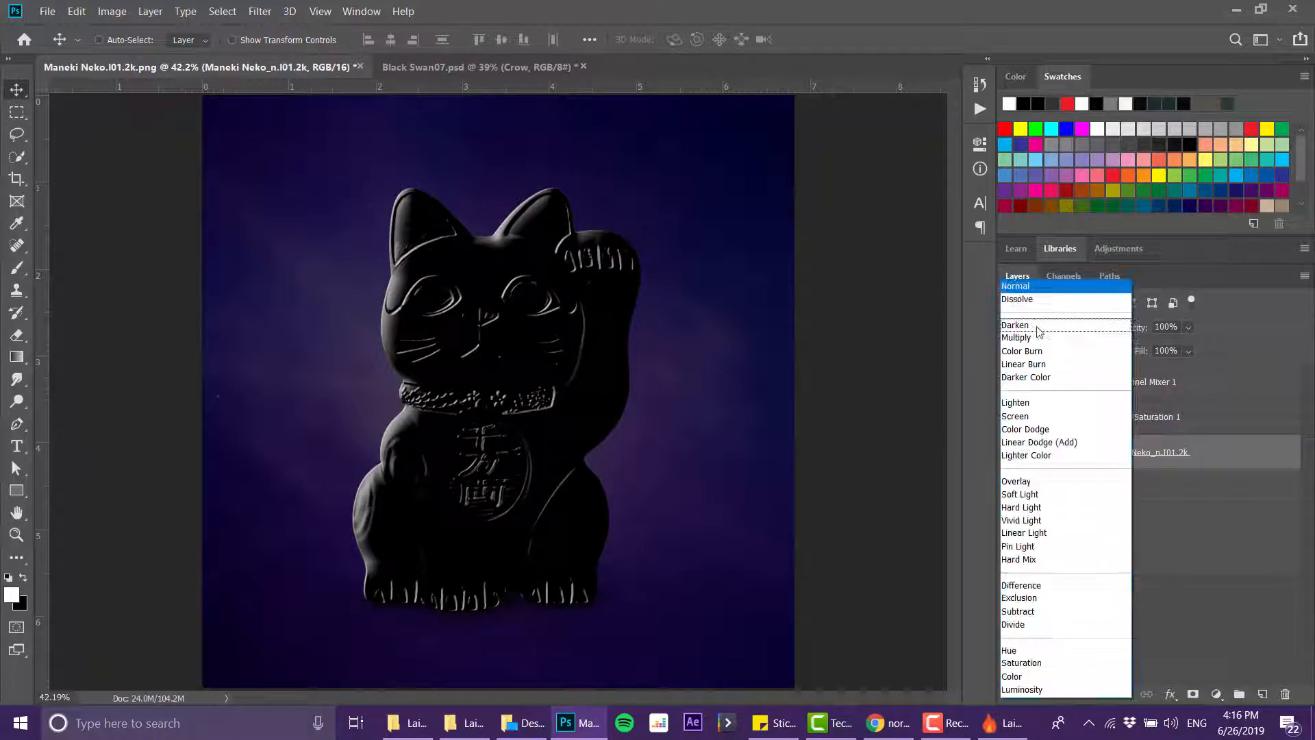
click(1015, 285)
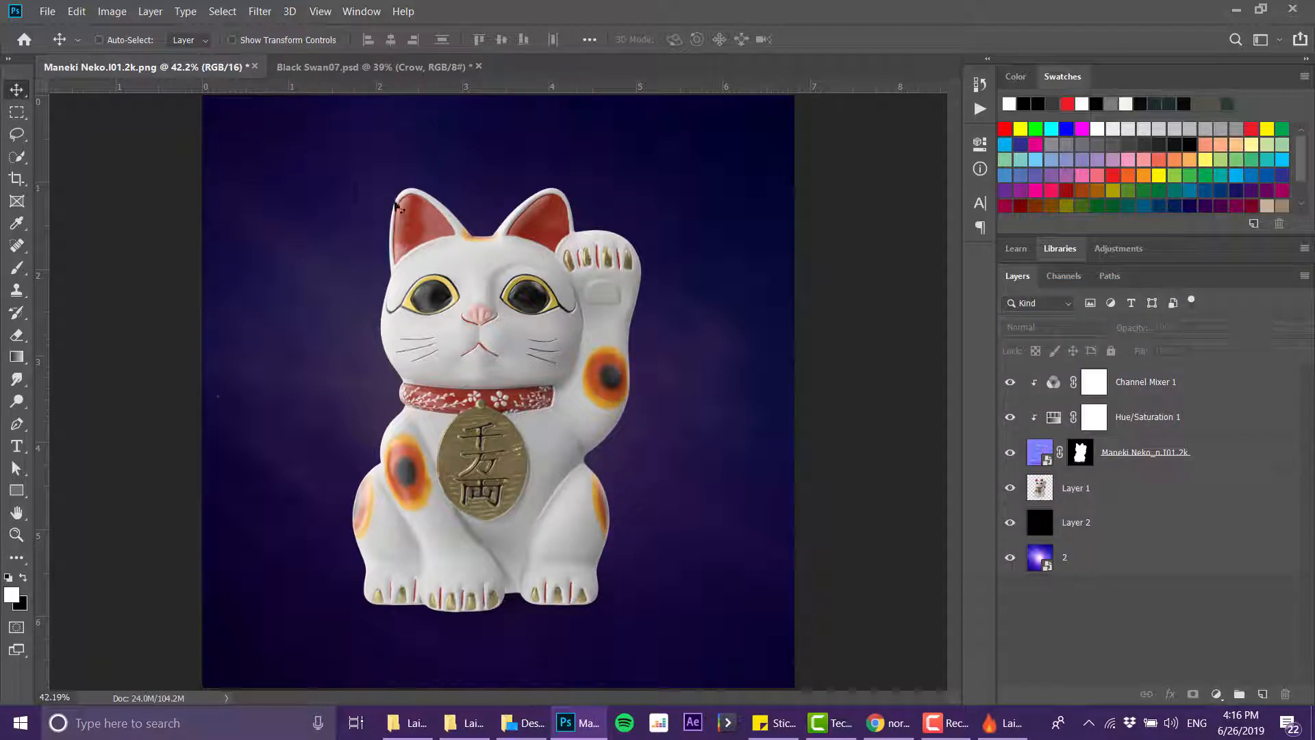
click(1010, 453)
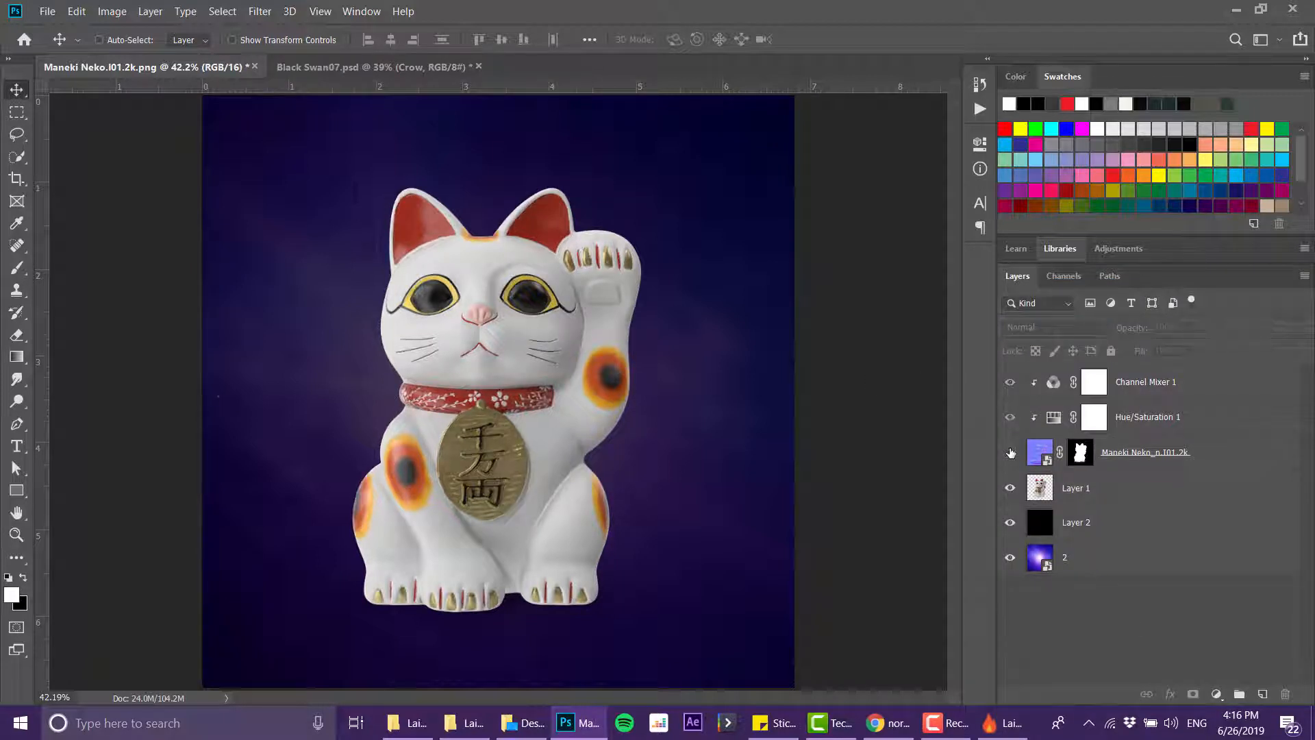
click(1009, 452)
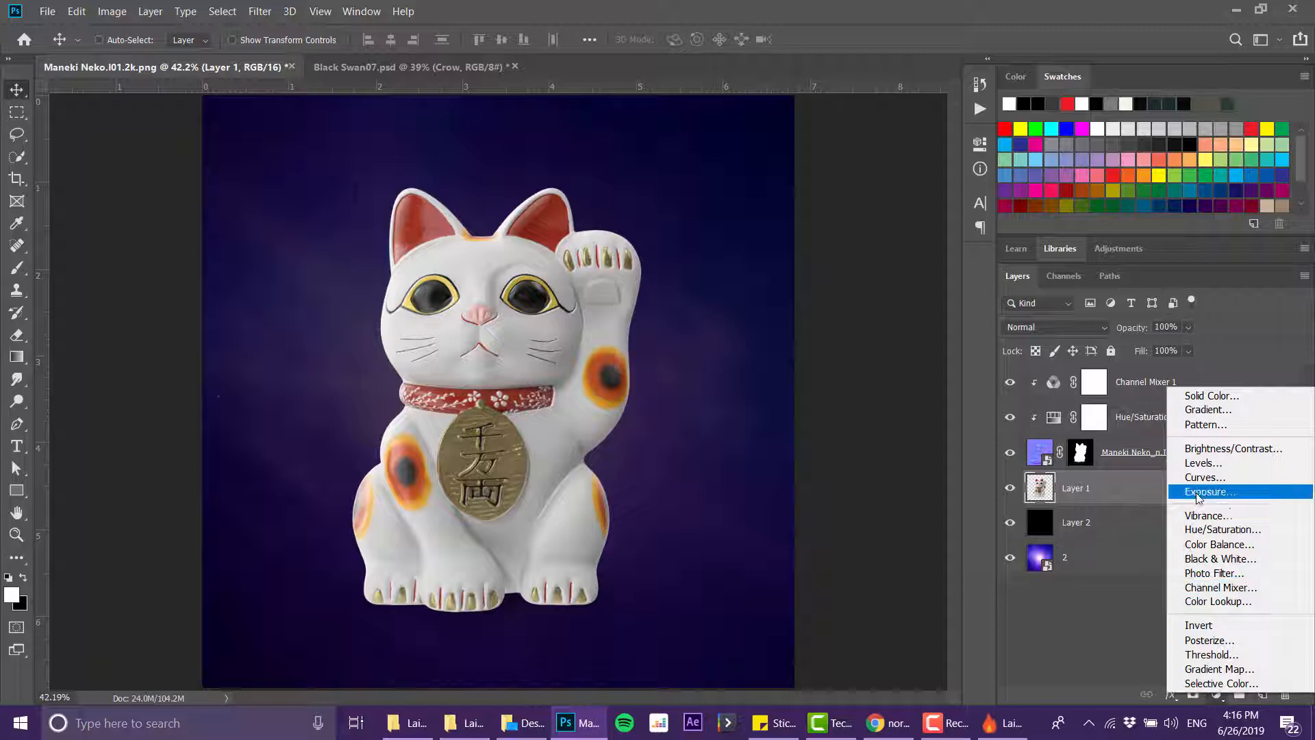
- Add an Exposure adjustment at −2.50 clipped to Layer 1 and compare with the normal map toggled
click(1207, 492)
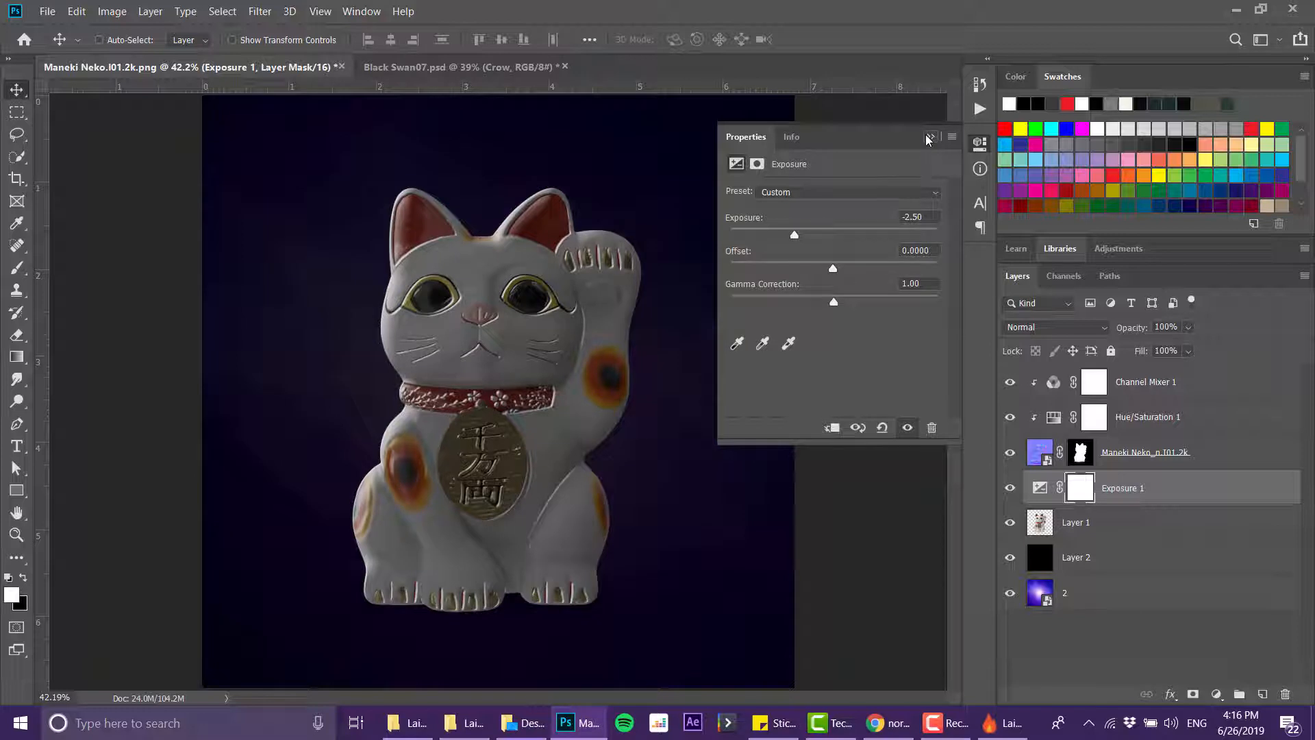
click(929, 137)
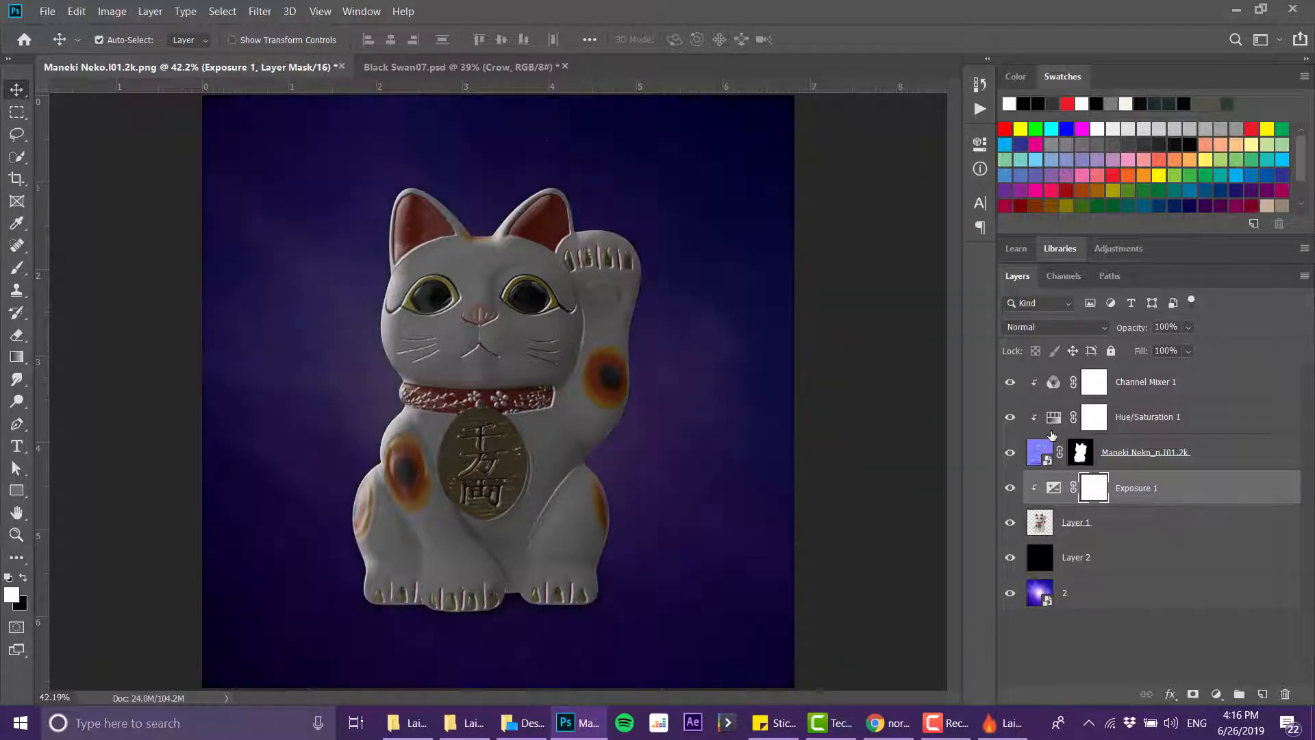
click(1011, 453)
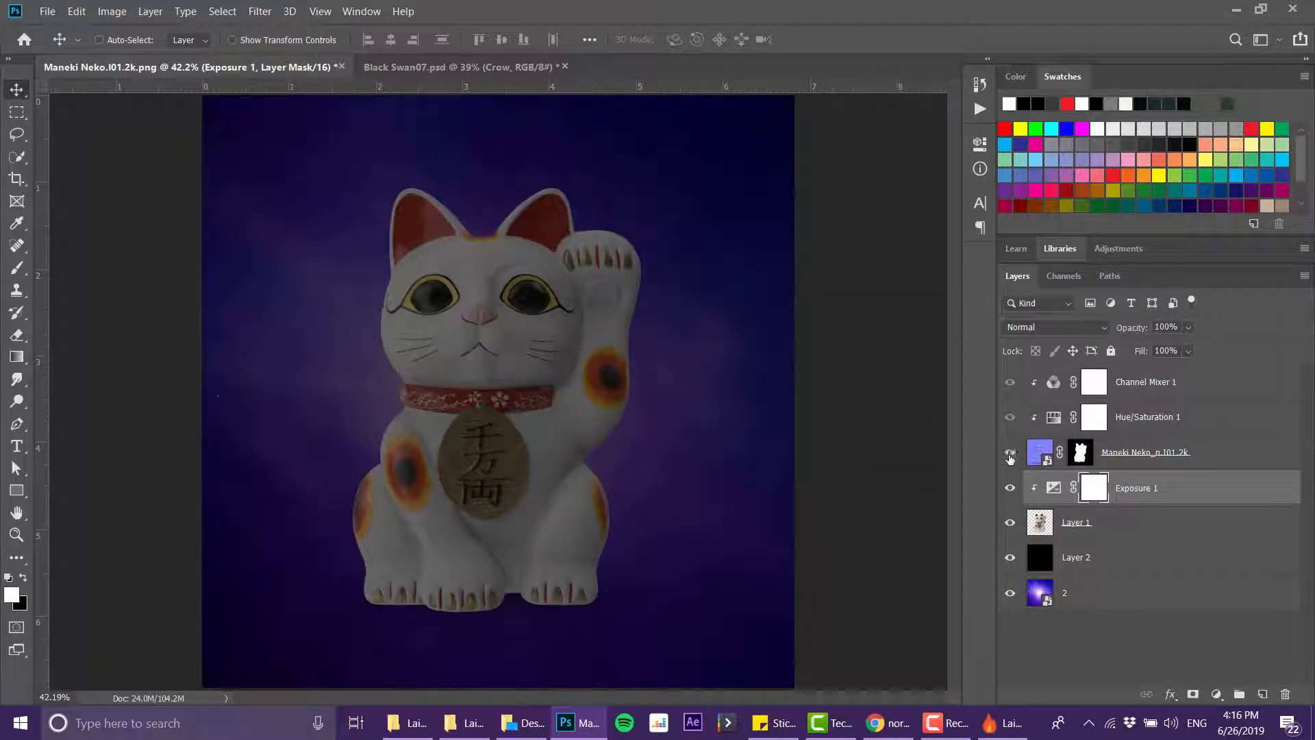
click(1010, 457)
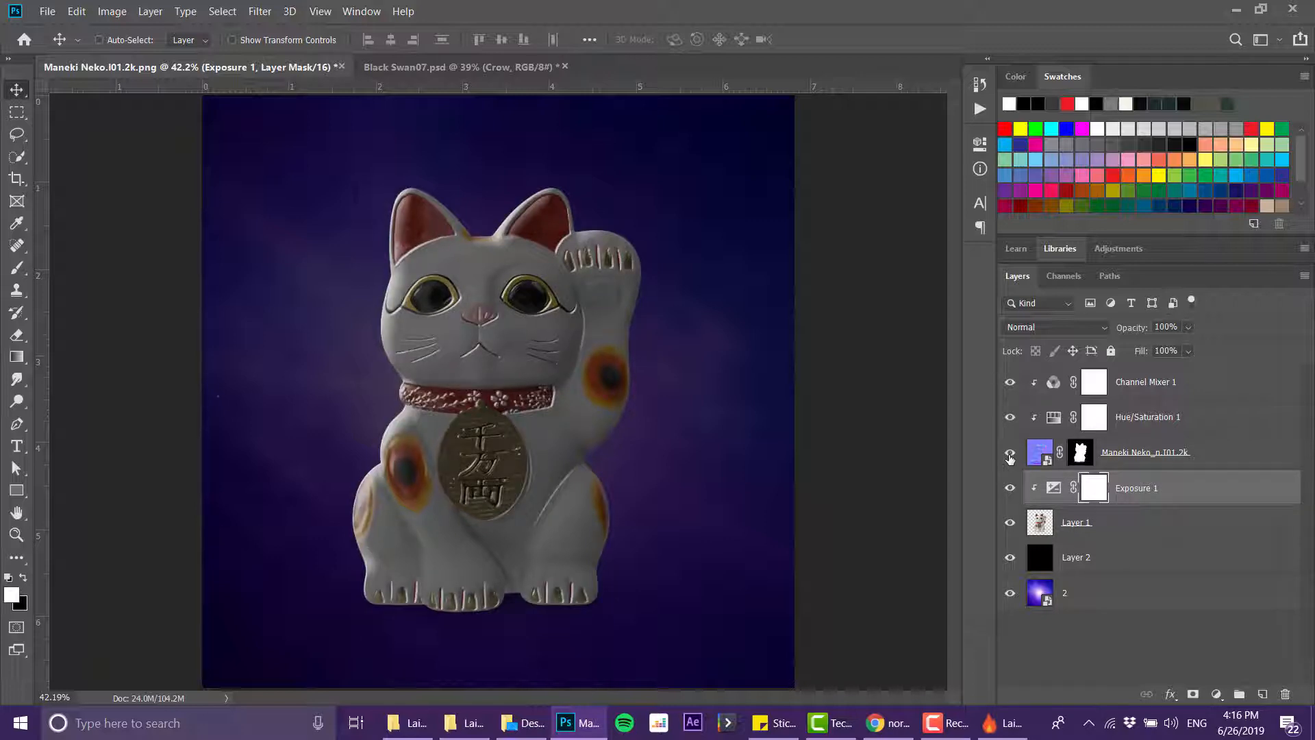
mouse_move(1010, 452)
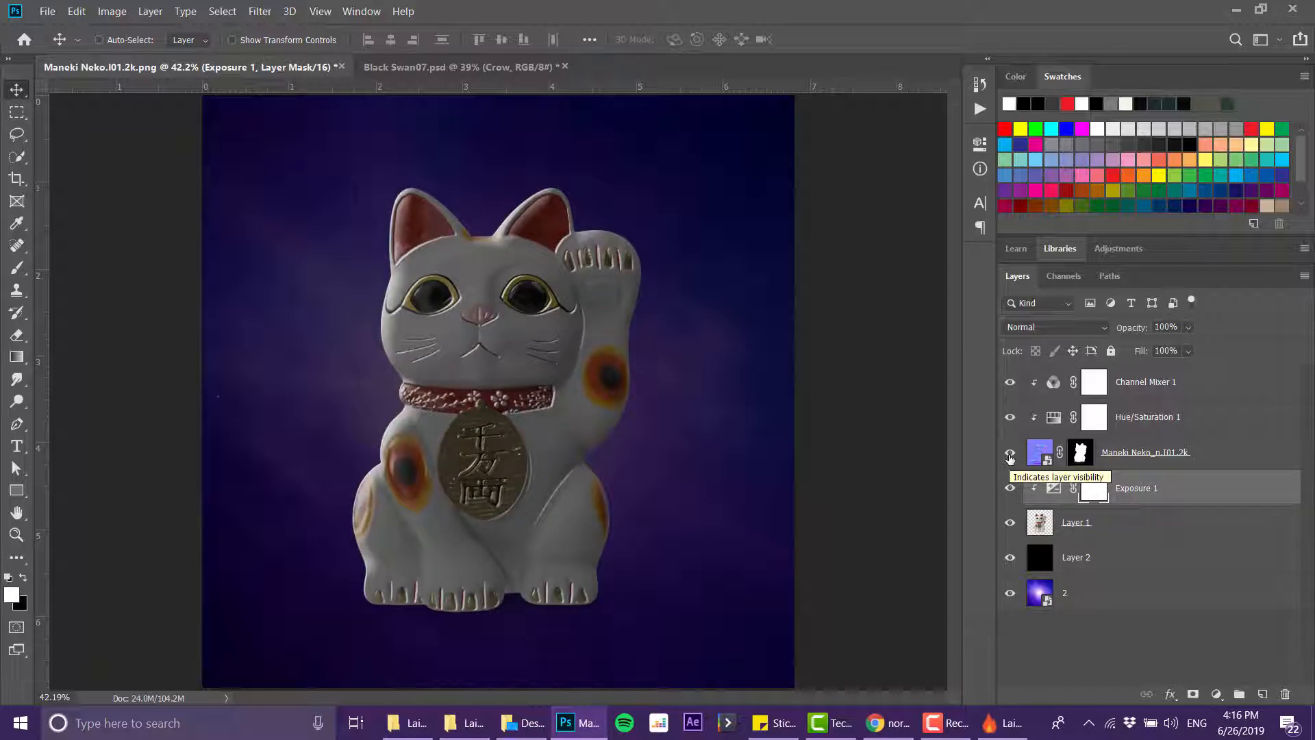
click(1147, 416)
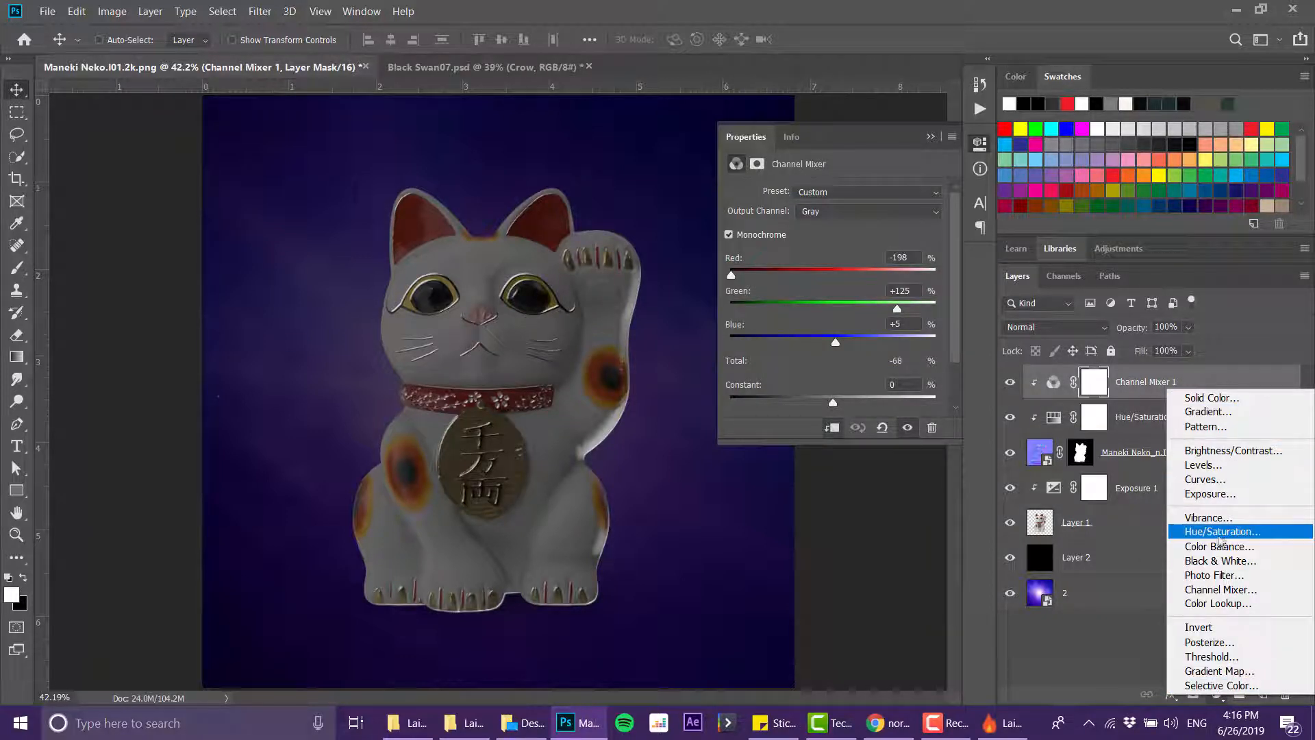
- Add a clipped Hue/Saturation layer colorized at hue 211, saturation 100 for a bluish rim light
click(1220, 532)
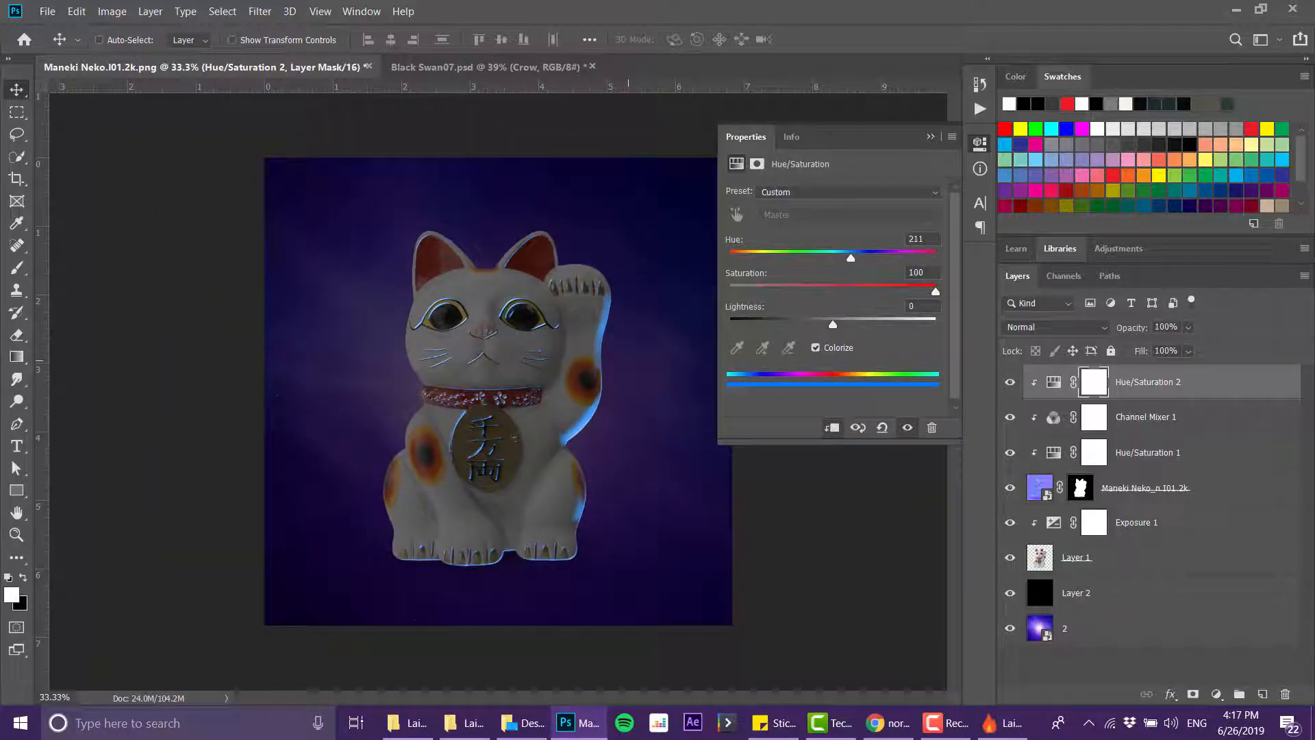
mouse_move(639, 352)
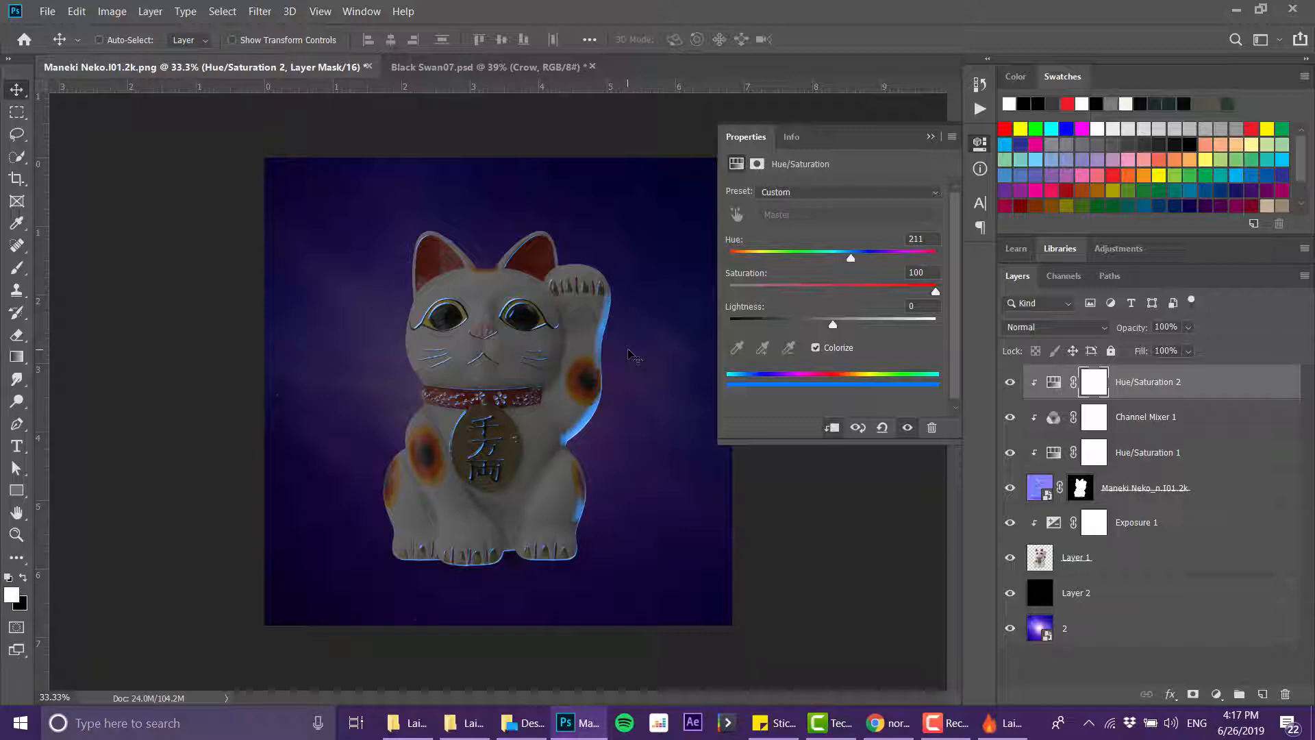
mouse_move(471, 146)
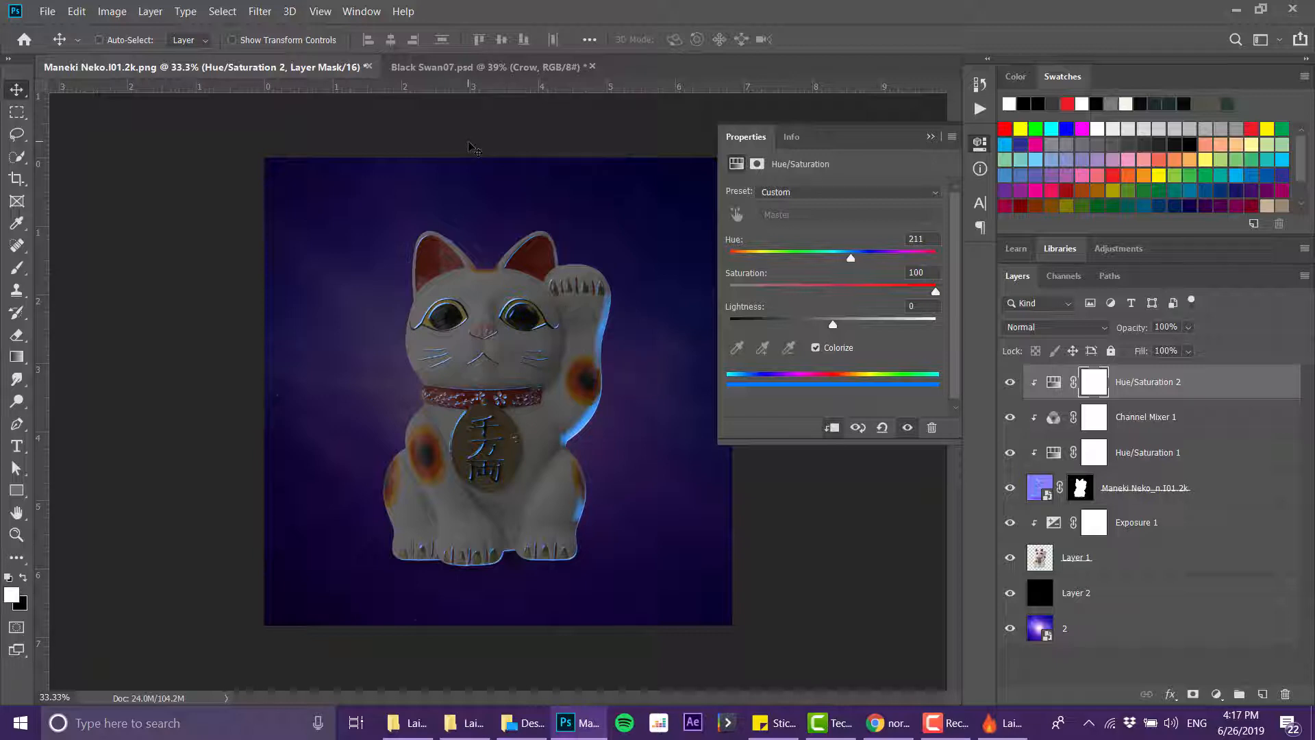